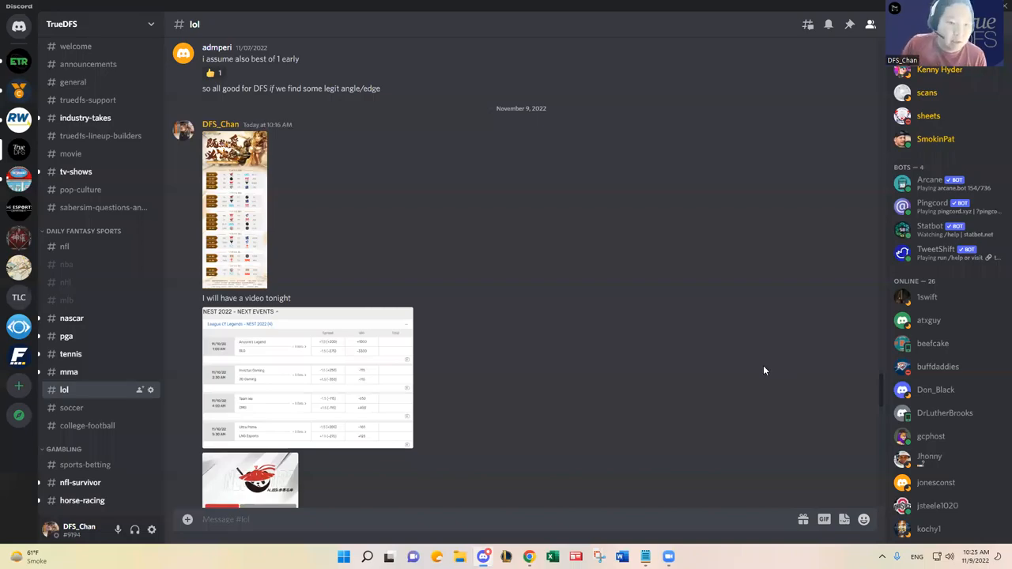
{"action": "mouse_move", "coordinate": [732, 389]}
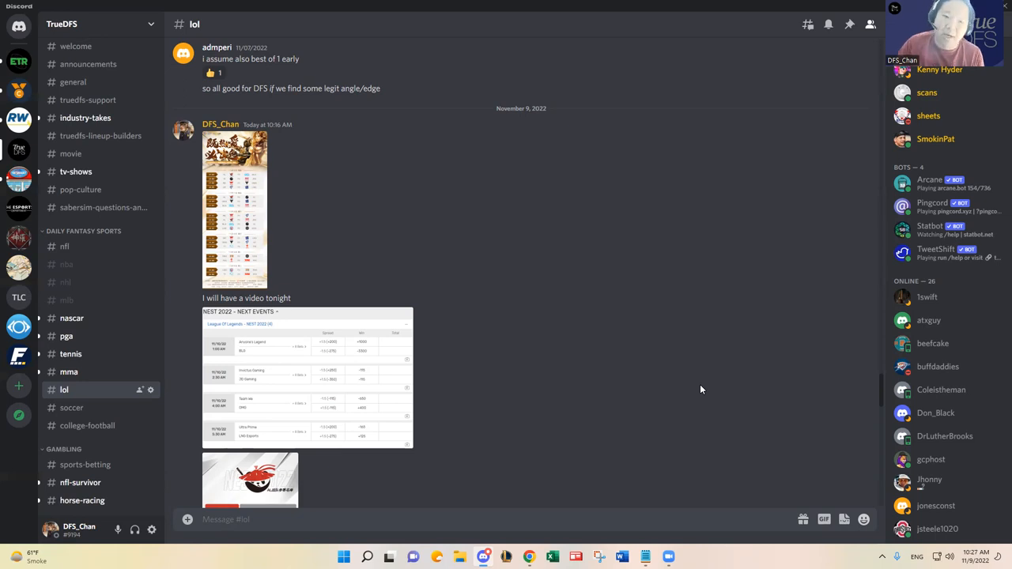
{"action": "mouse_move", "coordinate": [481, 459]}
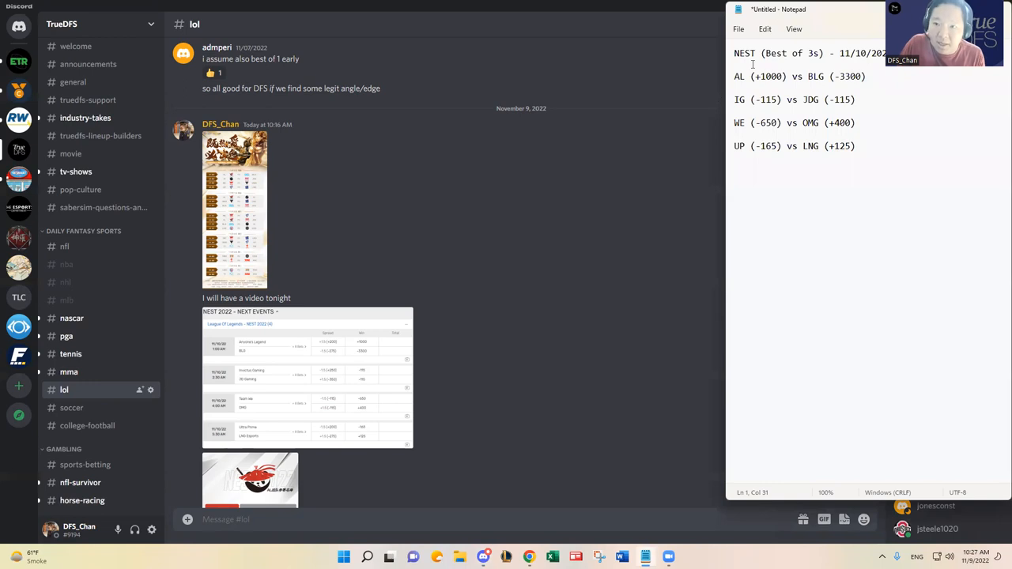
Switch from Notepad back to Discord's lol channel to reach the roster images
{"action": "left_click", "coordinate": [762, 53]}
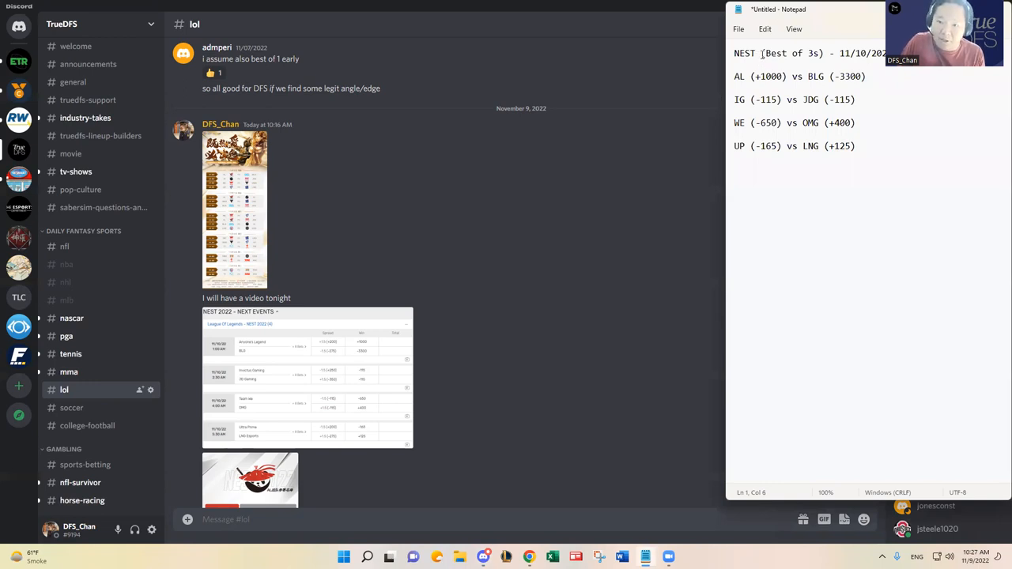
{"action": "left_click_drag", "start_coordinate": [762, 54], "coordinate": [819, 54]}
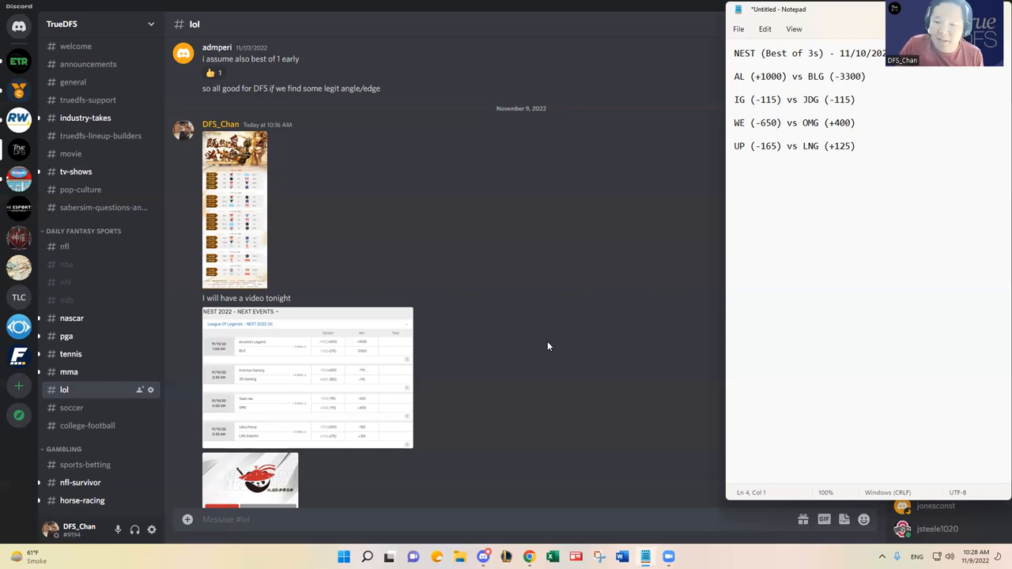
{"action": "mouse_move", "coordinate": [512, 339]}
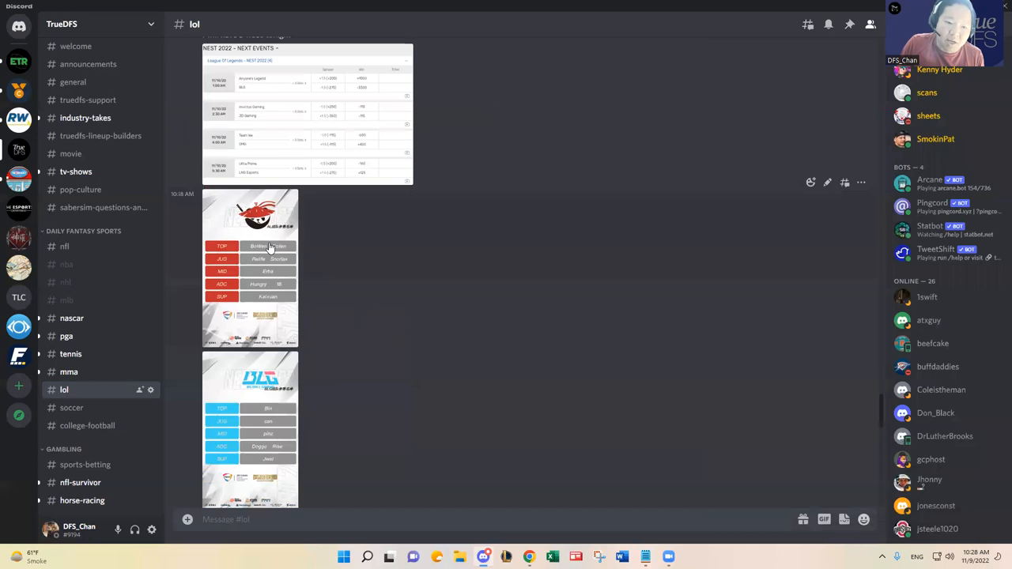
Enlarge the AL team lineup graphic in the lol channel
{"action": "left_click", "coordinate": [250, 222]}
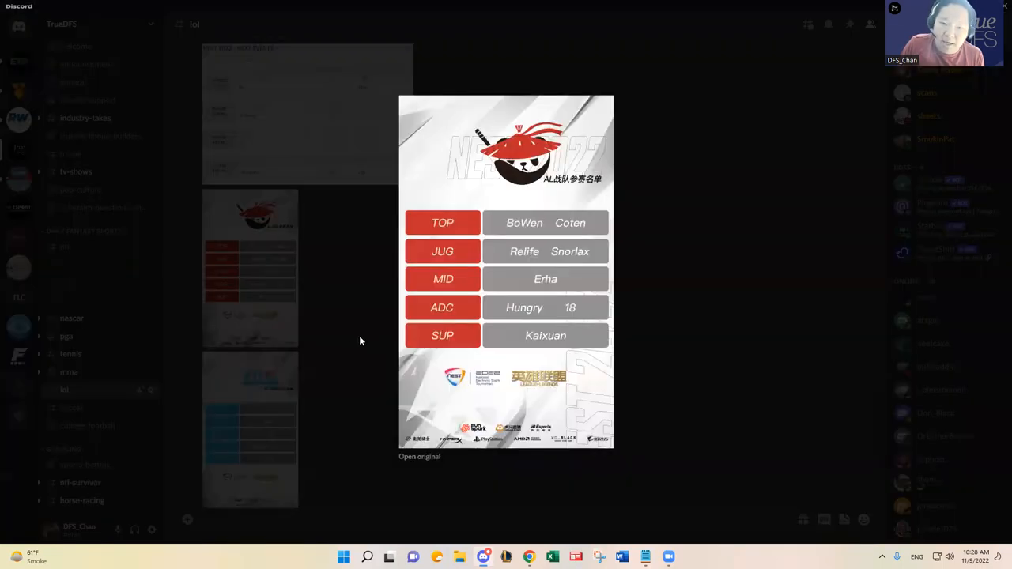
{"action": "mouse_move", "coordinate": [322, 333]}
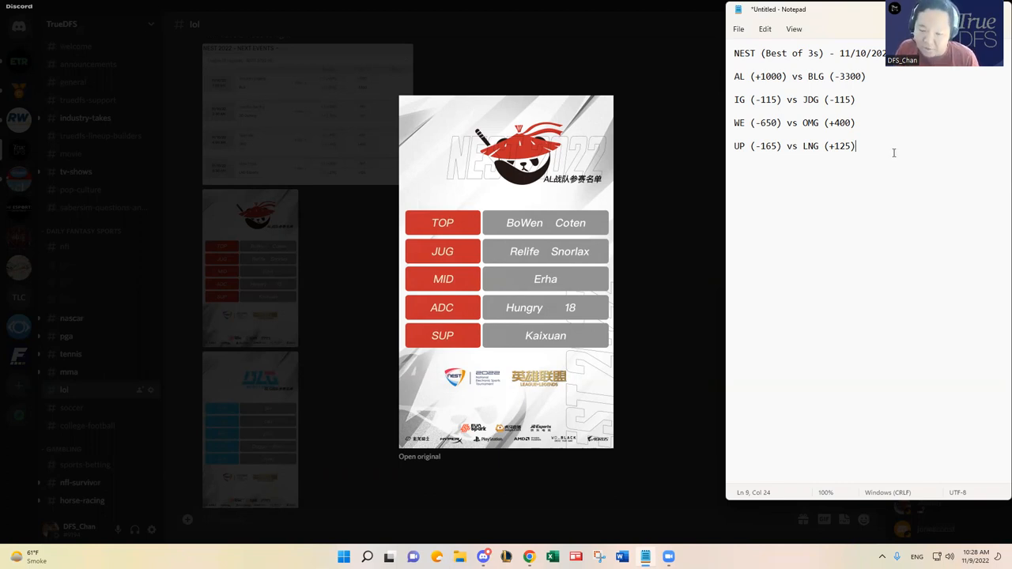
{"action": "mouse_move", "coordinate": [565, 206]}
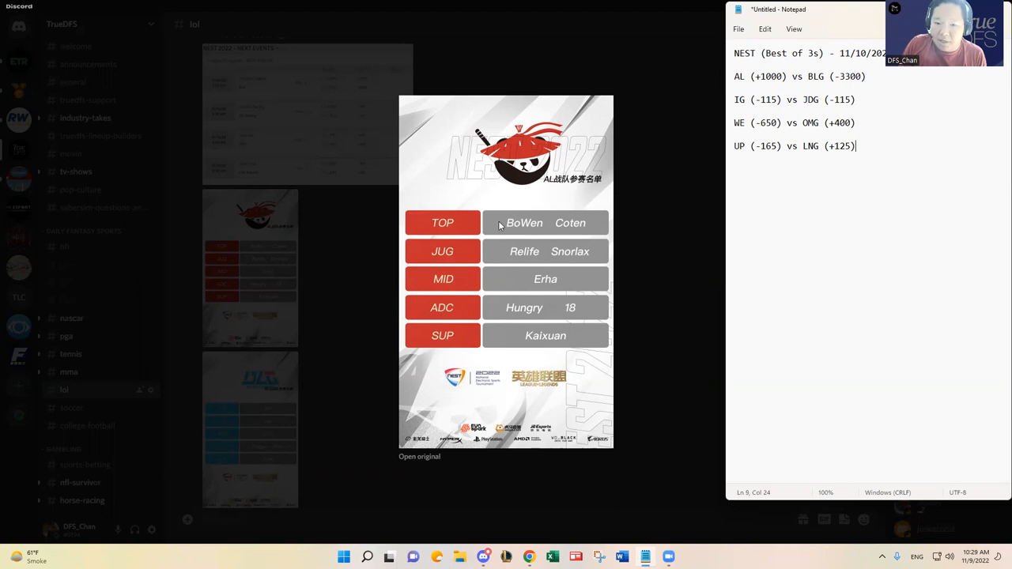
{"action": "mouse_move", "coordinate": [582, 229]}
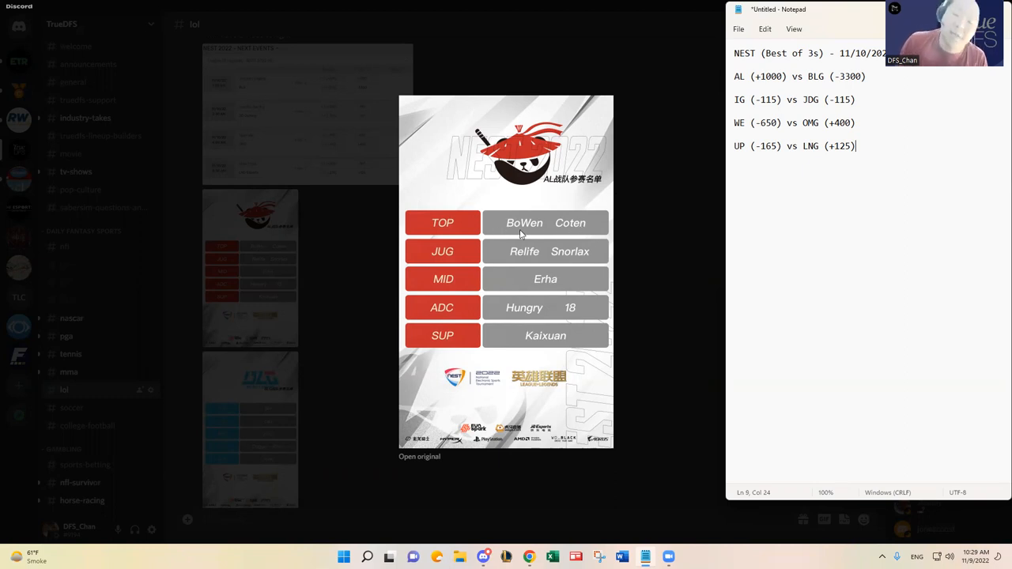
{"action": "mouse_move", "coordinate": [515, 273]}
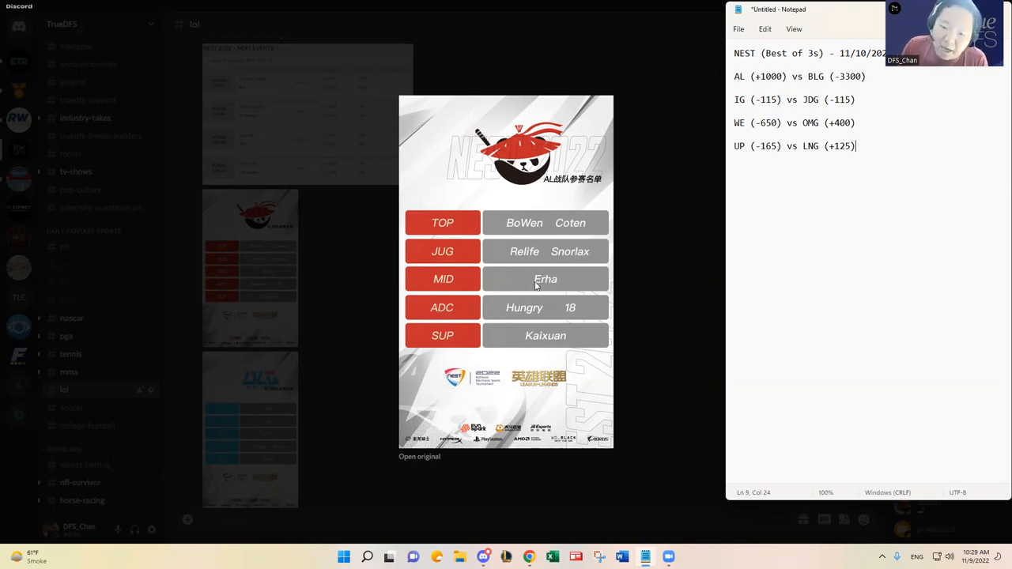
{"action": "mouse_move", "coordinate": [550, 348]}
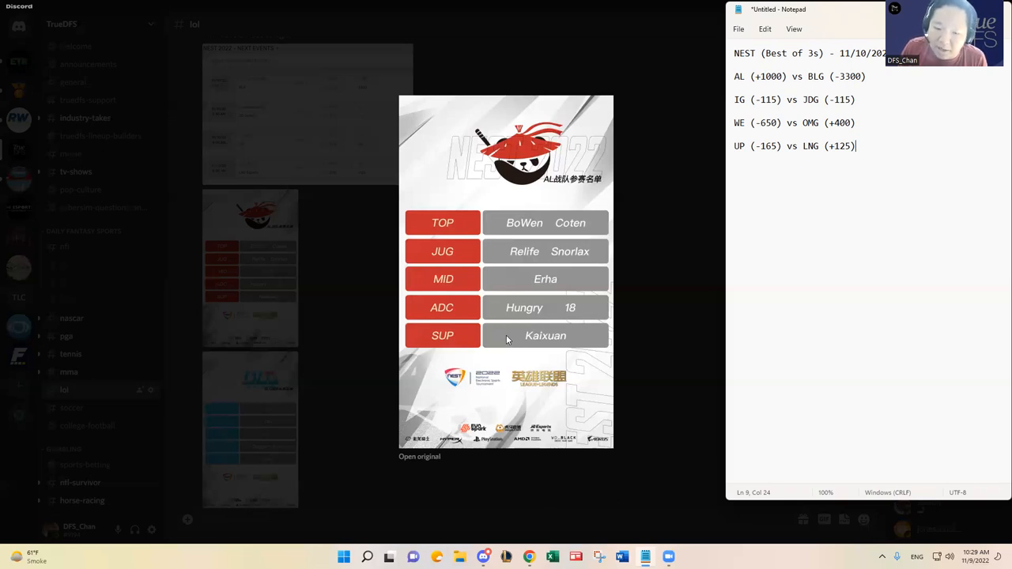
{"action": "mouse_move", "coordinate": [500, 332]}
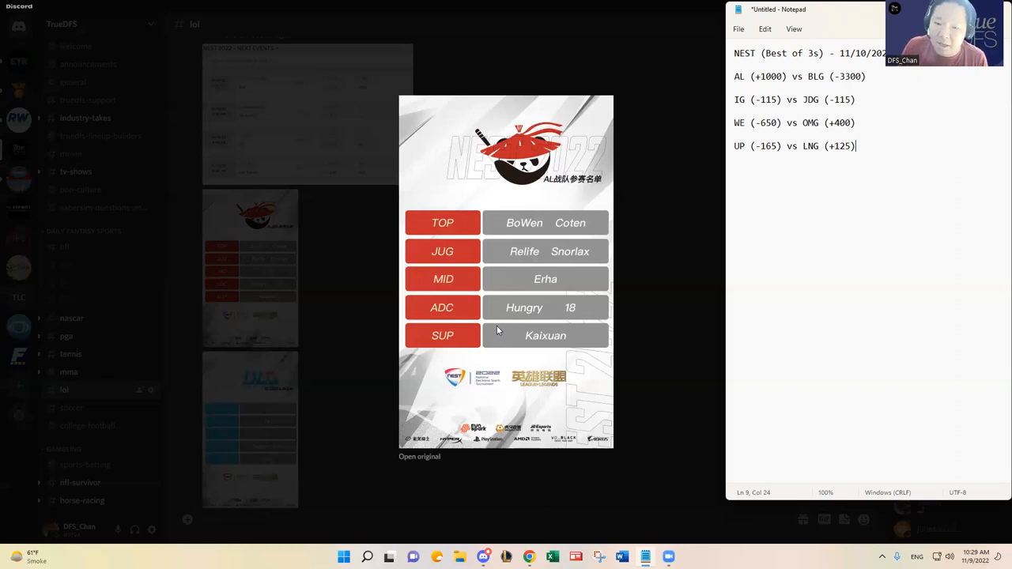
{"action": "mouse_move", "coordinate": [540, 237]}
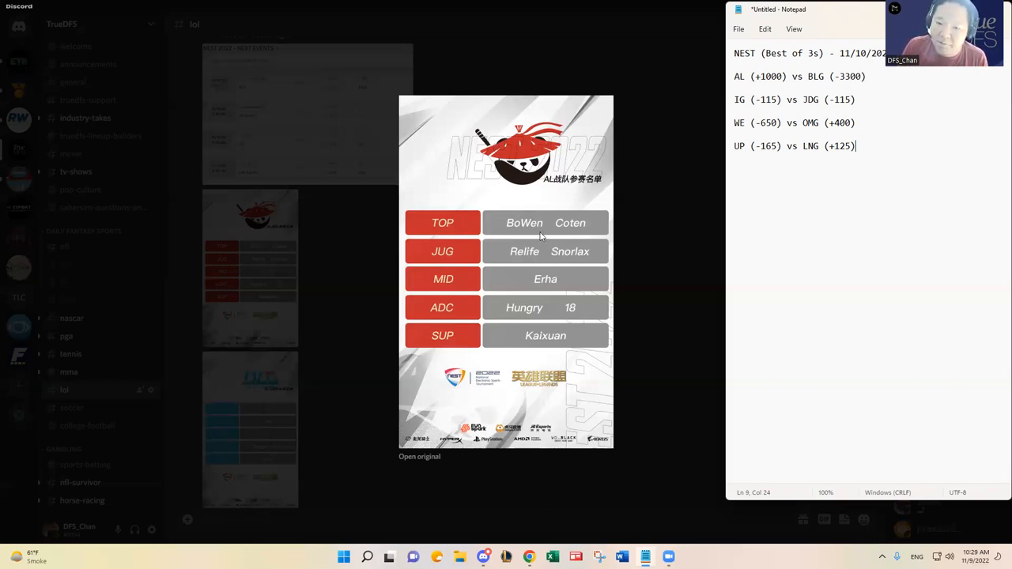
{"action": "mouse_move", "coordinate": [587, 294]}
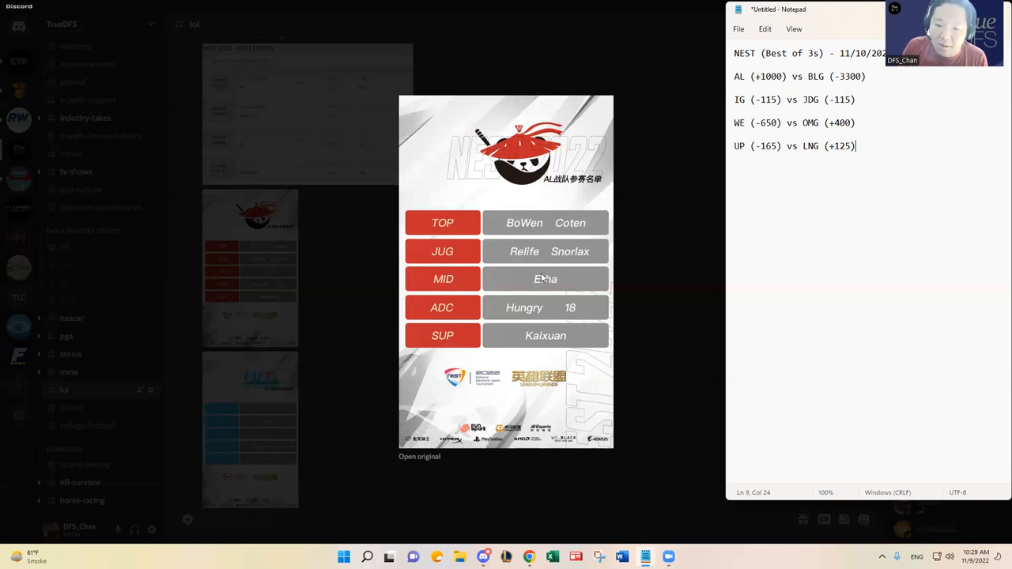
{"action": "mouse_move", "coordinate": [517, 283]}
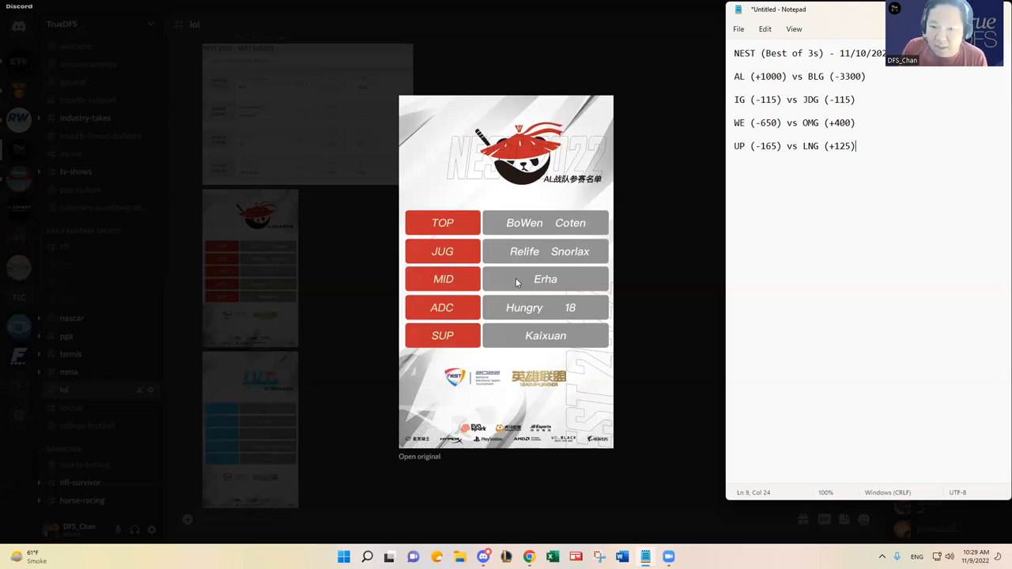
{"action": "mouse_move", "coordinate": [521, 288]}
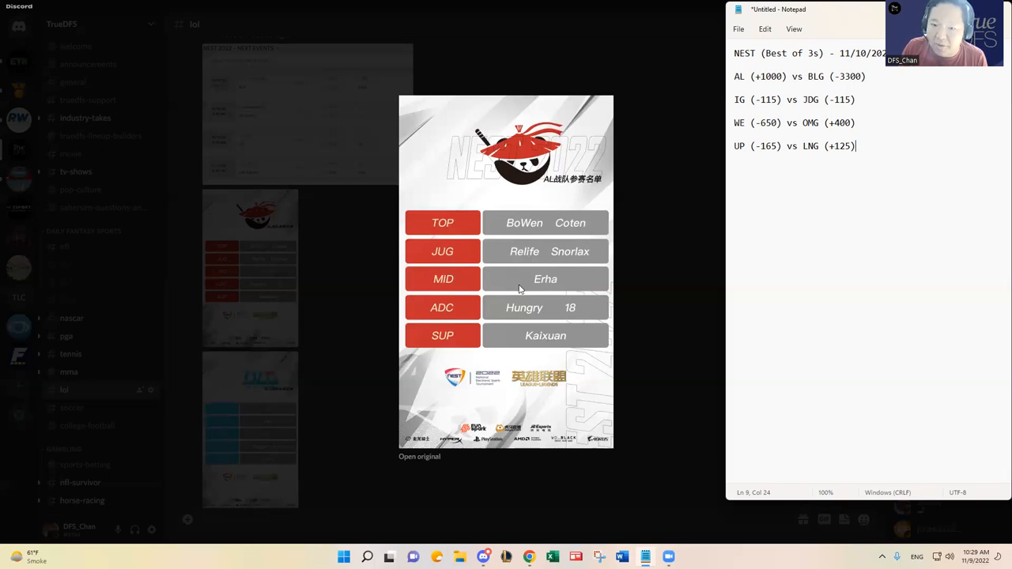
{"action": "mouse_move", "coordinate": [638, 265]}
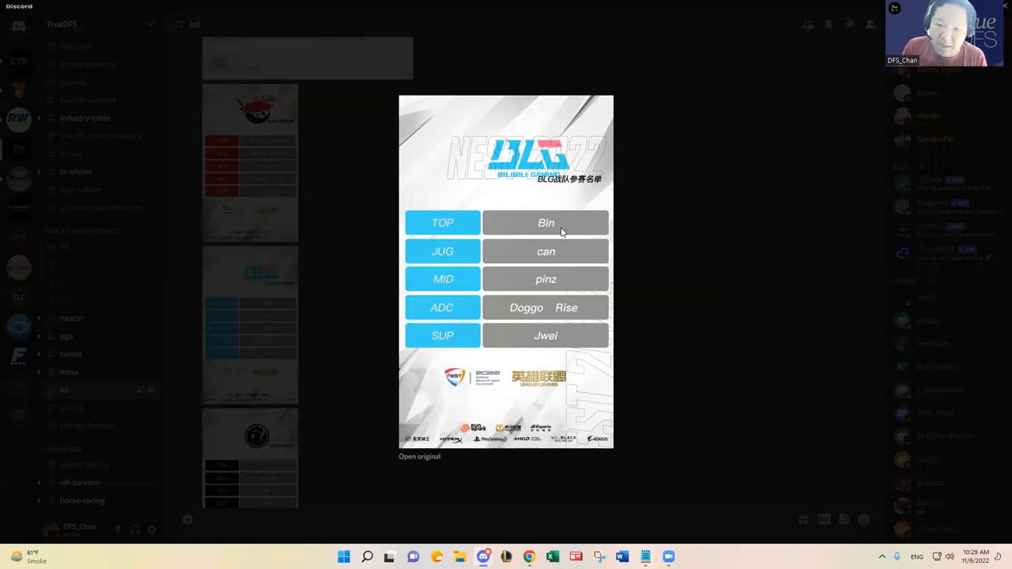
{"action": "mouse_move", "coordinate": [566, 279]}
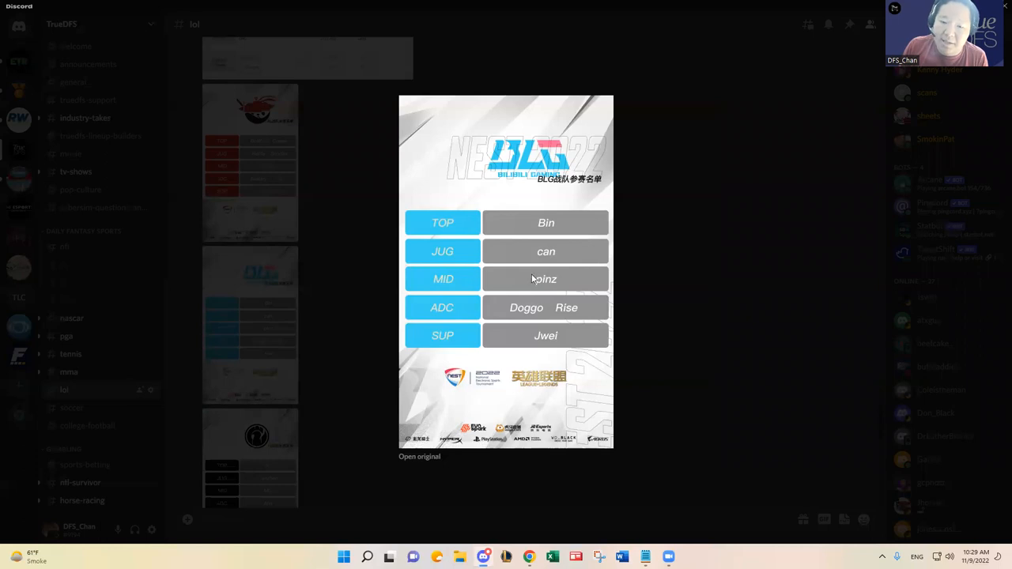
{"action": "mouse_move", "coordinate": [532, 278]}
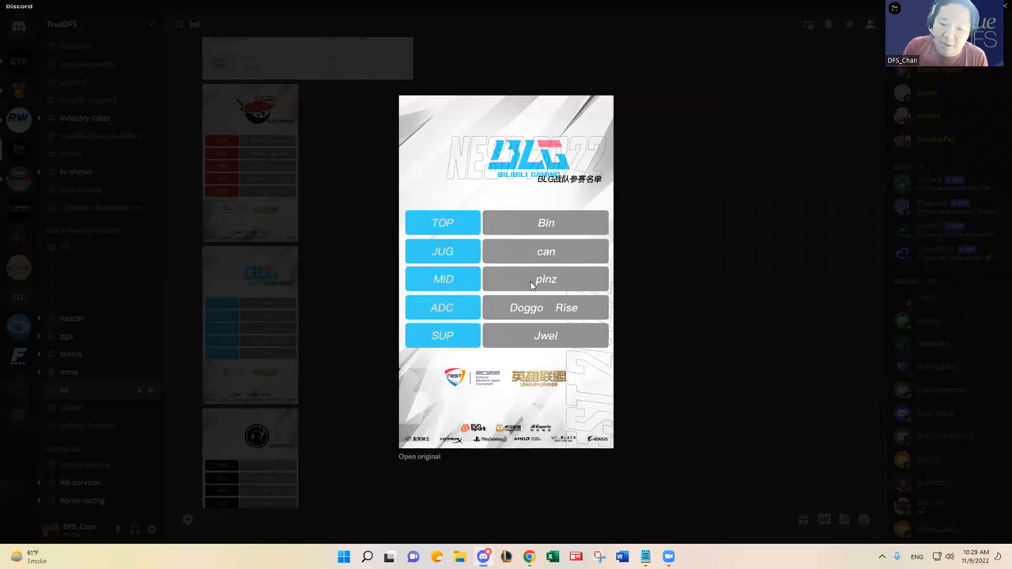
{"action": "mouse_move", "coordinate": [554, 354]}
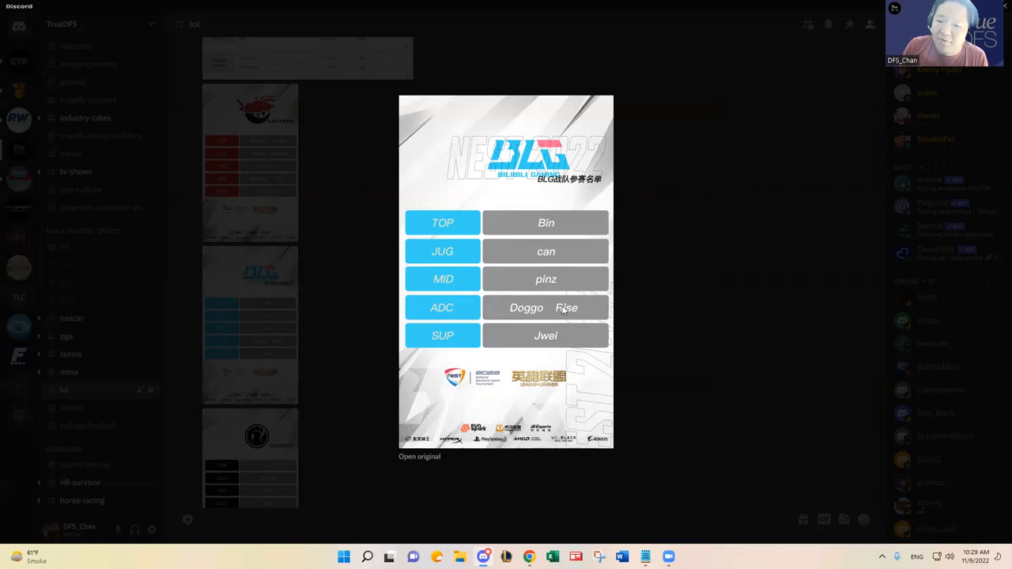
{"action": "mouse_move", "coordinate": [575, 284]}
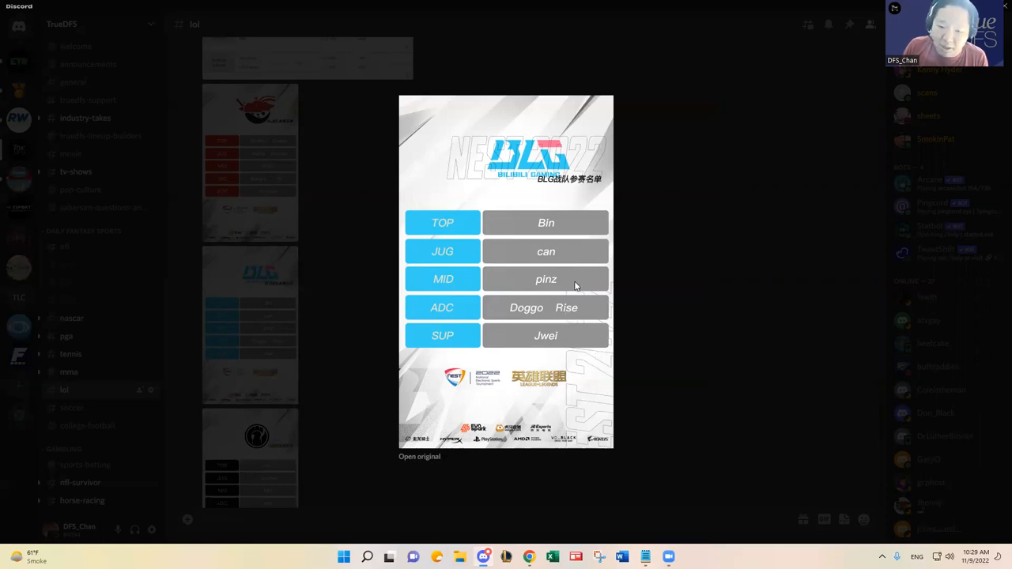
{"action": "mouse_move", "coordinate": [580, 313]}
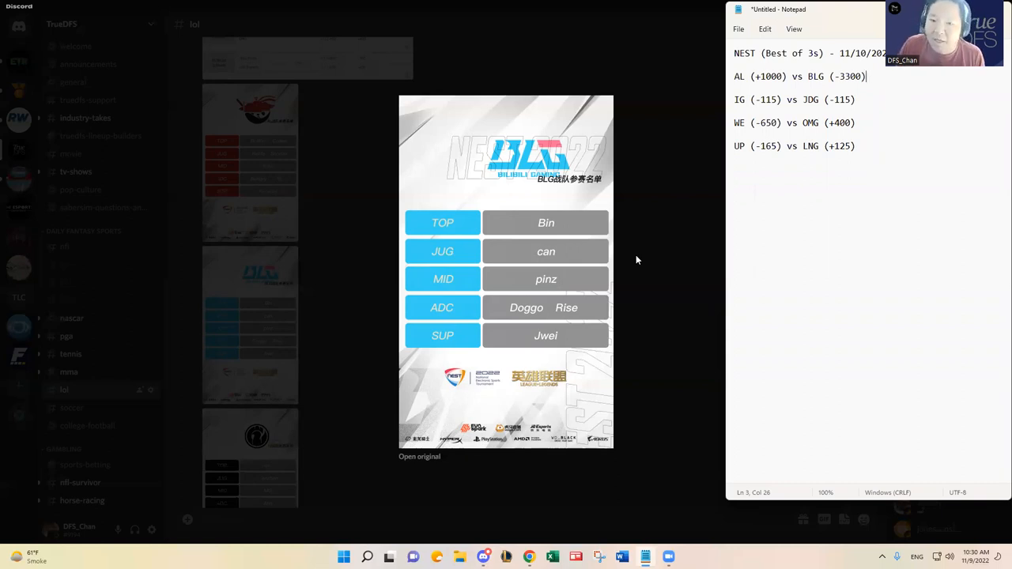
{"action": "mouse_move", "coordinate": [642, 257]}
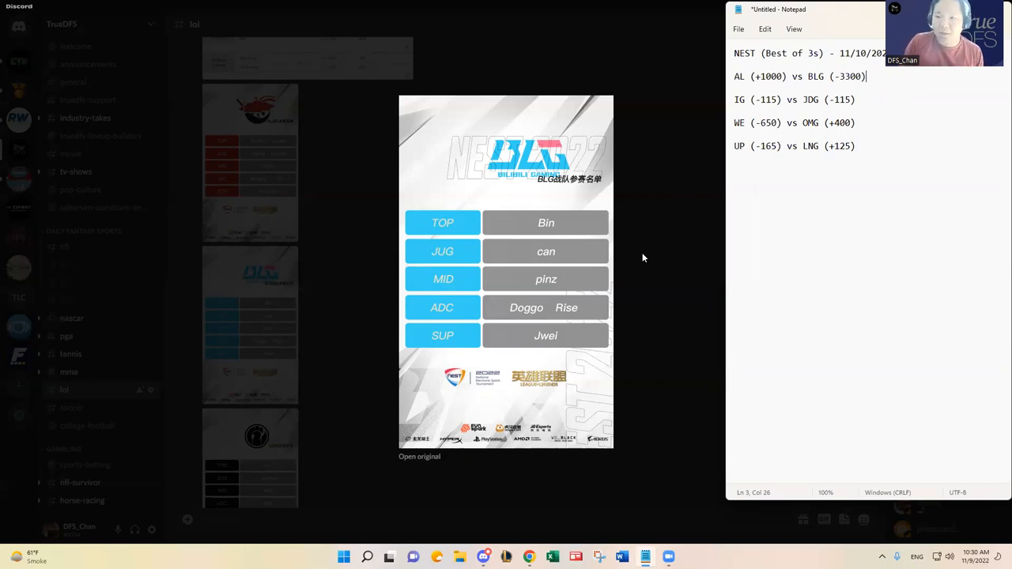
Write 'BLG wins 2-0' with reasoning that BLG fields LPL-level players this tournament
{"action": "type", "text": ": BLG wins 2-0. BLG has the LPL"}
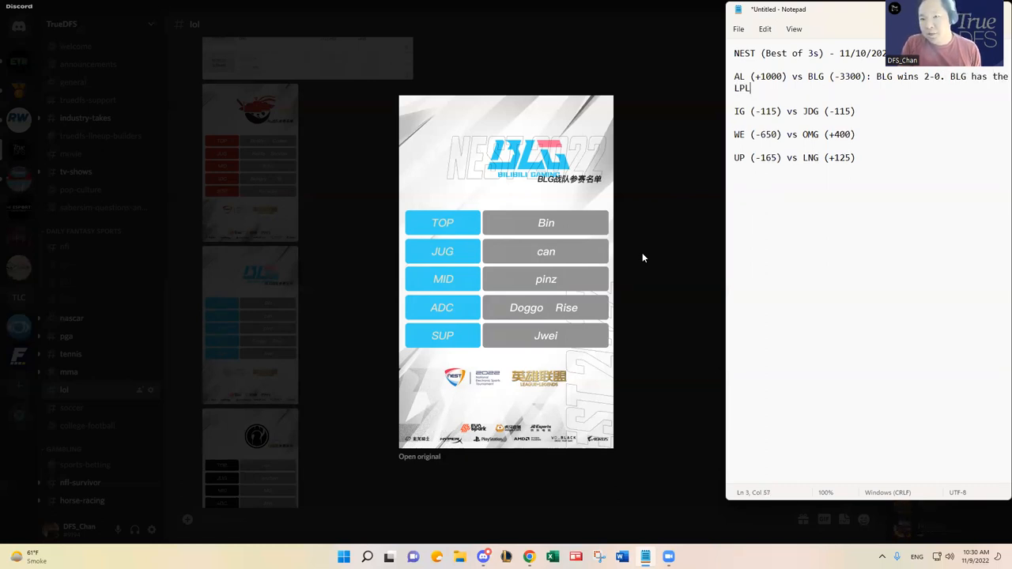
{"action": "type", "text": "-level players playing in this tou"}
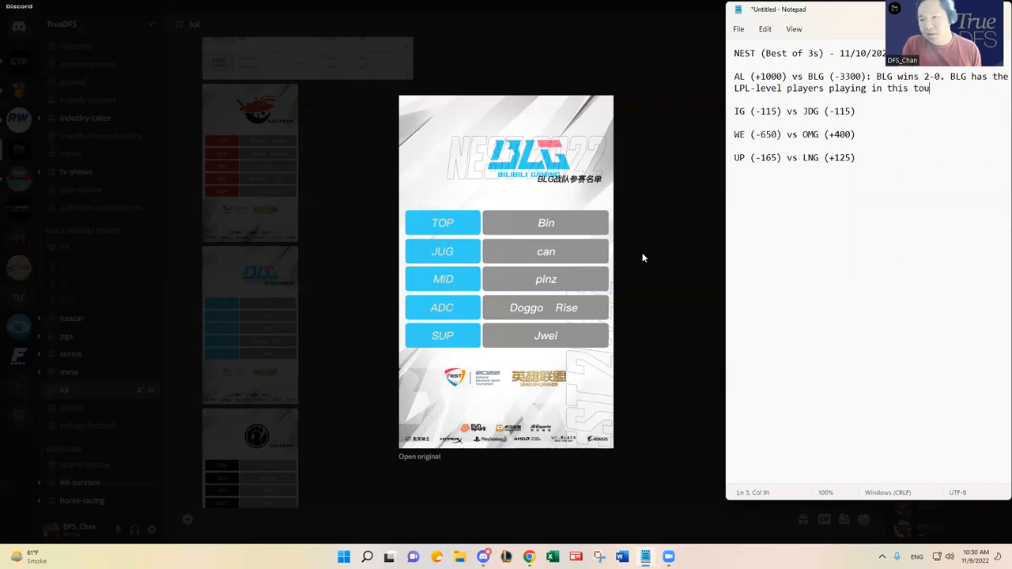
{"action": "type", "text": "rnament."}
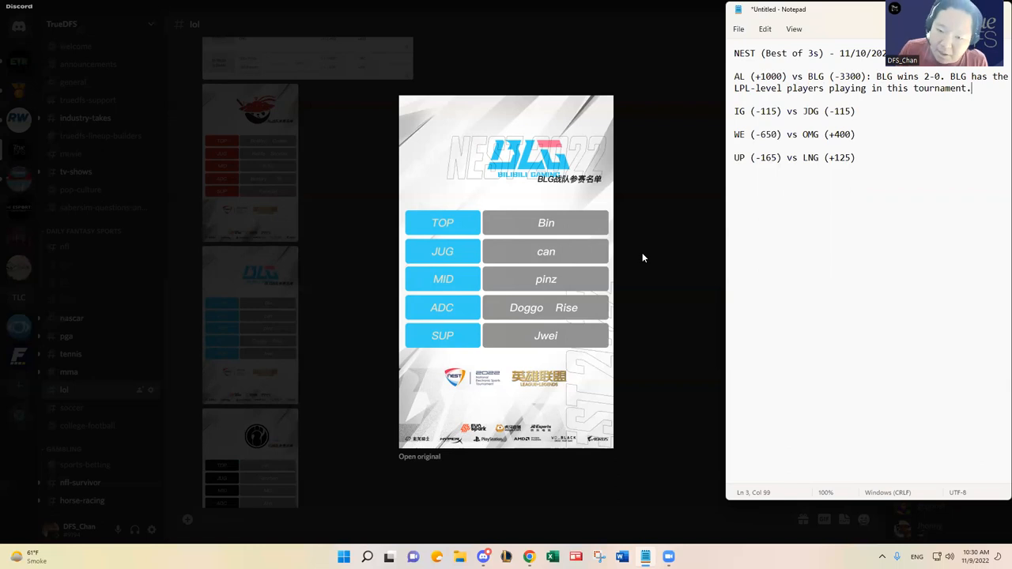
{"action": "mouse_move", "coordinate": [635, 301]}
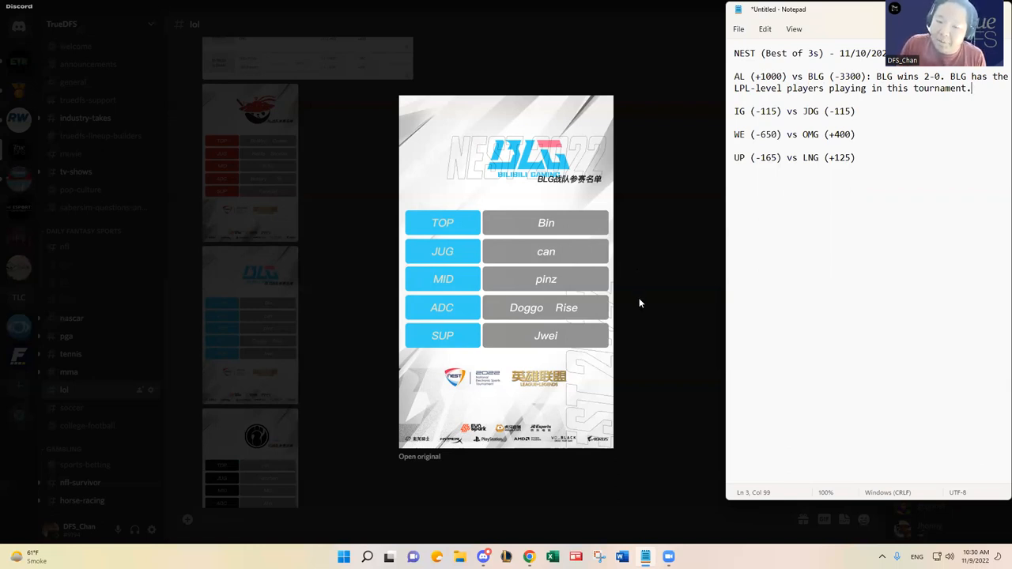
{"action": "mouse_move", "coordinate": [656, 321]}
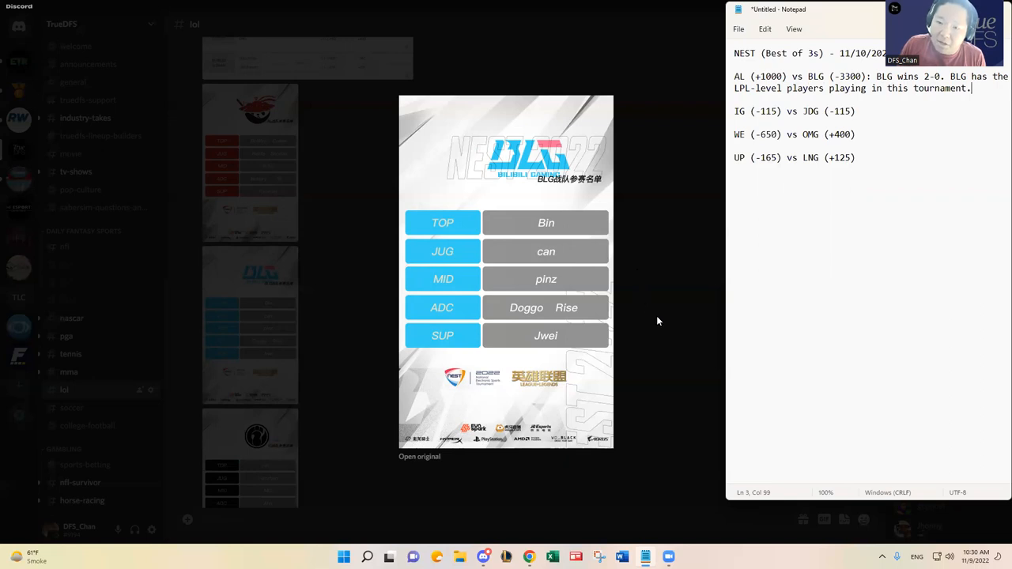
{"action": "mouse_move", "coordinate": [656, 349]}
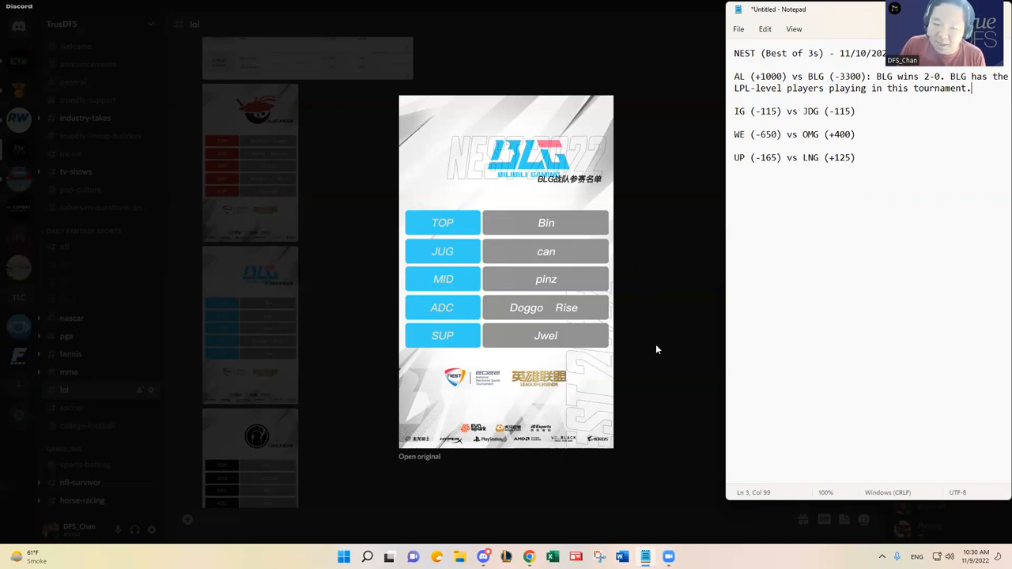
{"action": "mouse_move", "coordinate": [433, 297]}
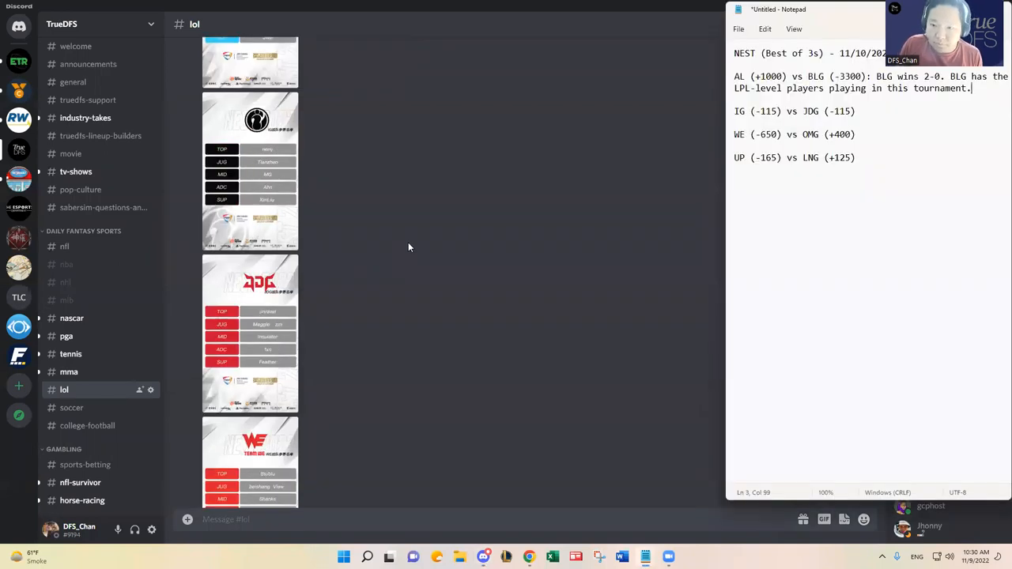
{"action": "mouse_move", "coordinate": [279, 170]}
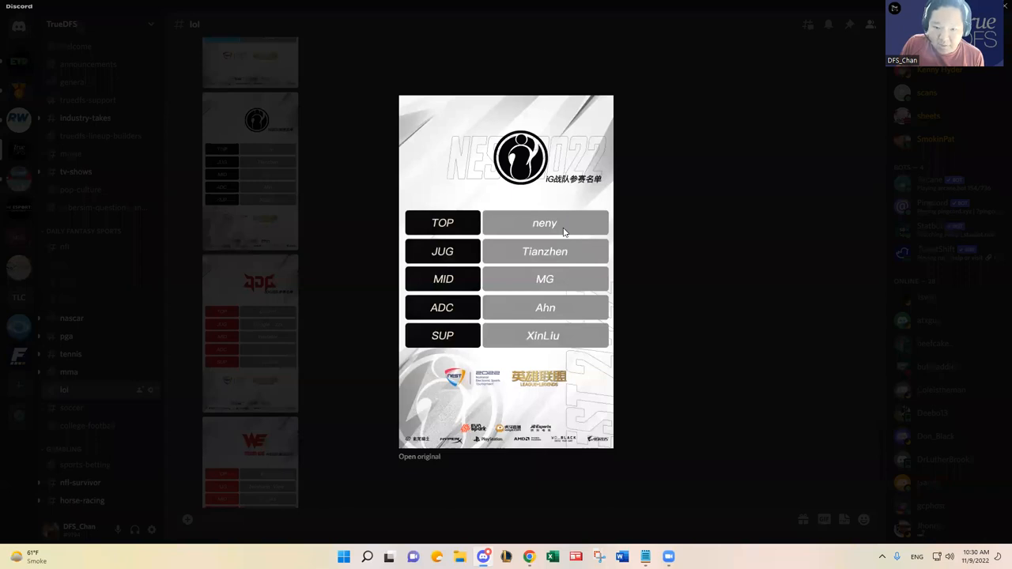
{"action": "mouse_move", "coordinate": [591, 253]}
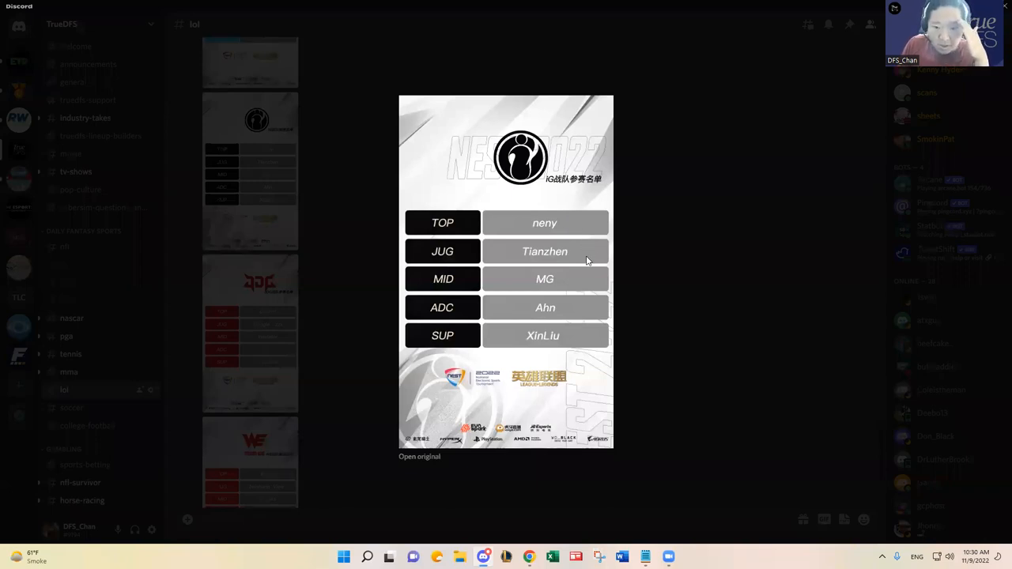
{"action": "mouse_move", "coordinate": [559, 310]}
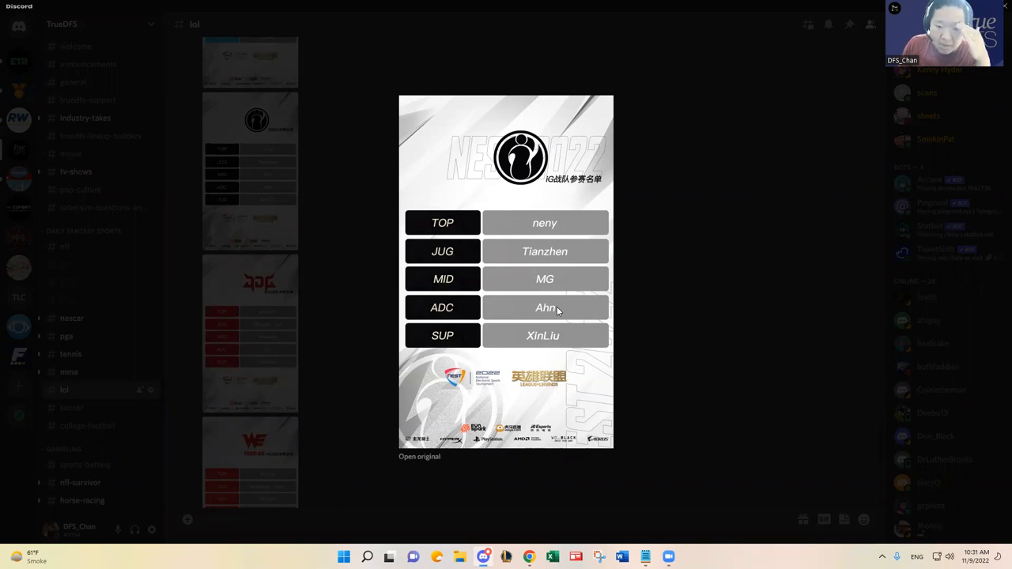
{"action": "mouse_move", "coordinate": [574, 313]}
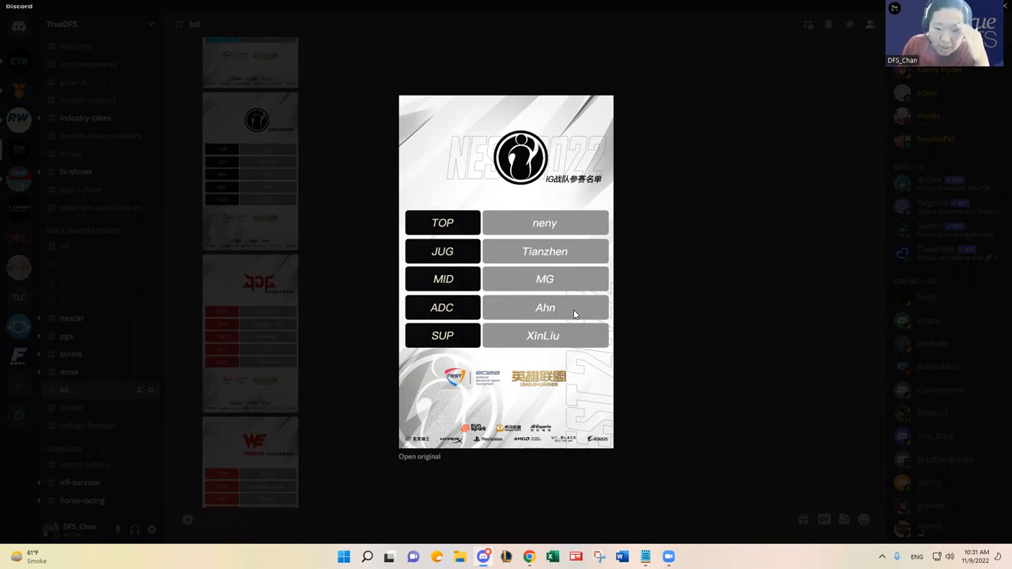
{"action": "mouse_move", "coordinate": [572, 335]}
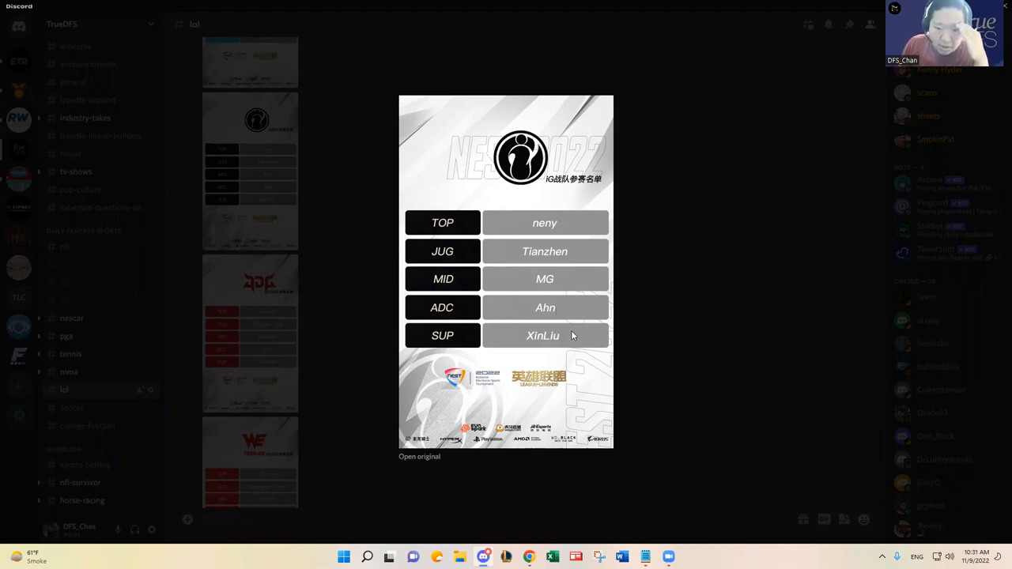
{"action": "mouse_move", "coordinate": [582, 257]}
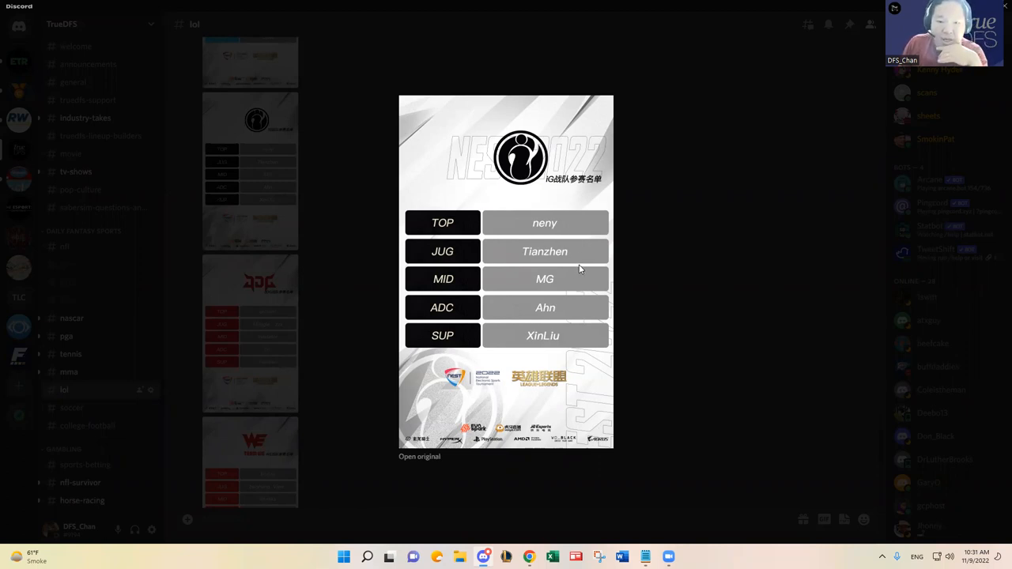
{"action": "mouse_move", "coordinate": [584, 255]}
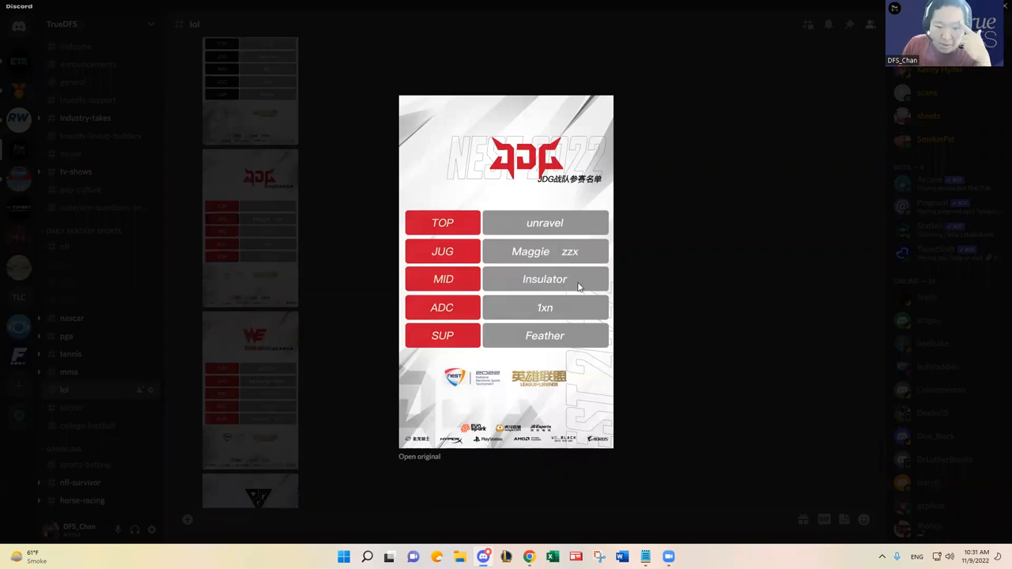
{"action": "mouse_move", "coordinate": [582, 348]}
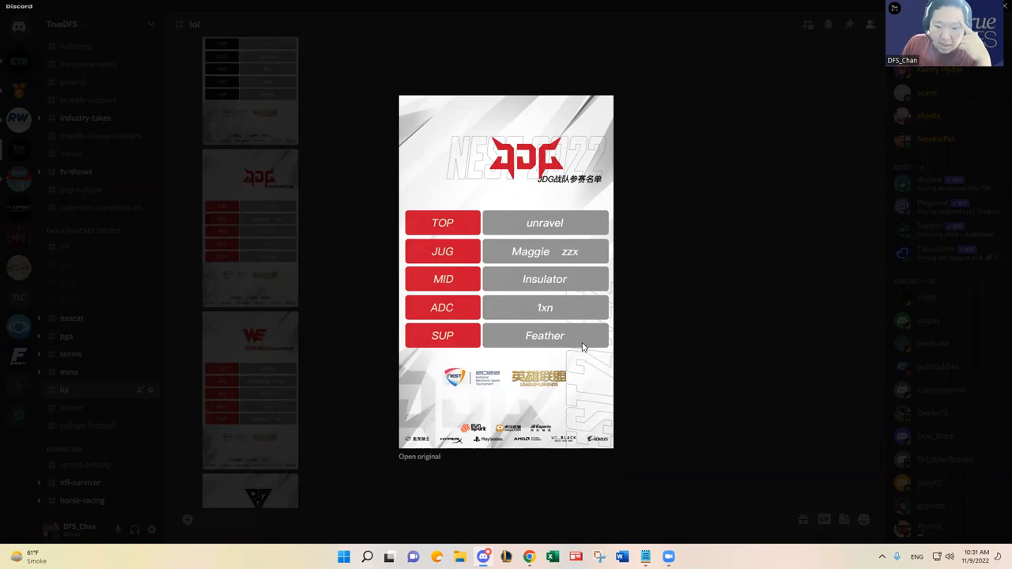
{"action": "mouse_move", "coordinate": [577, 239]}
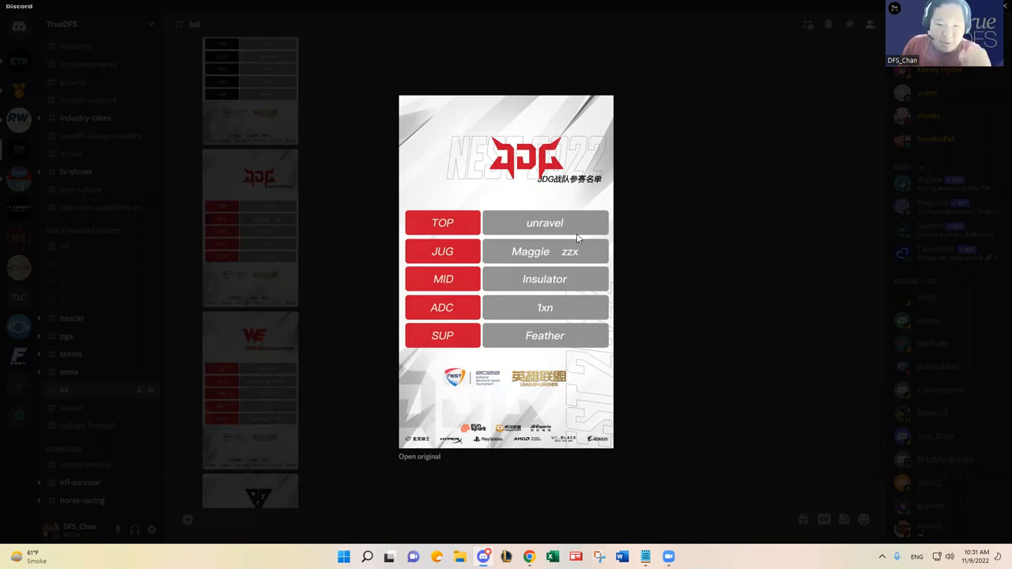
Close the enlarged JDG roster card and start typing the IG vs JDG reasoning
{"action": "left_click", "coordinate": [652, 327]}
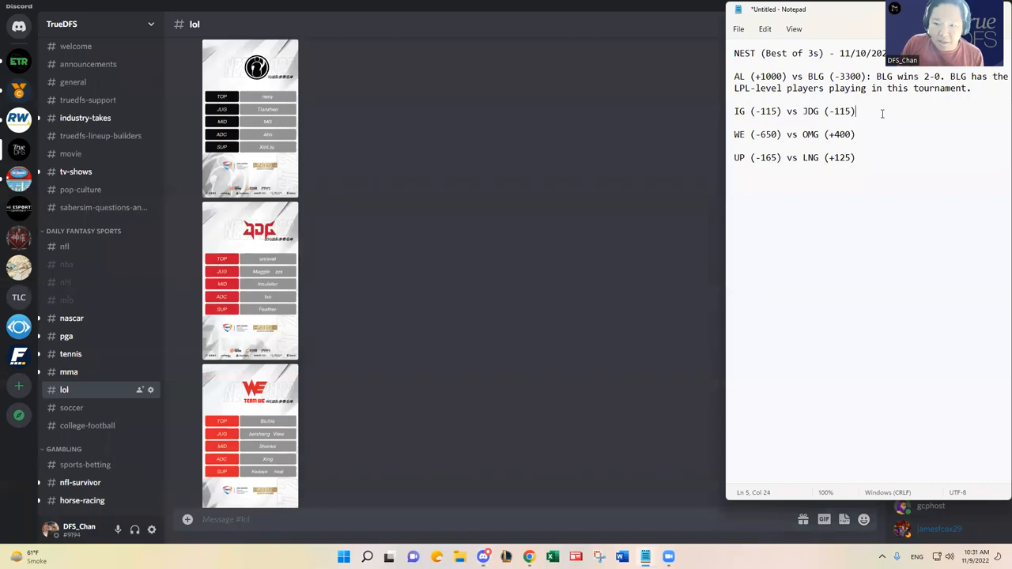
{"action": "type", "text": "L UG"}
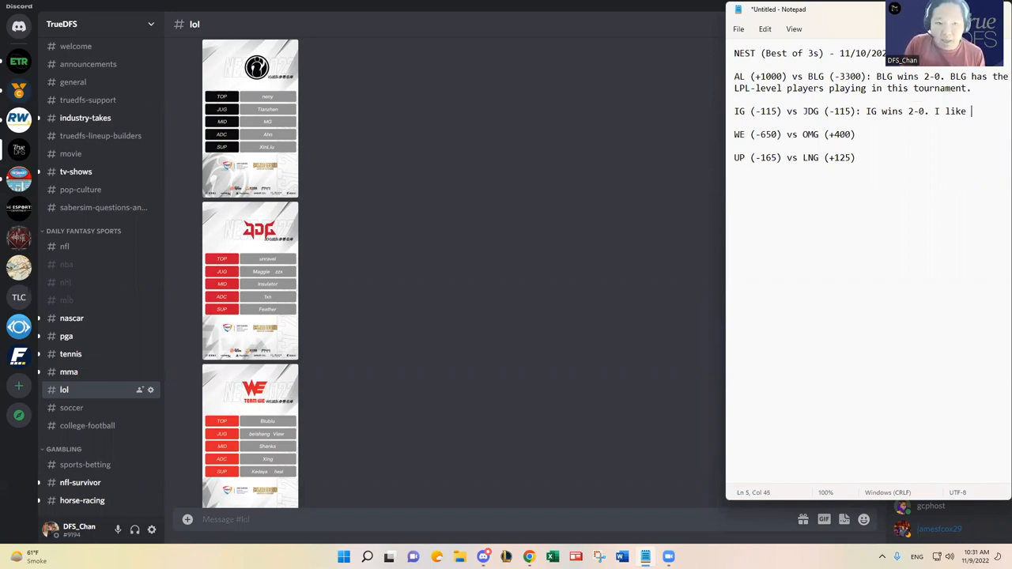
List neny, Ahn, XinLiu and Tianzhen (great player in LDL) as favoured IG players
{"action": "type", "text": "neny,"}
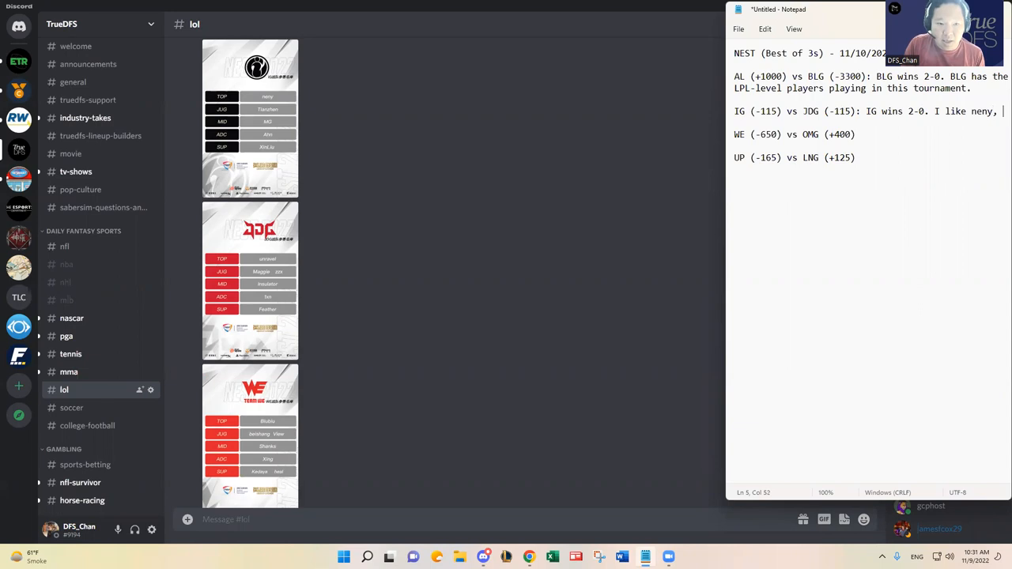
{"action": "type", "text": "Ahn, XinLiu, and"}
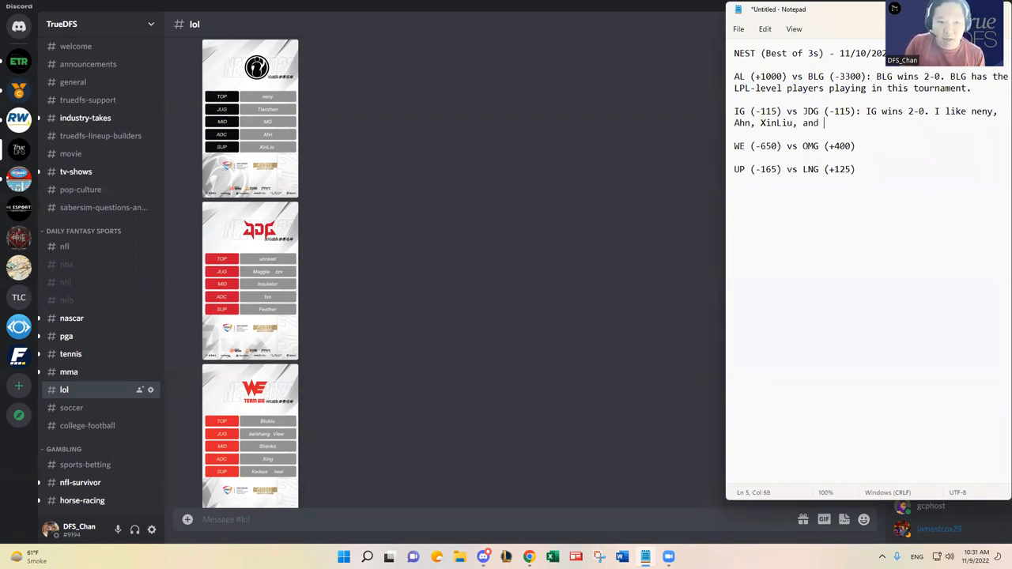
{"action": "type", "text": "Tianzhen"}
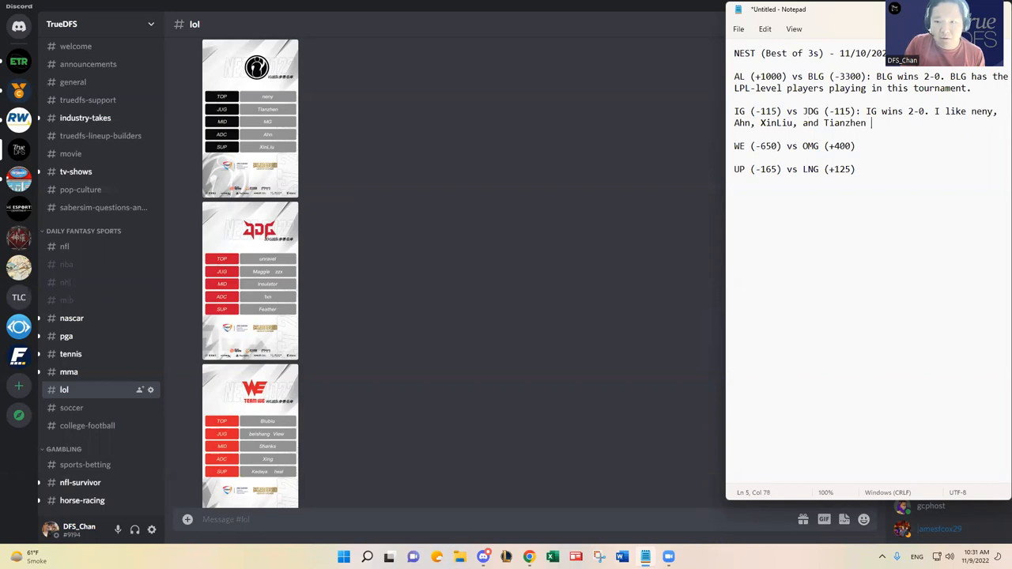
{"action": "type", "text": "(great player in L"}
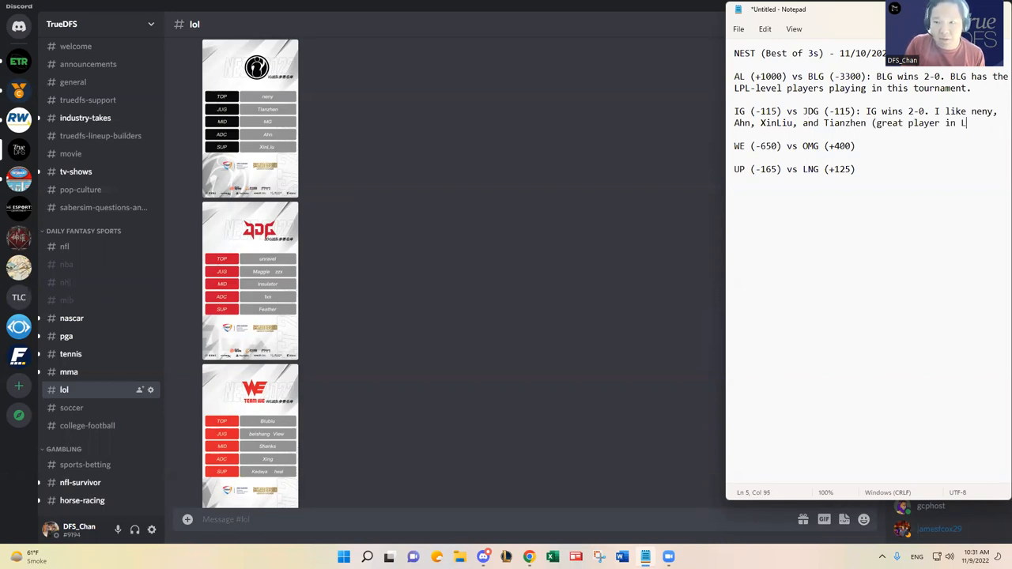
{"action": "type", "text": "DL)."}
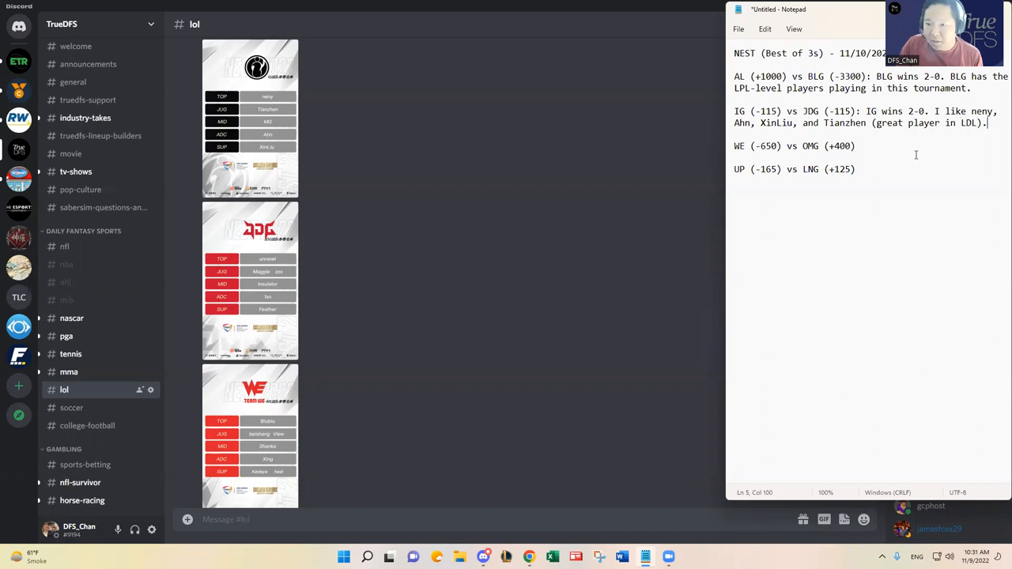
Add a colon after the WE vs OMG odds, ready for its prediction
{"action": "left_click", "coordinate": [853, 146]}
{"action": "type", "text": ":"}
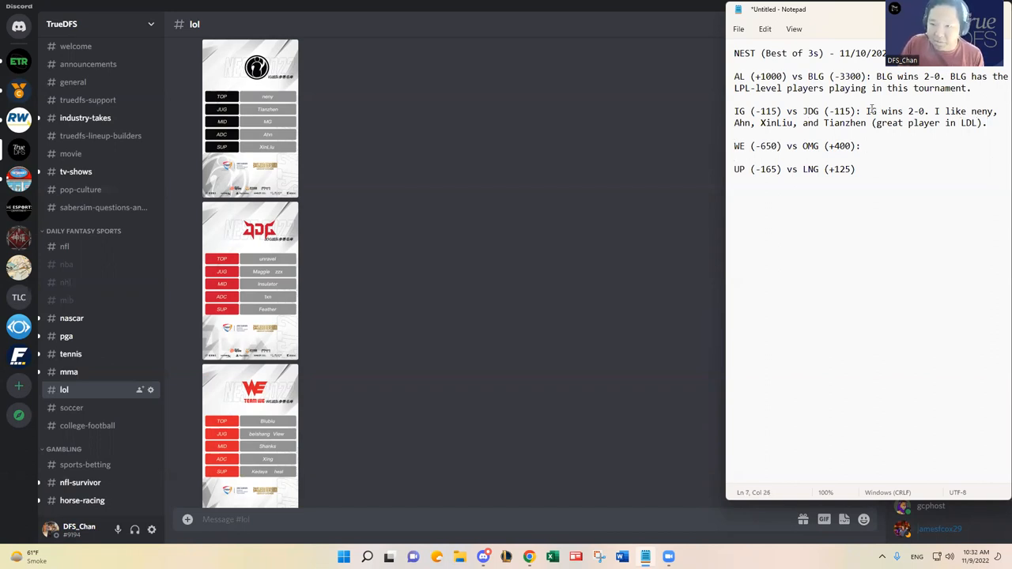
{"action": "left_click_drag", "start_coordinate": [866, 111], "coordinate": [983, 123]}
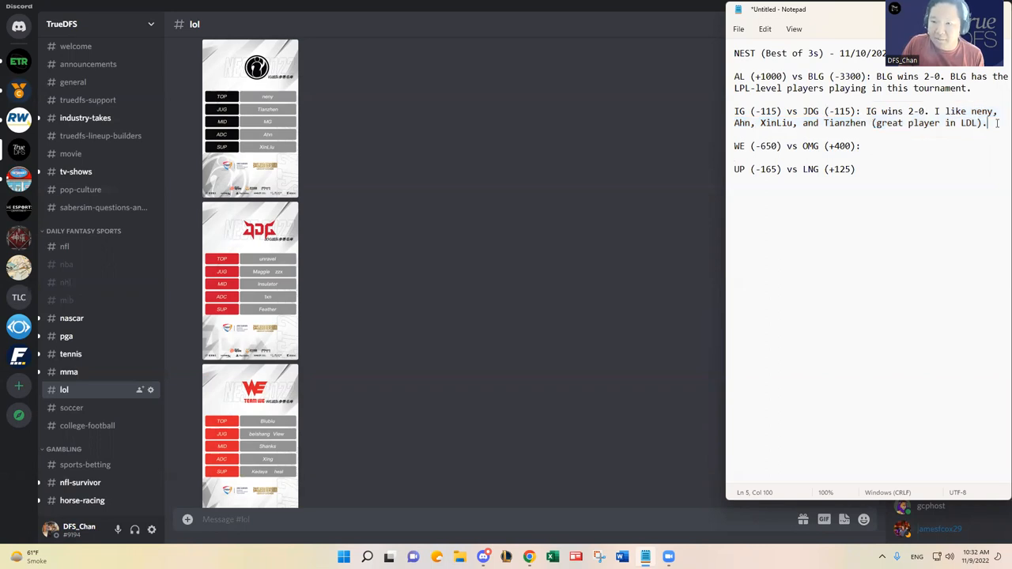
Add a 'Kill upside:' line beneath the AL vs BLG, IG vs JDG, WE vs OMG and UP vs LNG matchups
{"action": "left_click", "coordinate": [994, 88]}
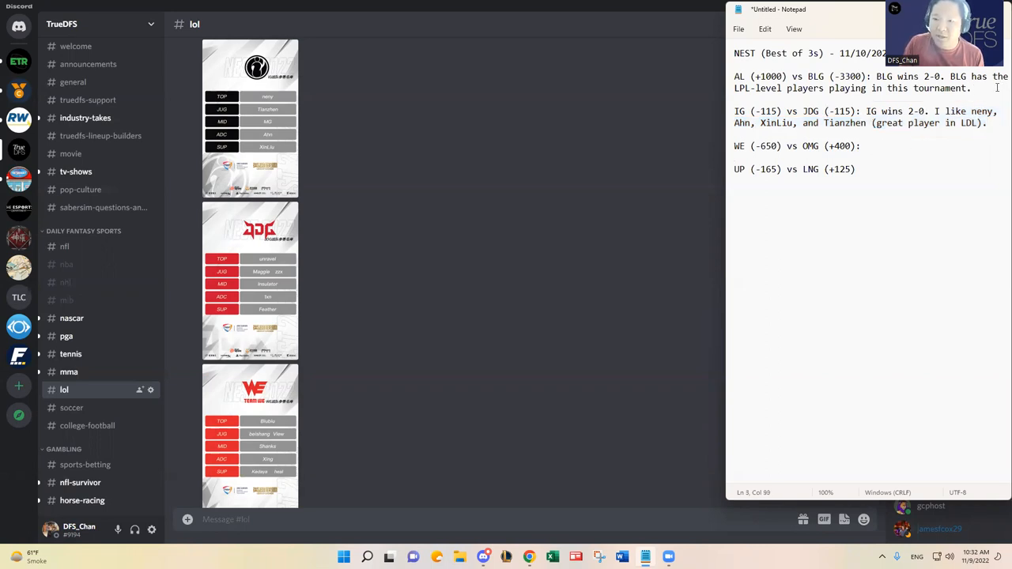
{"action": "type", "text": "Kill upside:"}
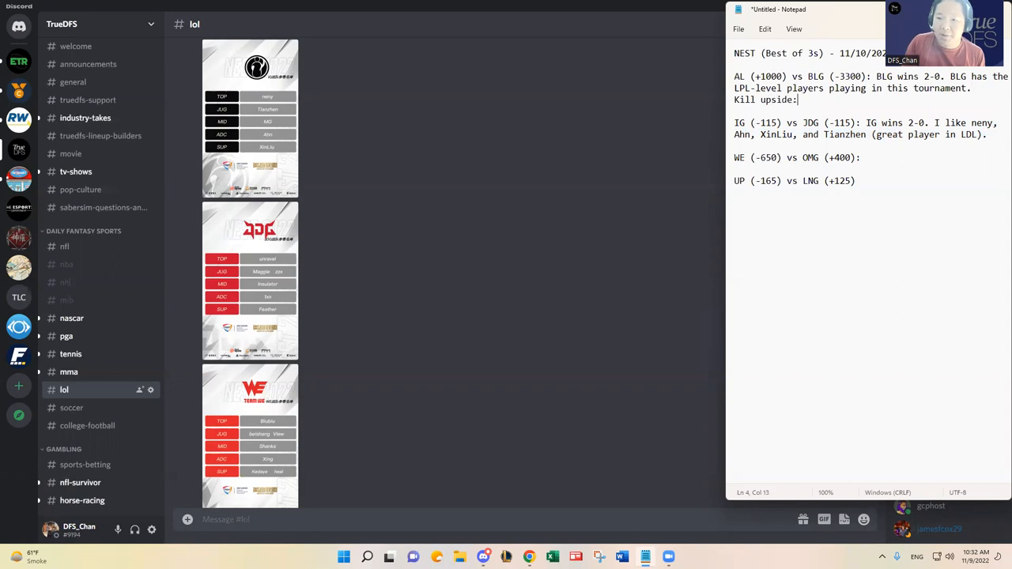
{"action": "key", "text": "enter"}
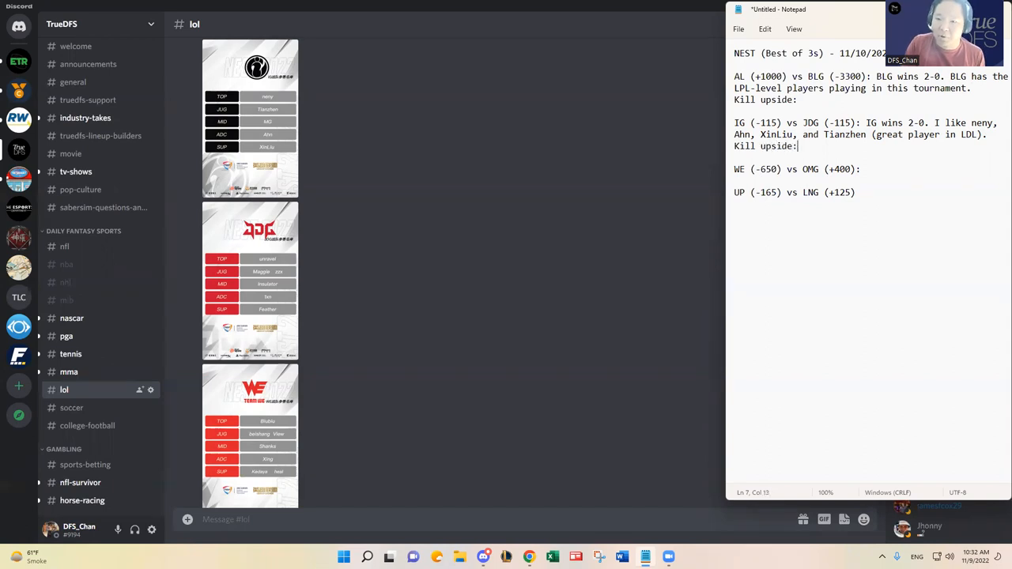
{"action": "key", "text": "enter"}
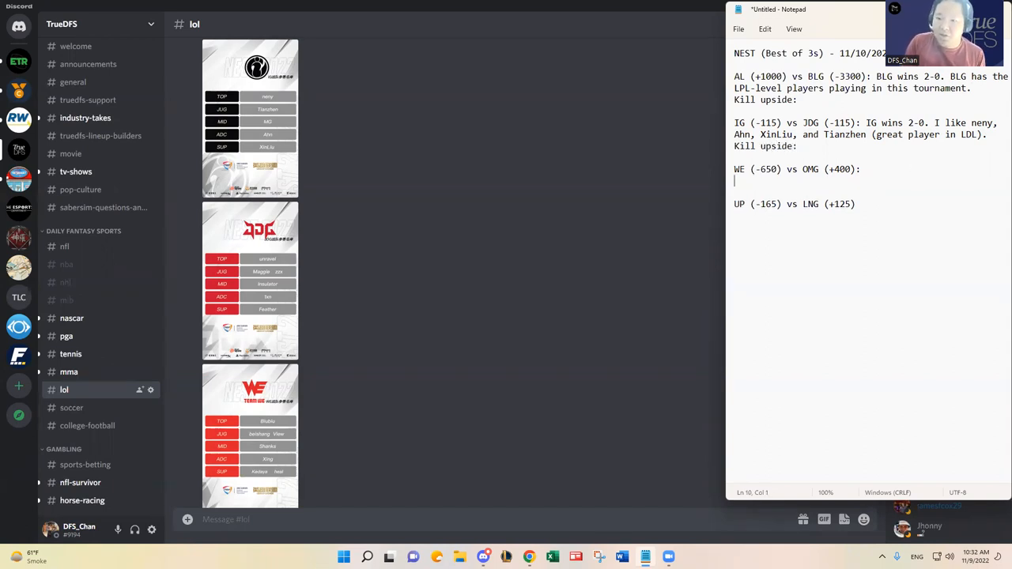
{"action": "type", "text": "Kill upside:"}
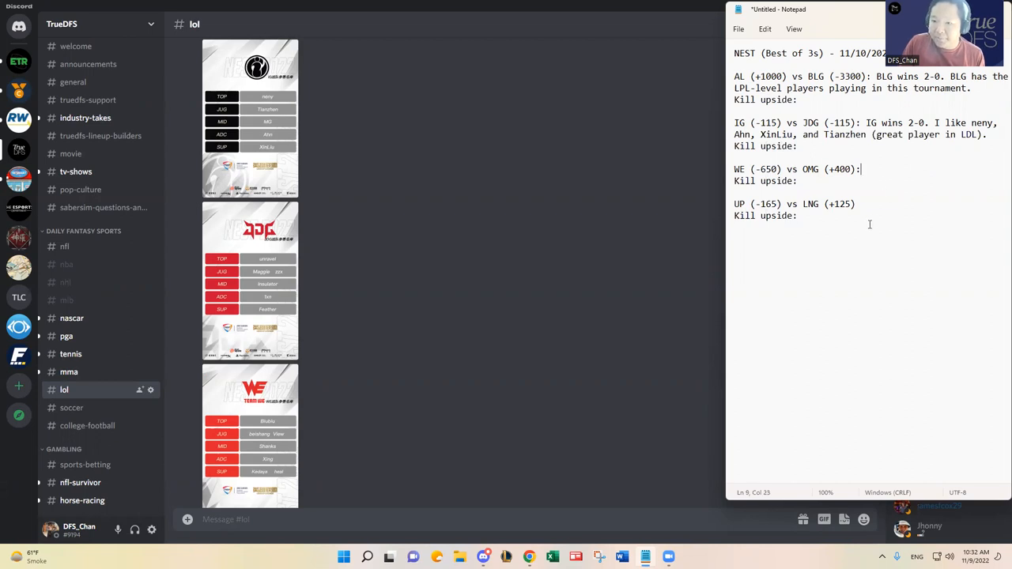
{"action": "type", "text": "2021"}
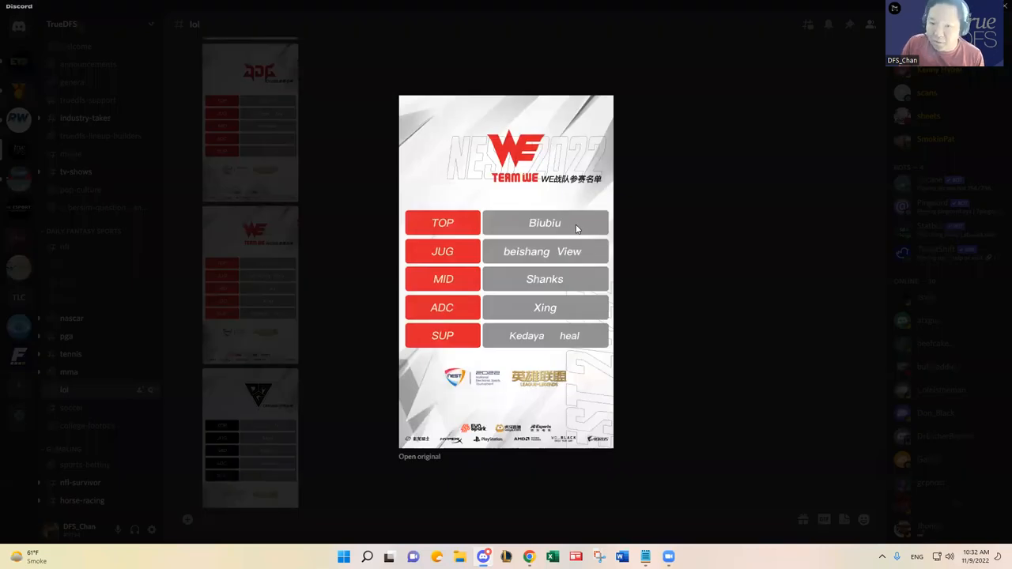
{"action": "mouse_move", "coordinate": [576, 255]}
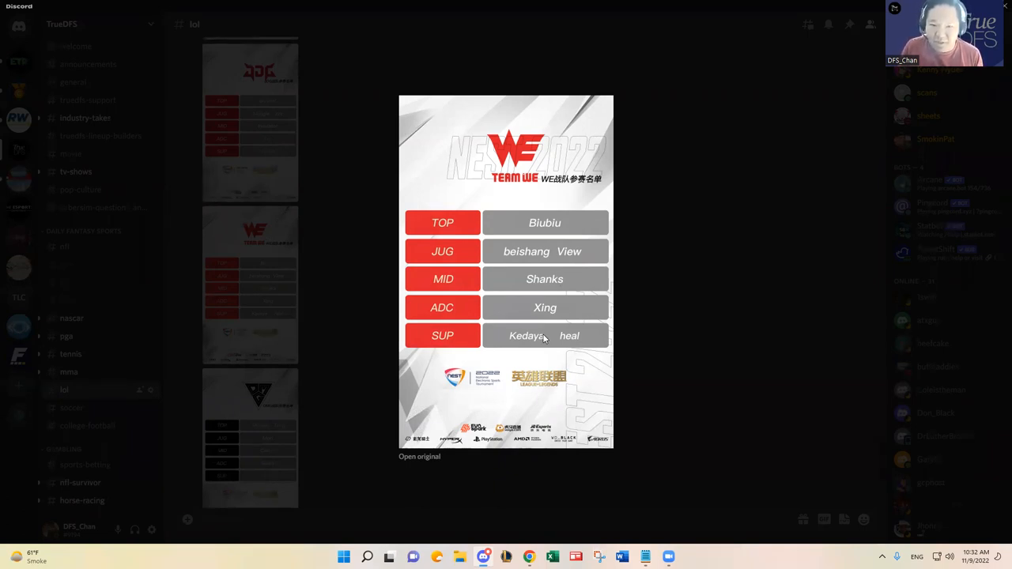
{"action": "mouse_move", "coordinate": [550, 330]}
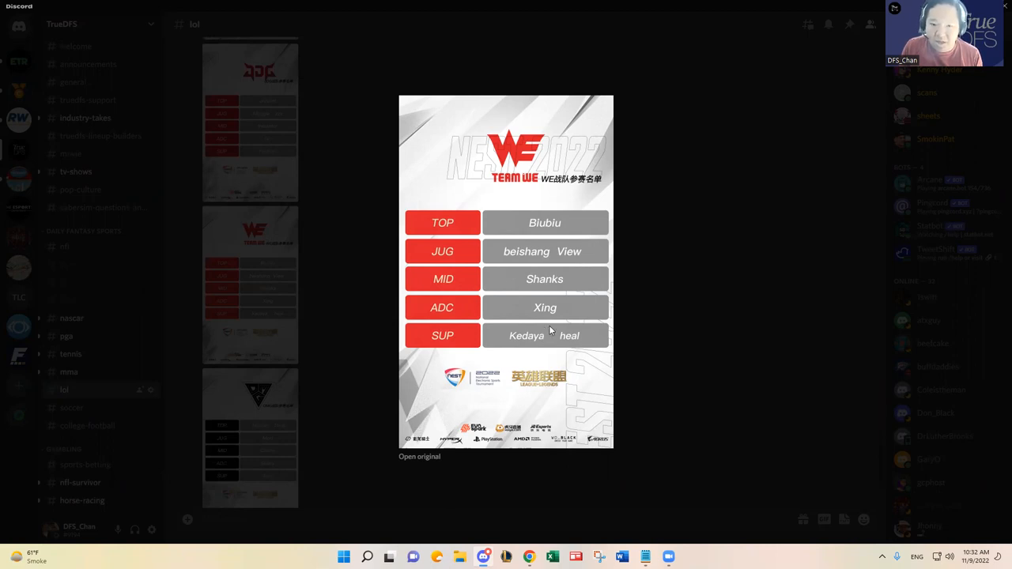
{"action": "mouse_move", "coordinate": [554, 332]}
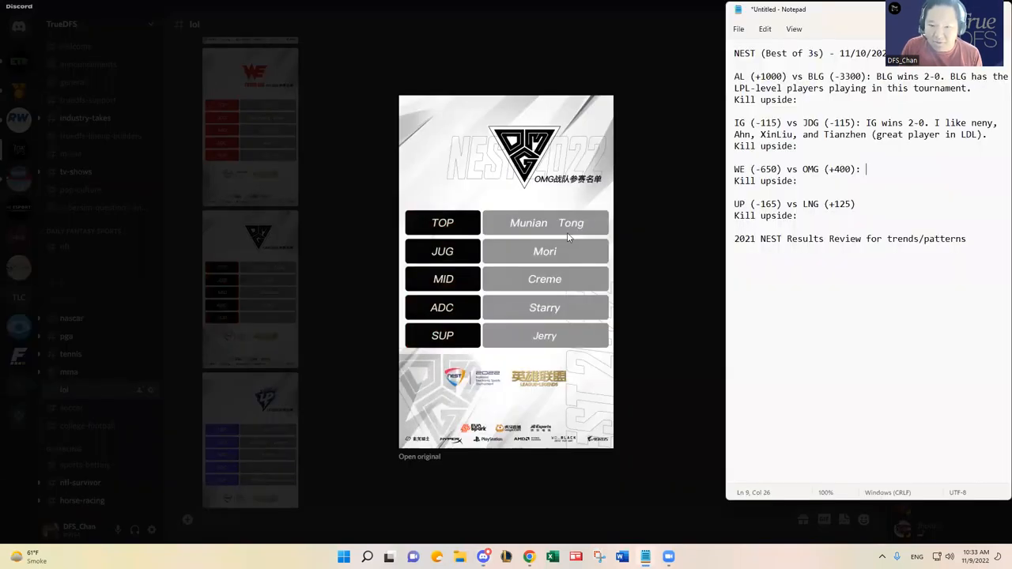
{"action": "mouse_move", "coordinate": [582, 285]}
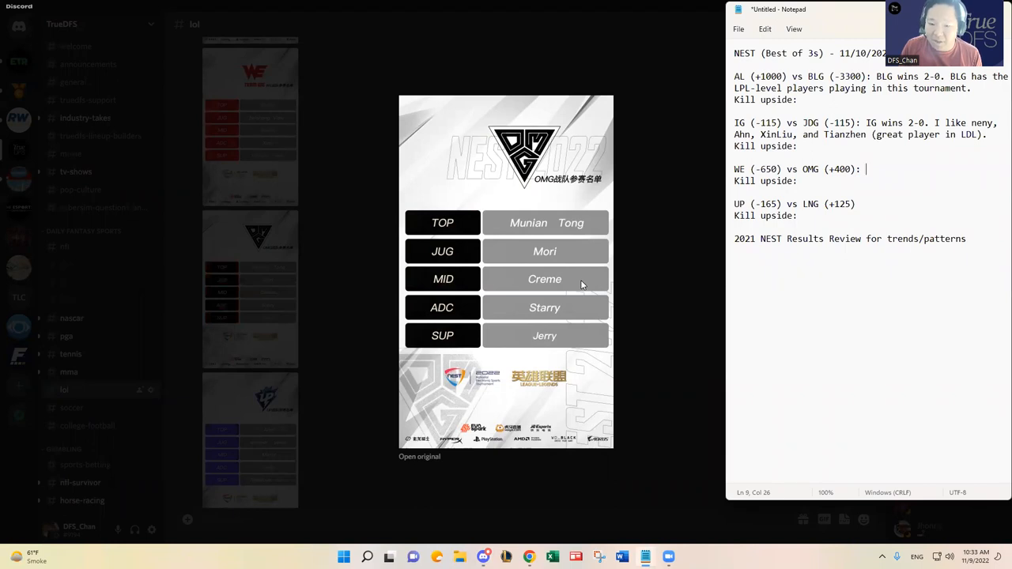
{"action": "mouse_move", "coordinate": [588, 308]}
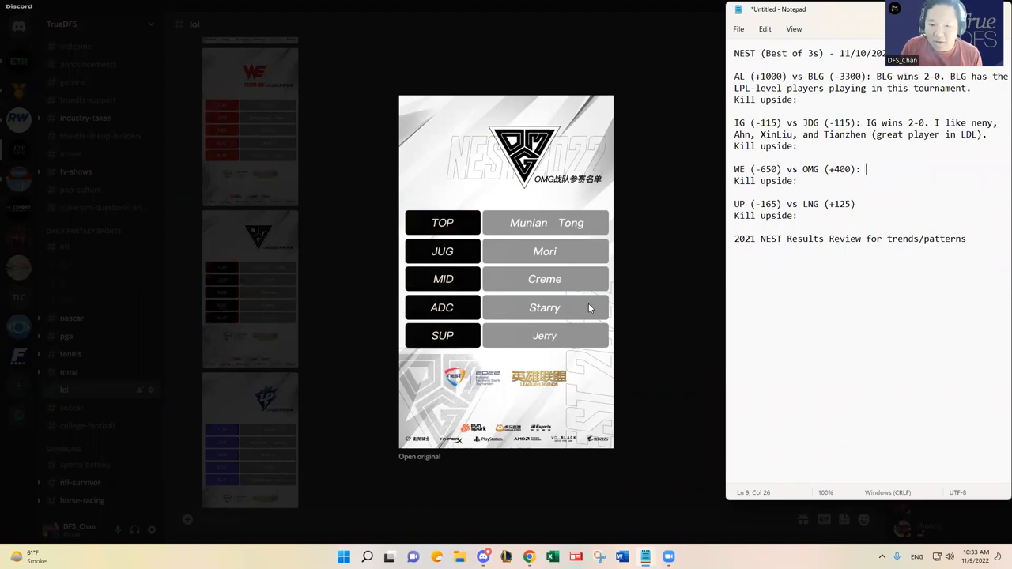
{"action": "mouse_move", "coordinate": [579, 345]}
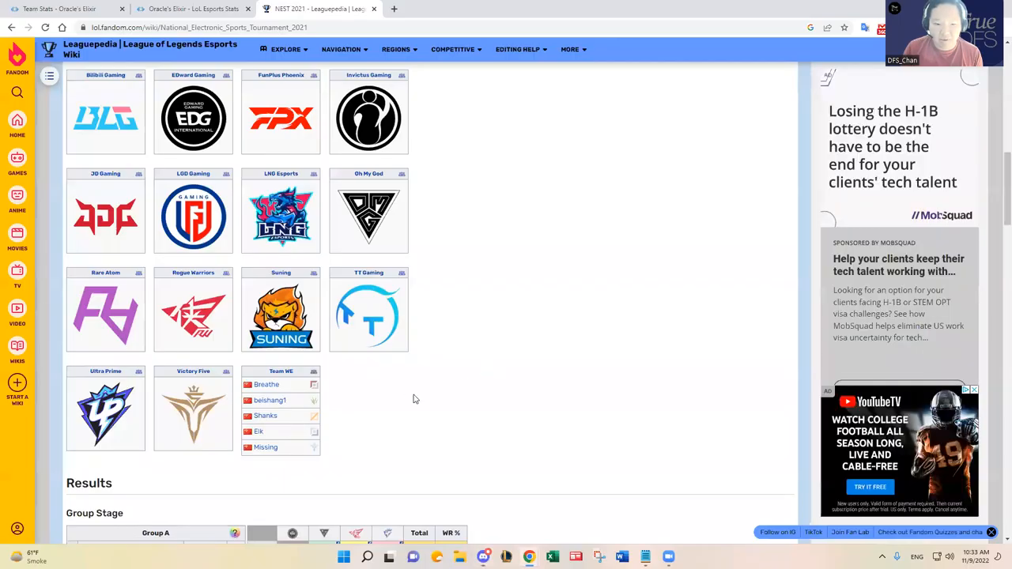
Scroll through NEST 2021 participants, group standings and bracket, then enlarge Team WE's roster card
{"action": "scroll", "scroll_direction": "down", "scroll_amount": 3}
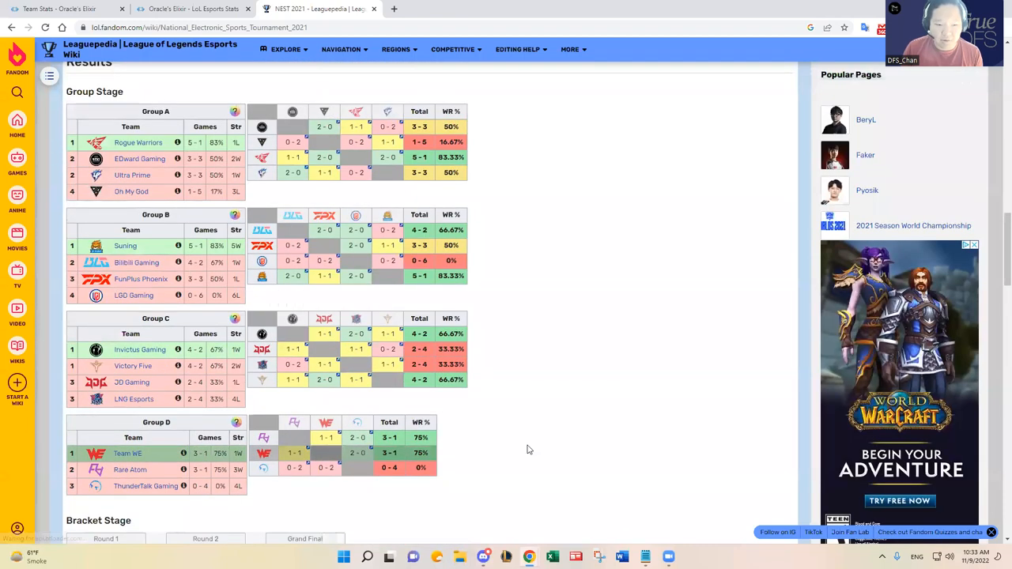
{"action": "scroll", "scroll_direction": "down", "scroll_amount": 3}
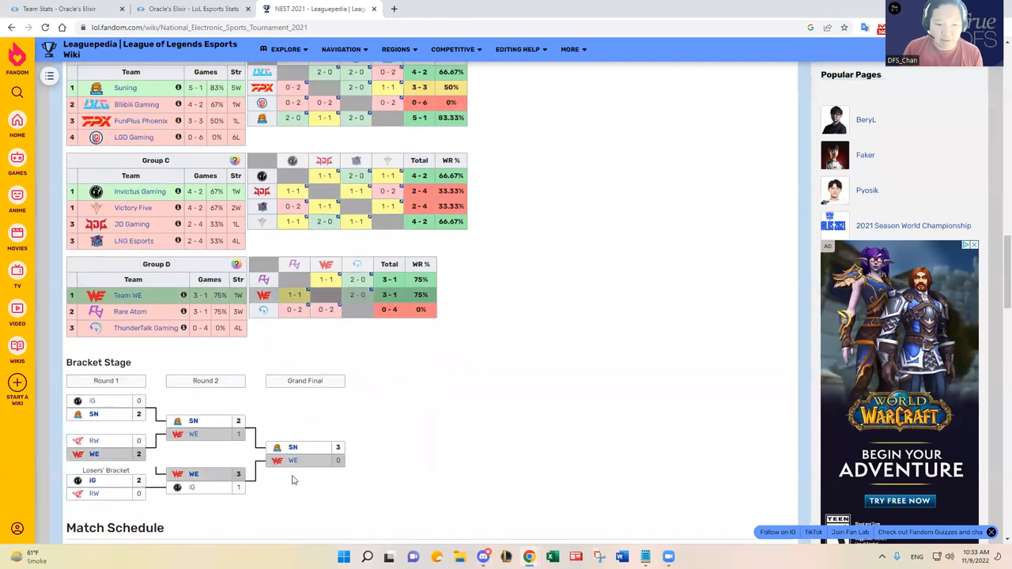
{"action": "mouse_move", "coordinate": [310, 461]}
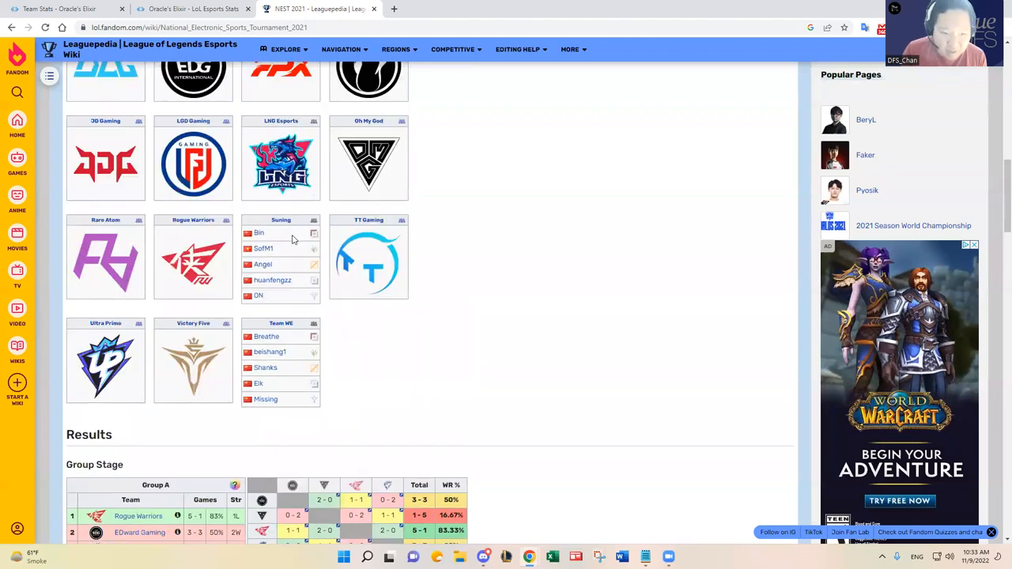
{"action": "scroll", "scroll_direction": "down", "scroll_amount": 3}
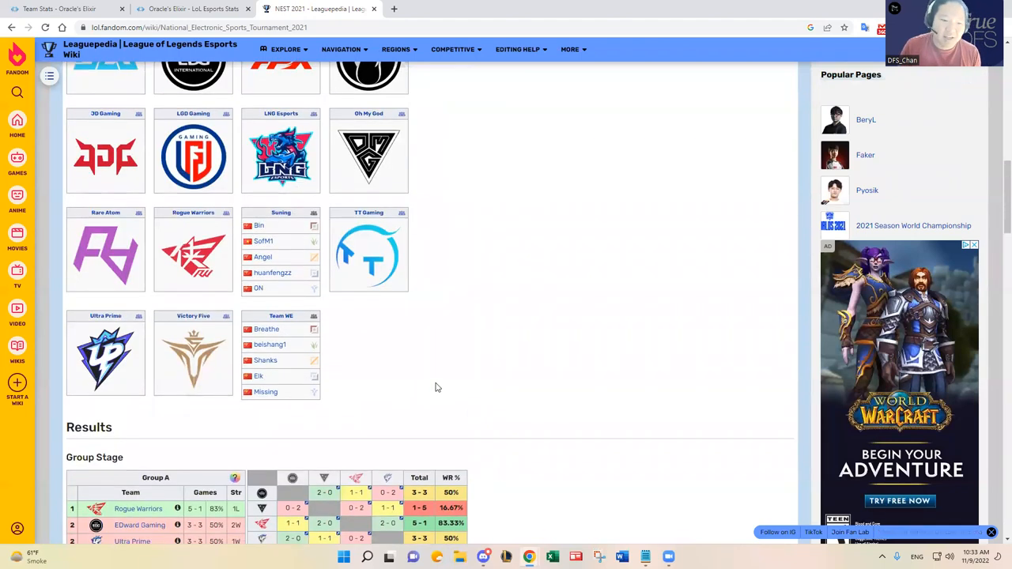
{"action": "scroll", "scroll_direction": "down", "scroll_amount": 3}
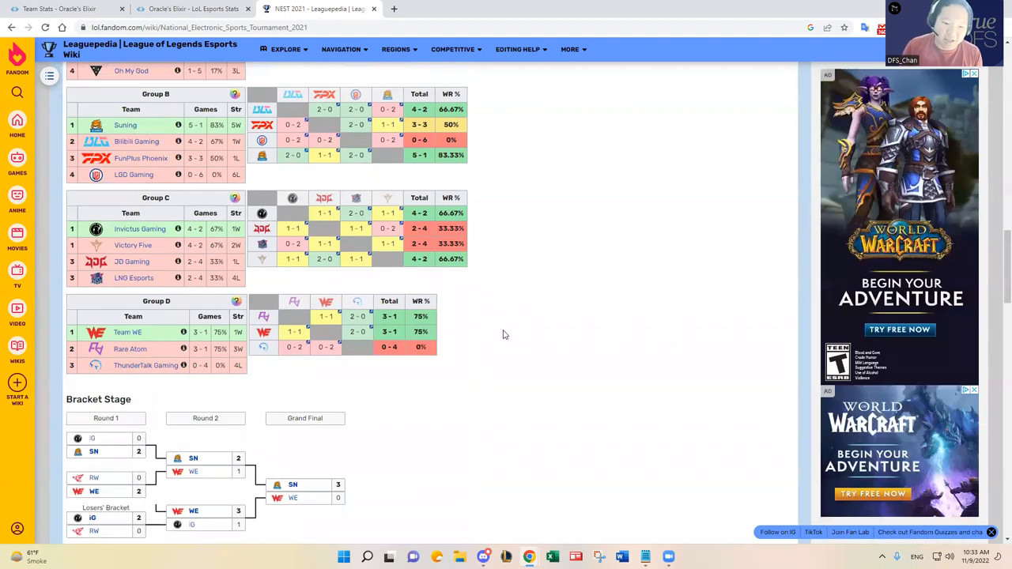
{"action": "scroll", "scroll_direction": "down", "scroll_amount": 3}
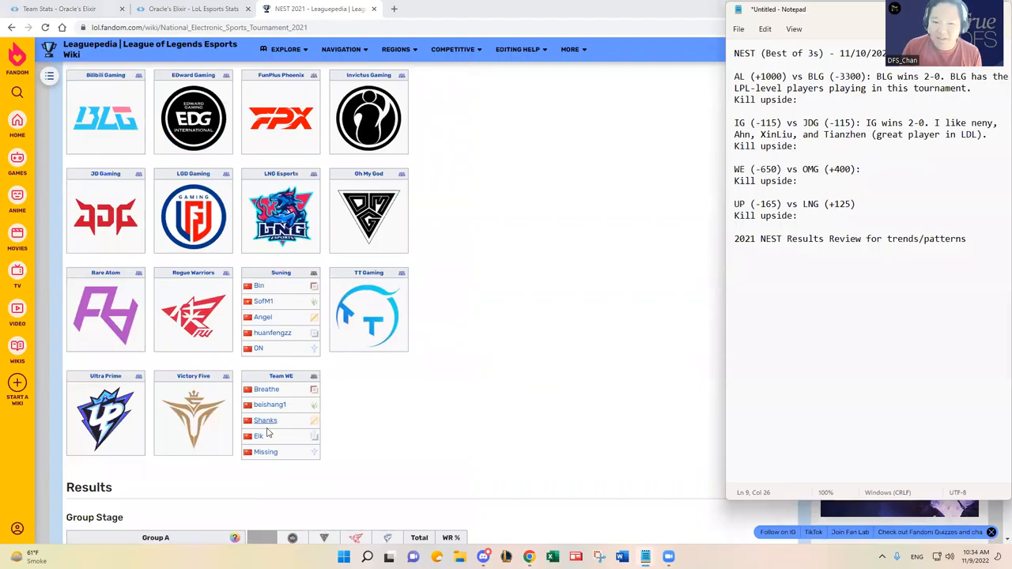
{"action": "mouse_move", "coordinate": [373, 401]}
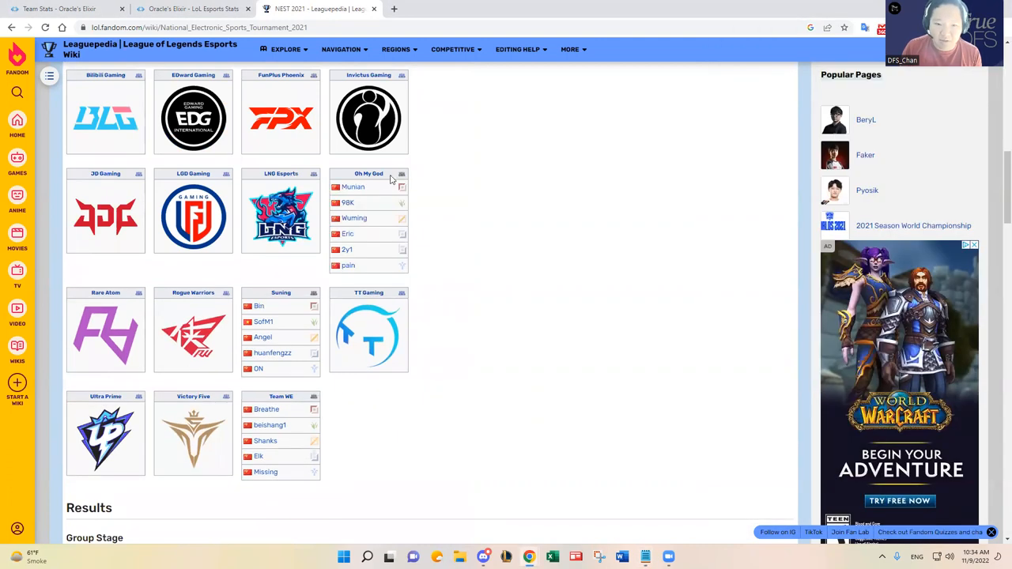
{"action": "mouse_move", "coordinate": [373, 228]}
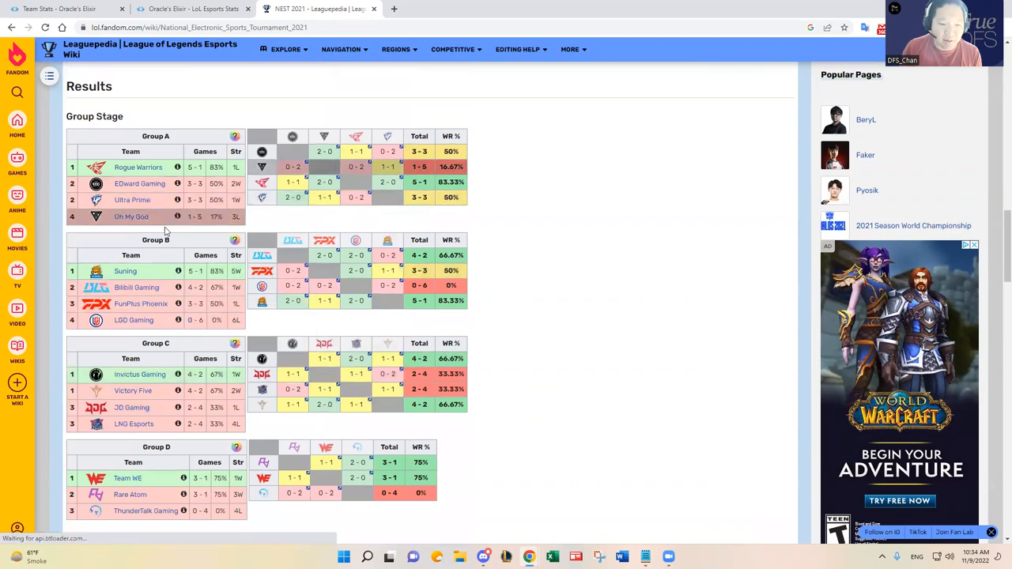
{"action": "left_click", "coordinate": [505, 556]}
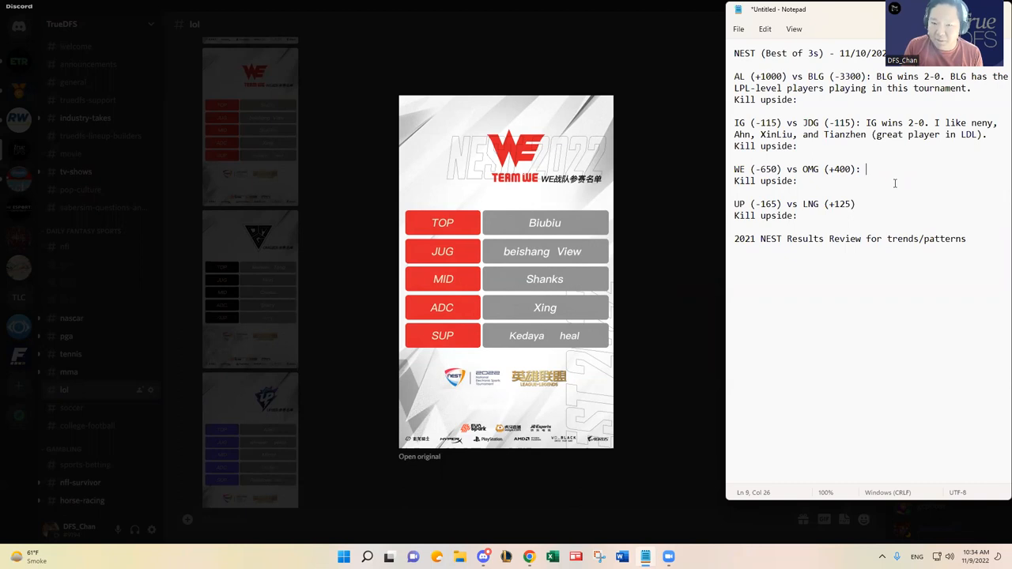
Write 'WE wins 2-1' with a strong LPL roster note on the WE vs OMG line
{"action": "type", "text": "WE wins 2-1."}
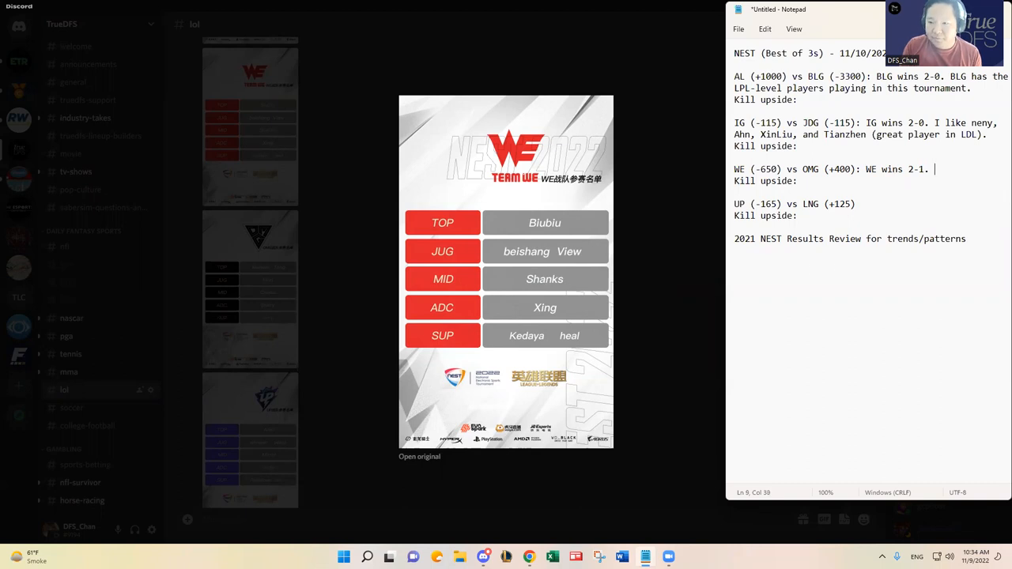
{"action": "type", "text": "Strong LPL roster for WE. OMG has C"}
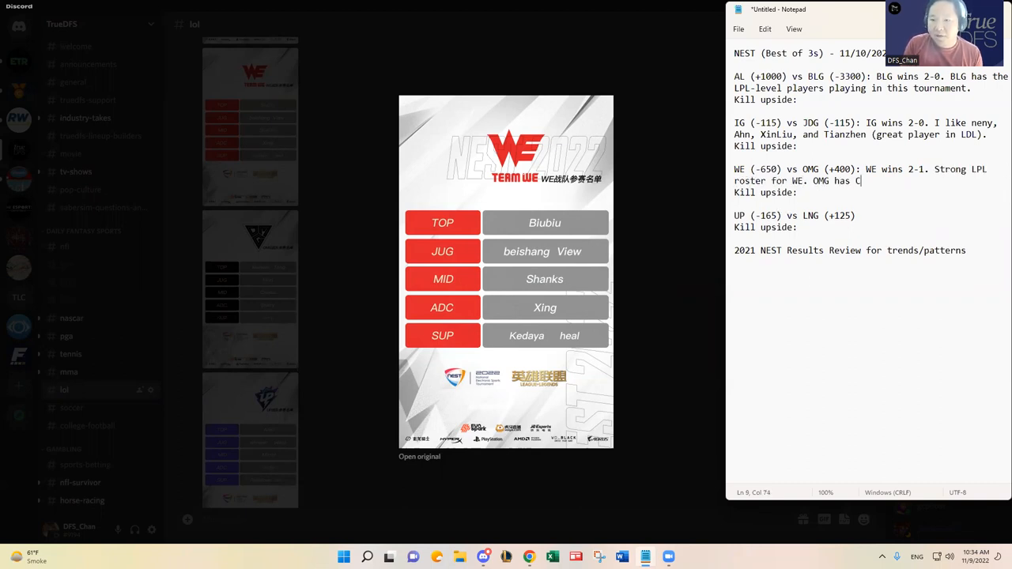
{"action": "type", "text": "reme at MID, but.."}
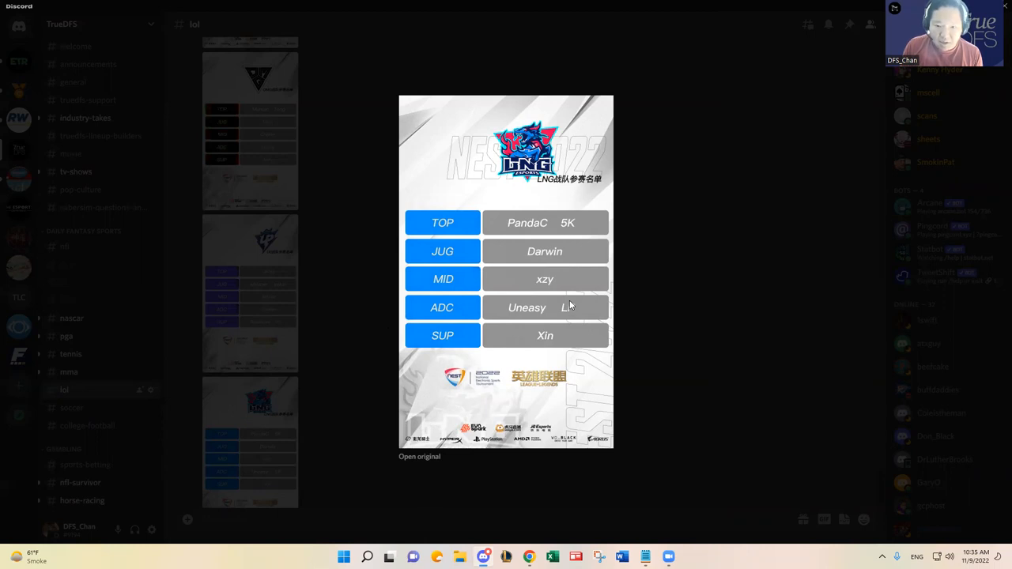
{"action": "mouse_move", "coordinate": [721, 302]}
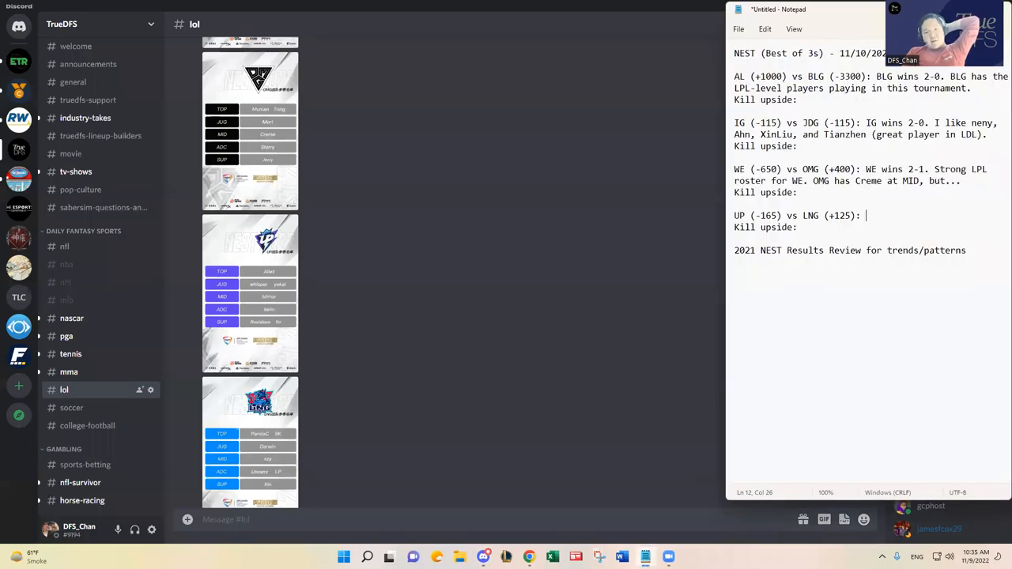
{"action": "mouse_move", "coordinate": [392, 357]}
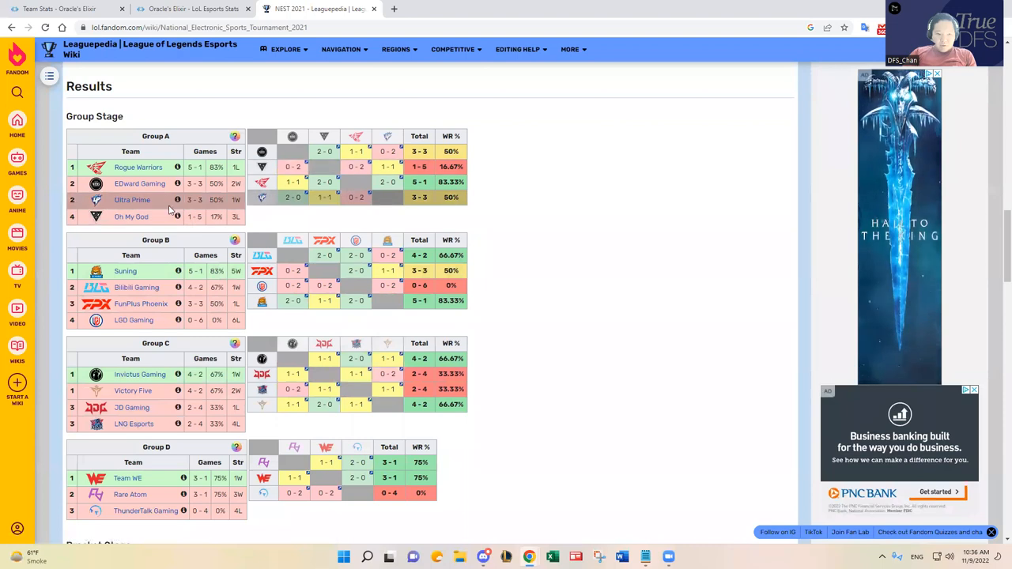
Expand the LNG Esports and Ultra Prime rosters, then switch to Oracle's Elixir team stats
{"action": "scroll", "scroll_direction": "down", "scroll_amount": 3}
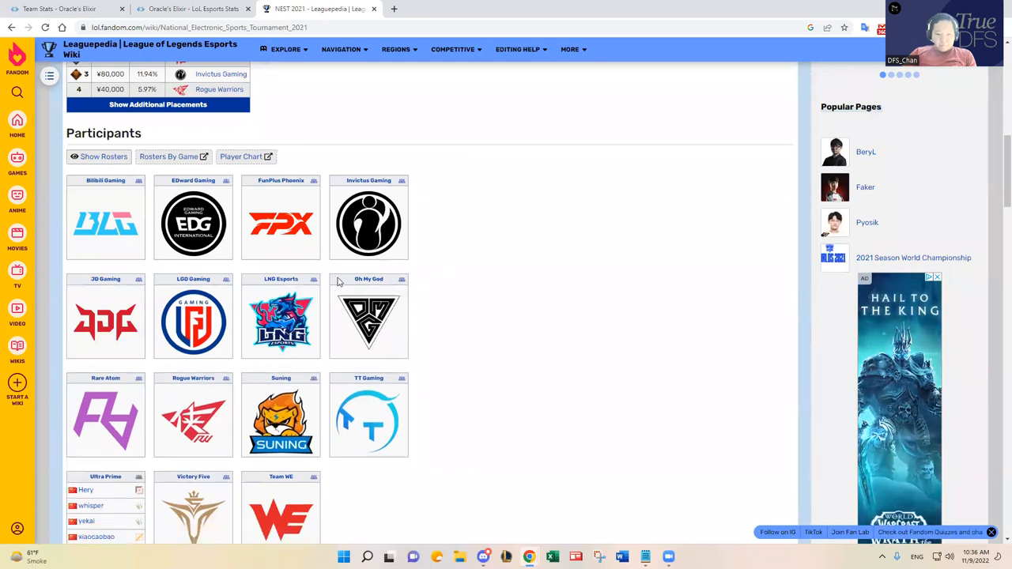
{"action": "scroll", "scroll_direction": "down", "scroll_amount": 3}
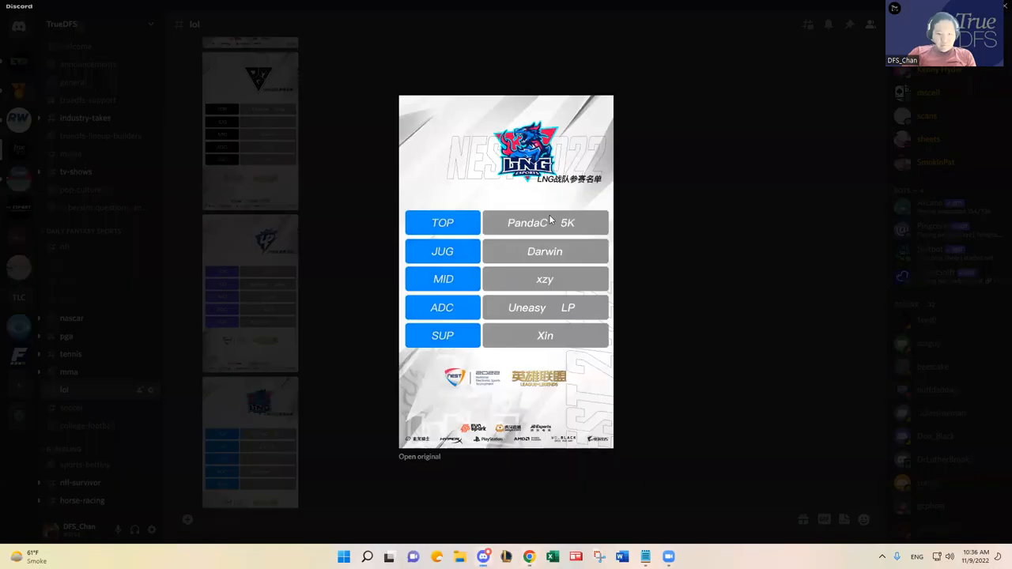
{"action": "mouse_move", "coordinate": [563, 269]}
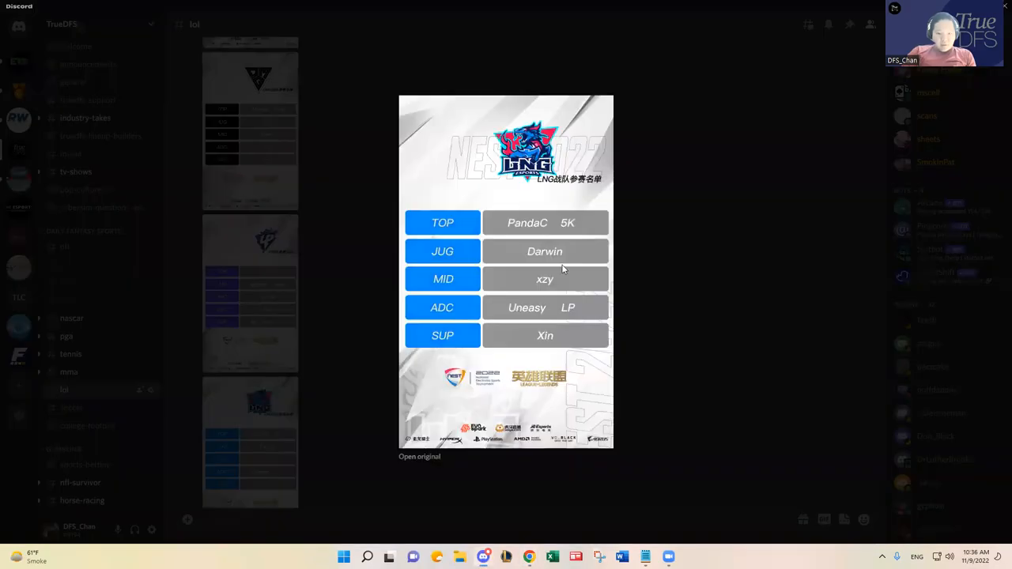
{"action": "mouse_move", "coordinate": [631, 328]}
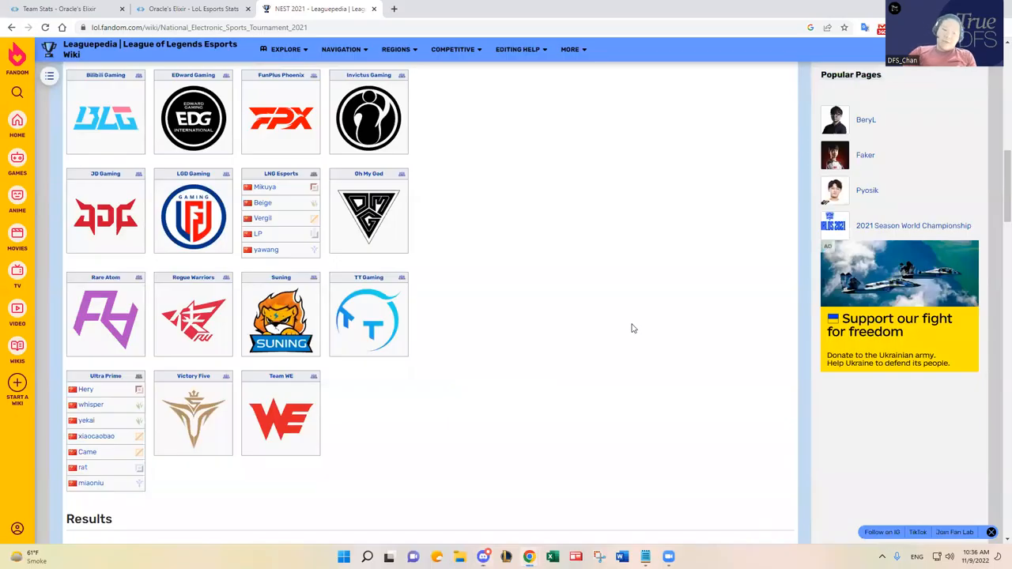
{"action": "mouse_move", "coordinate": [541, 310]}
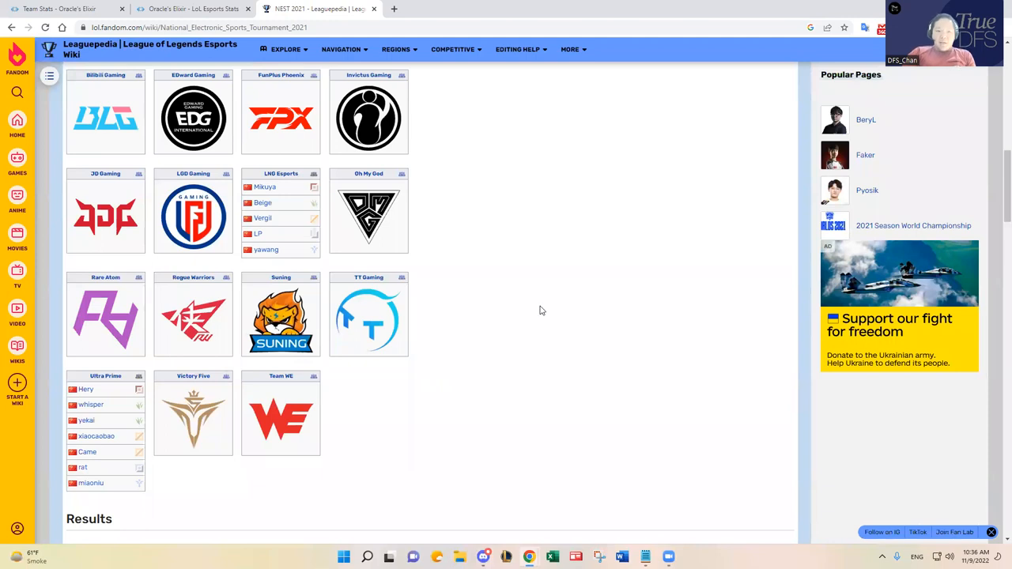
{"action": "left_click", "coordinate": [190, 9]}
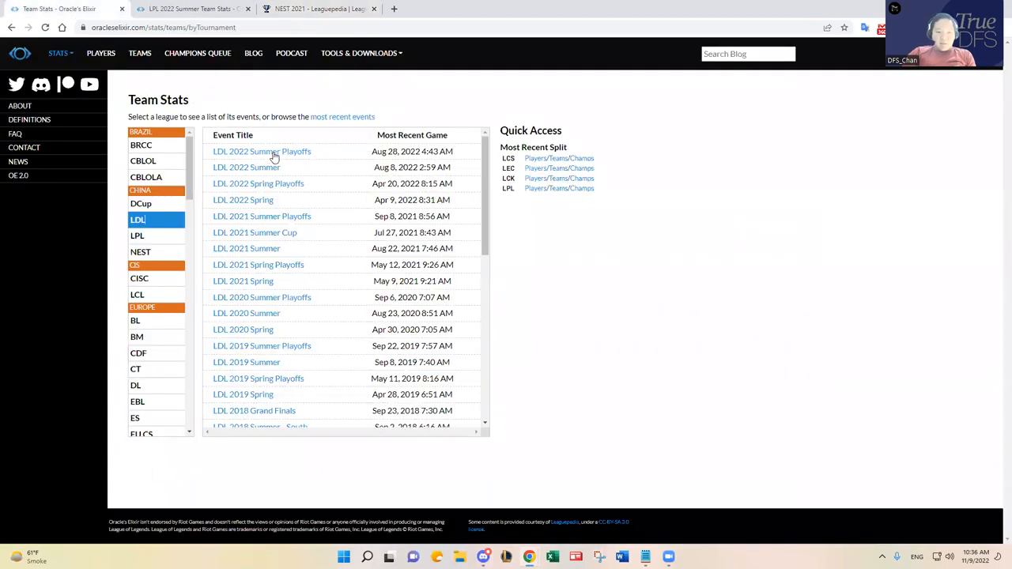
Search the web for LDL 2022 and reach the Leaguepedia LDL 2022 playoffs page
{"action": "left_click", "coordinate": [247, 167]}
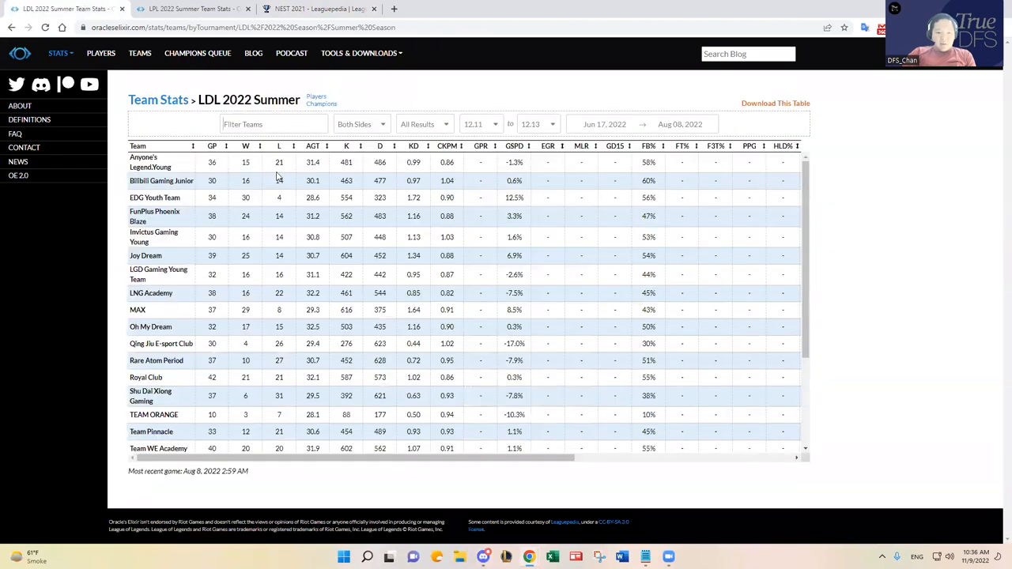
{"action": "left_click", "coordinate": [316, 9]}
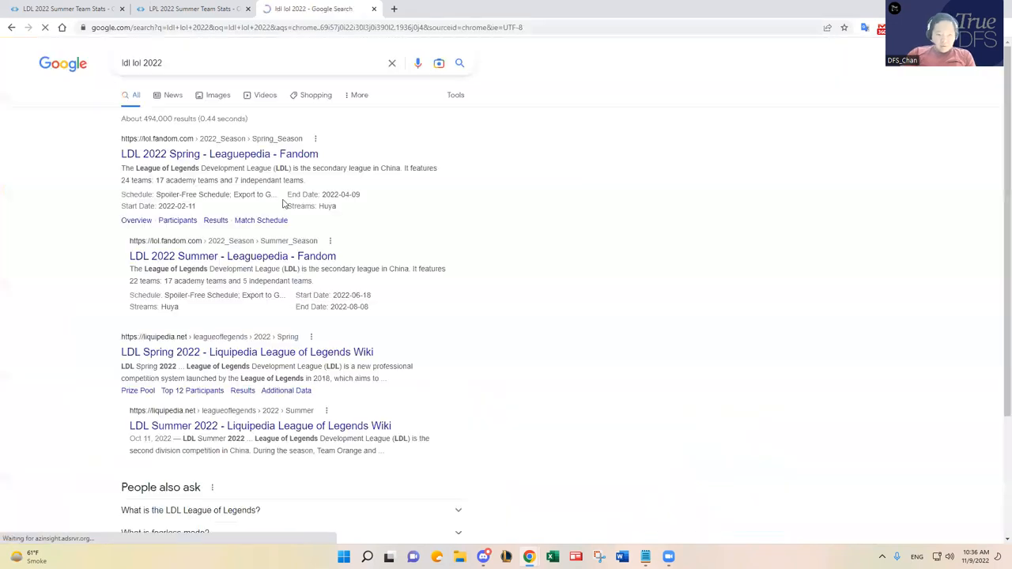
{"action": "left_click", "coordinate": [218, 153]}
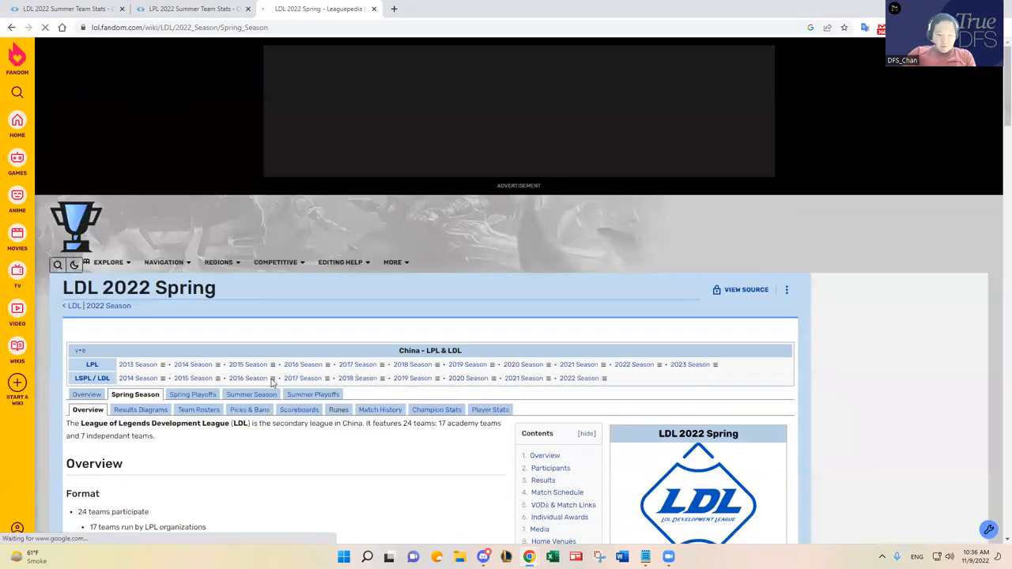
{"action": "left_click", "coordinate": [313, 393]}
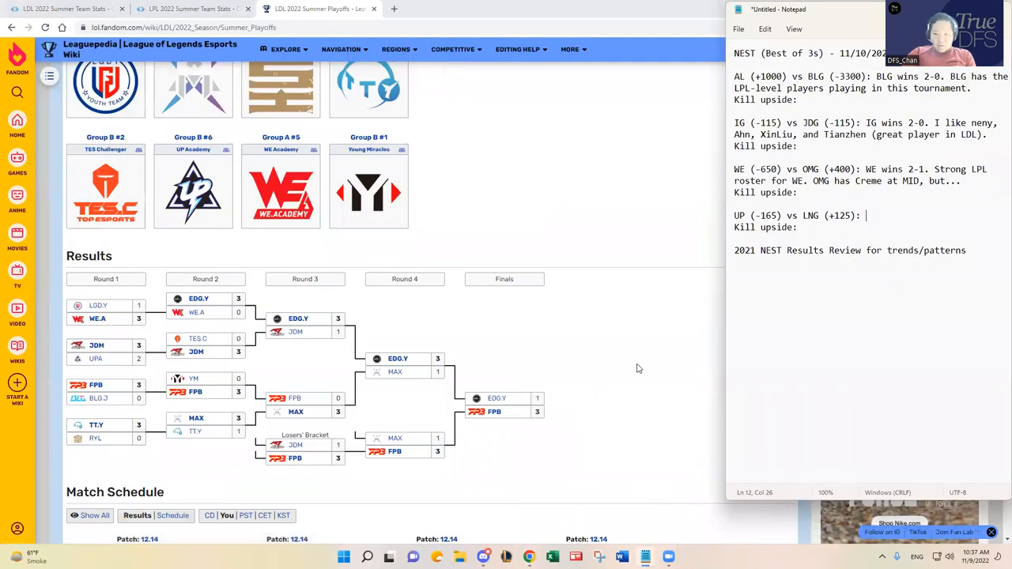
{"action": "mouse_move", "coordinate": [664, 265]}
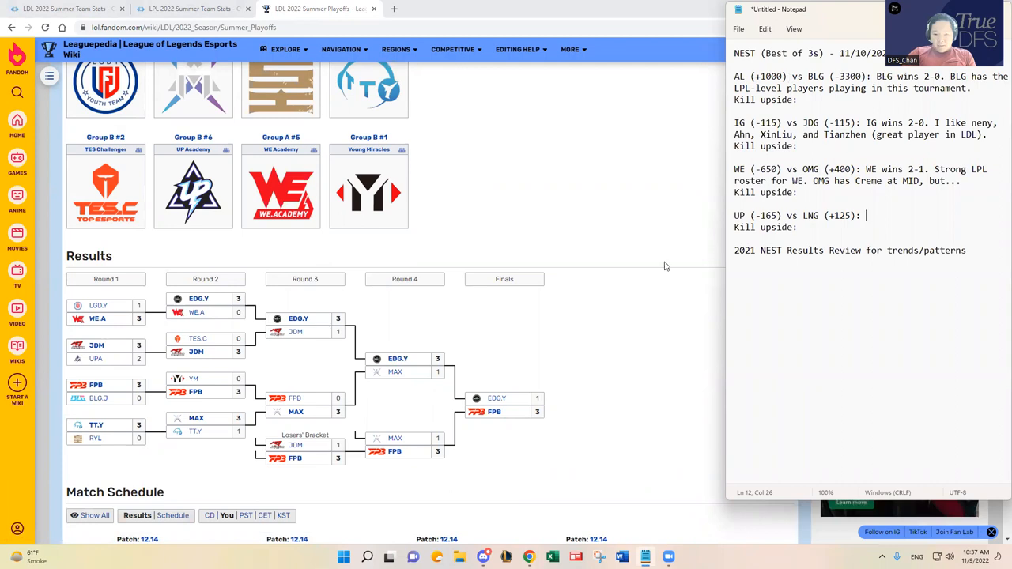
{"action": "mouse_move", "coordinate": [459, 461]}
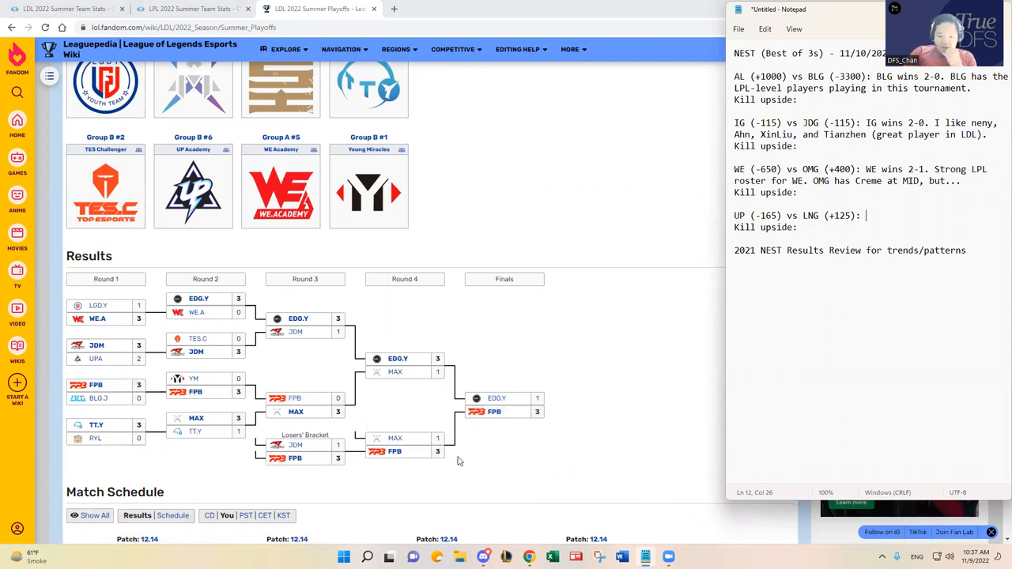
{"action": "mouse_move", "coordinate": [424, 468]}
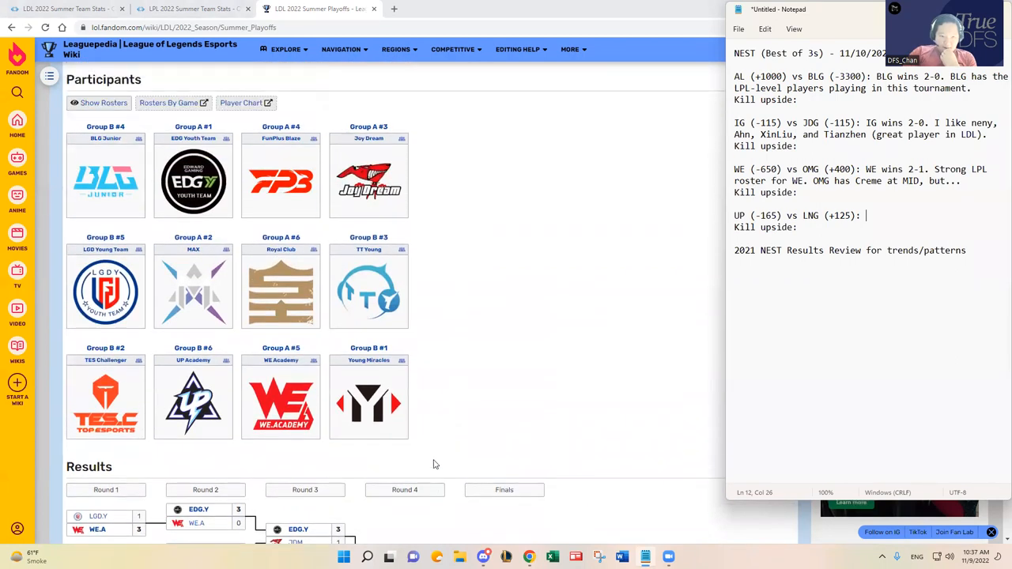
Review the LDL 2022 Summer Playoffs bracket and bring up Oracle's Elixir LDL team stats
{"action": "scroll", "scroll_direction": "down", "scroll_amount": 3}
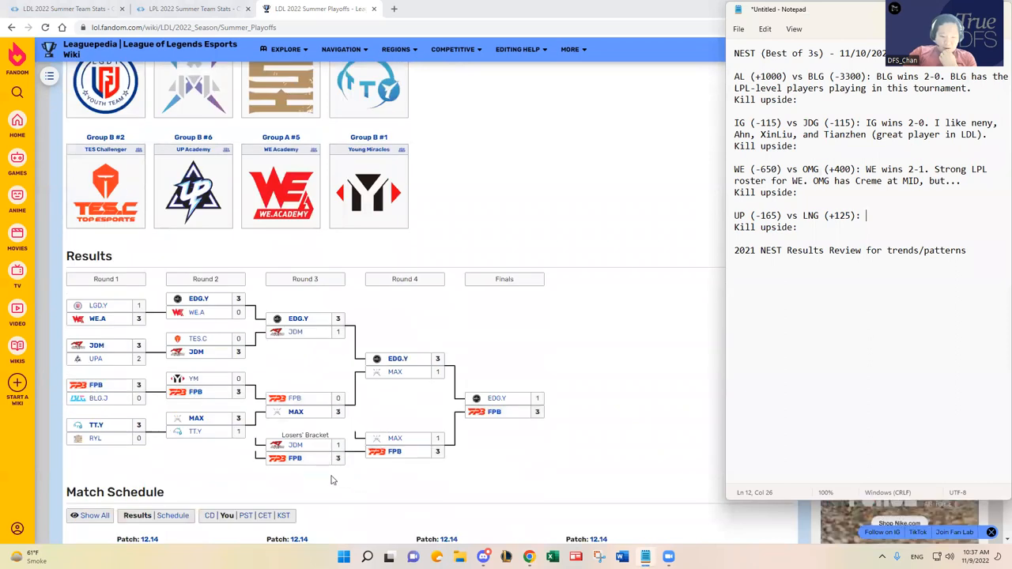
{"action": "mouse_move", "coordinate": [329, 481]}
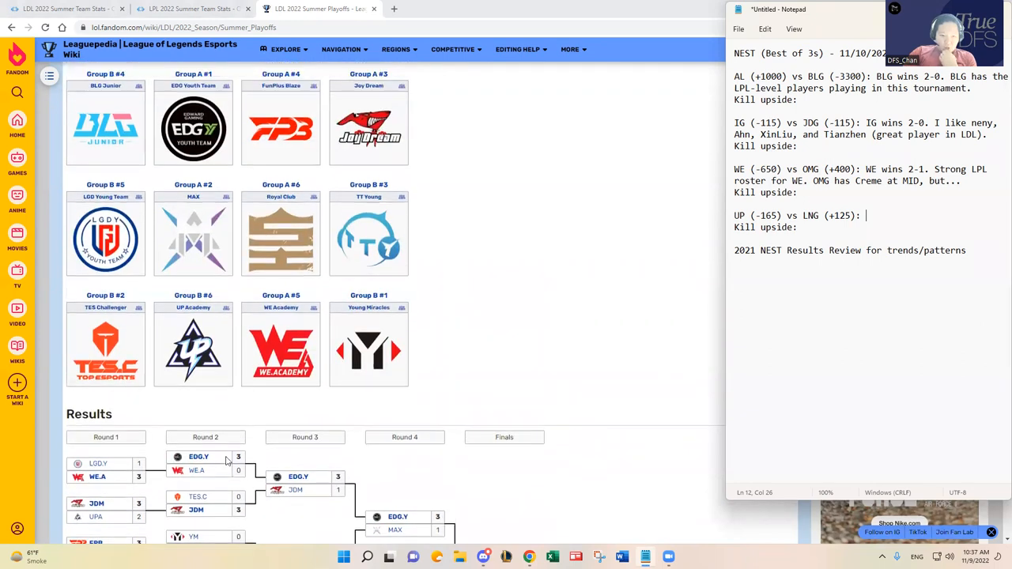
{"action": "scroll", "scroll_direction": "down", "scroll_amount": 3}
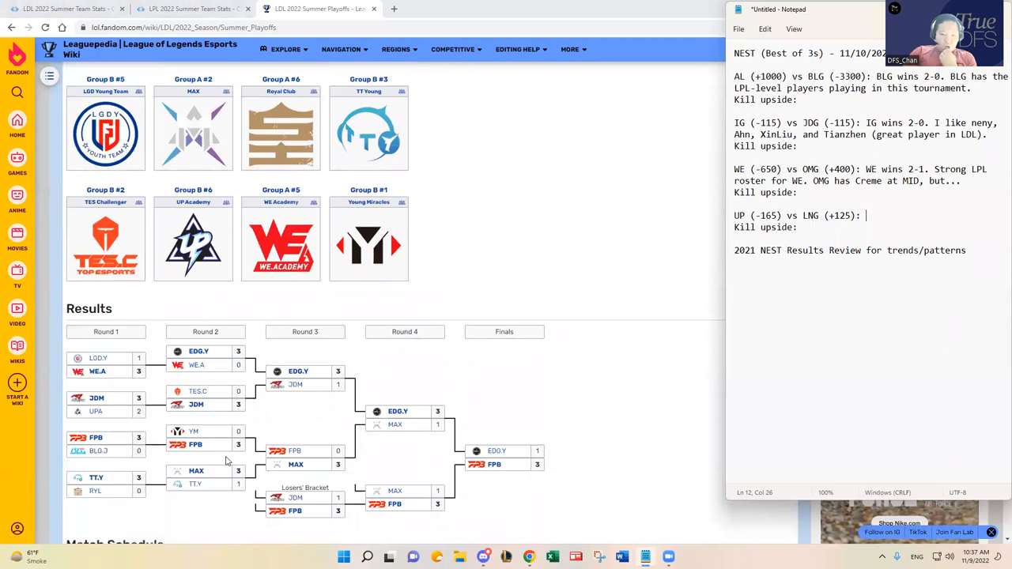
{"action": "mouse_move", "coordinate": [95, 411]}
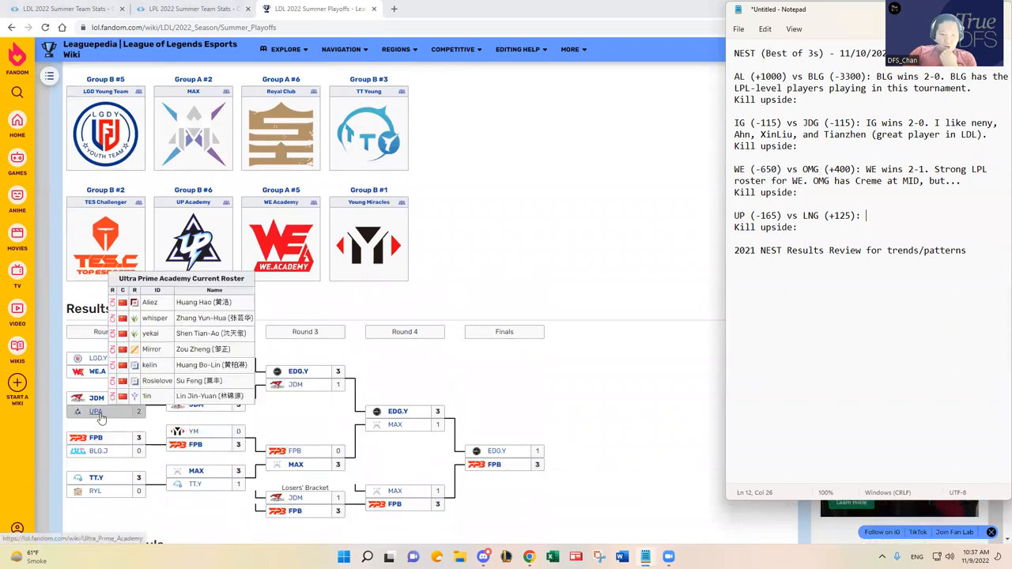
{"action": "mouse_move", "coordinate": [335, 418]}
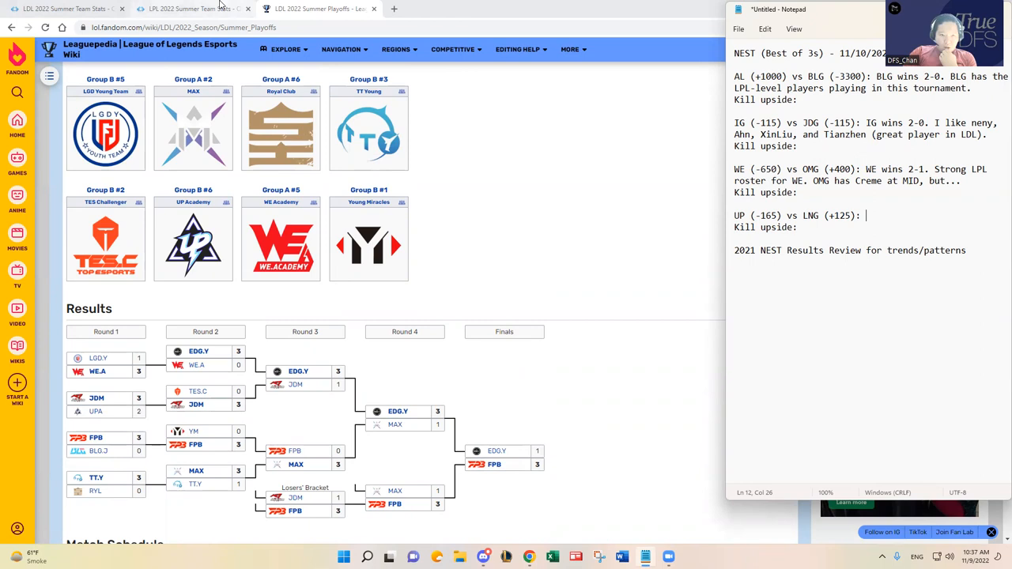
{"action": "left_click", "coordinate": [193, 9]}
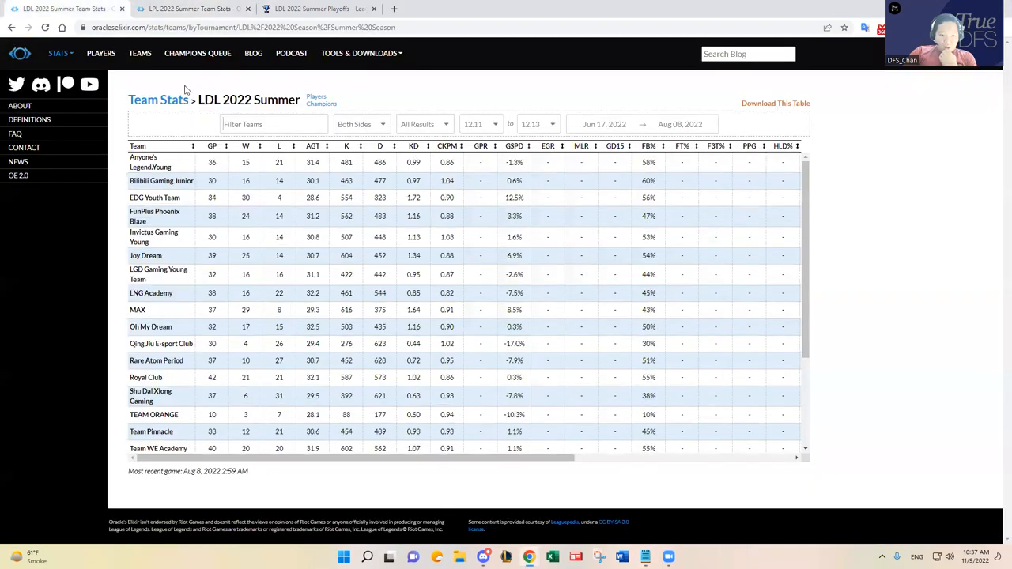
Sort the LDL 2022 Summer team table by gold difference, reset it, then rank by wins
{"action": "left_click", "coordinate": [274, 123]}
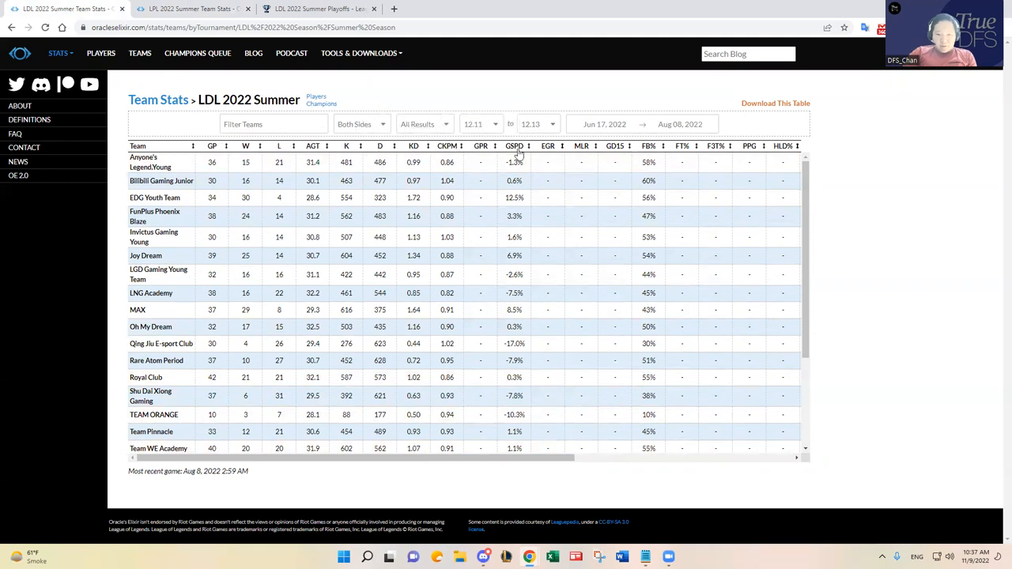
{"action": "left_click", "coordinate": [514, 146]}
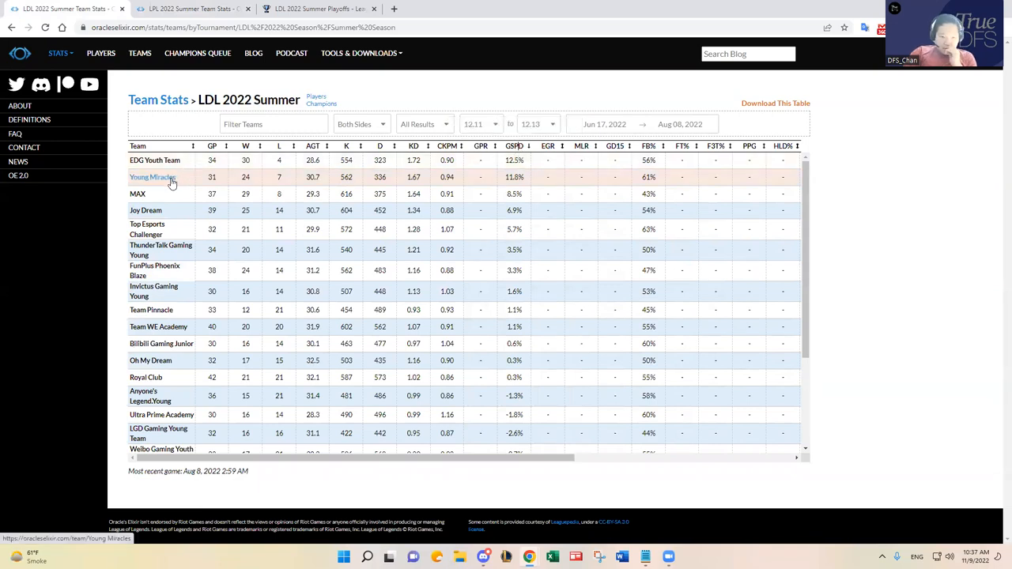
{"action": "left_click", "coordinate": [150, 177]}
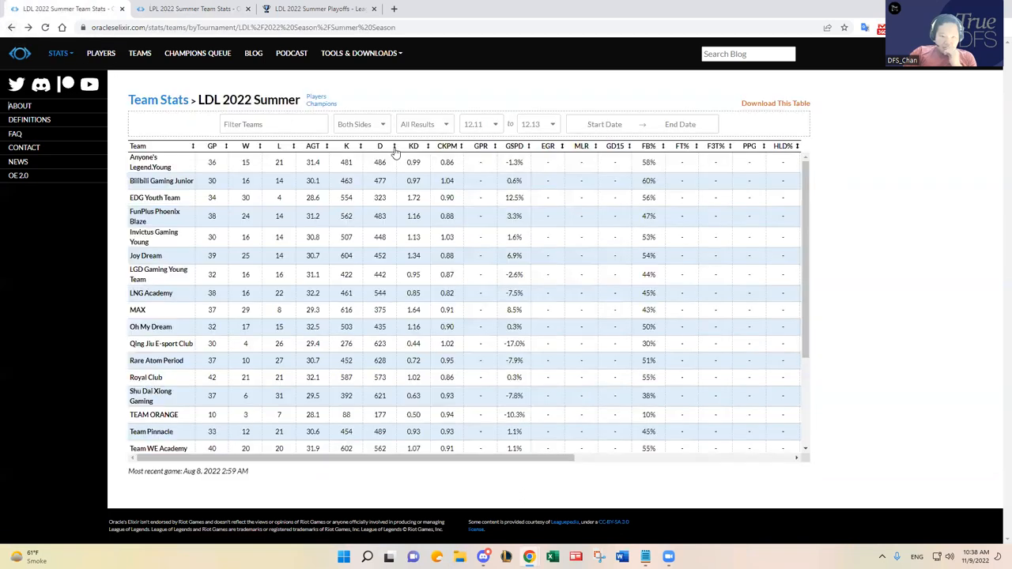
{"action": "left_click", "coordinate": [513, 146]}
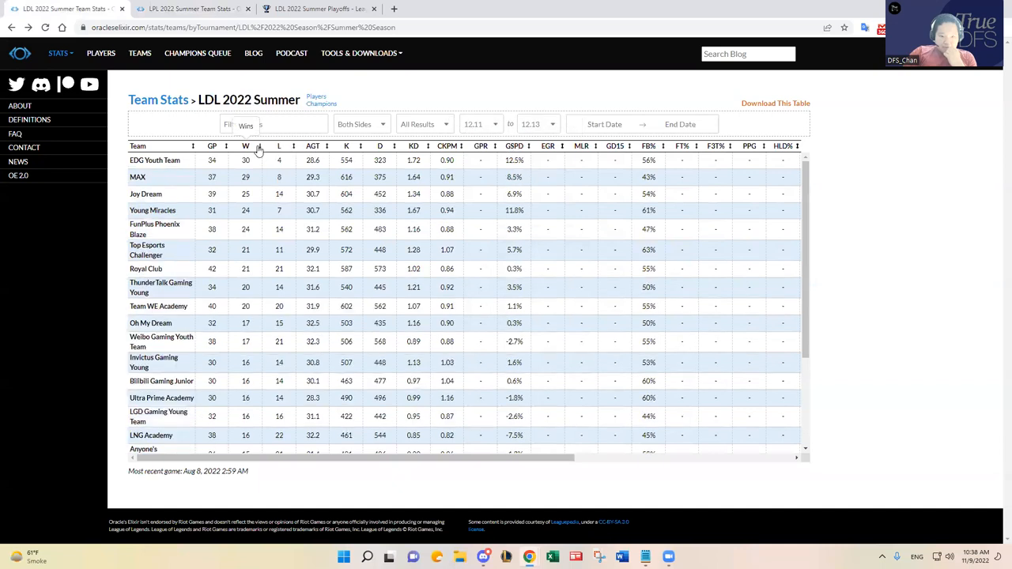
Scan the win-sorted table and return to Leaguepedia's LDL playoffs page
{"action": "scroll", "scroll_direction": "down", "scroll_amount": 3}
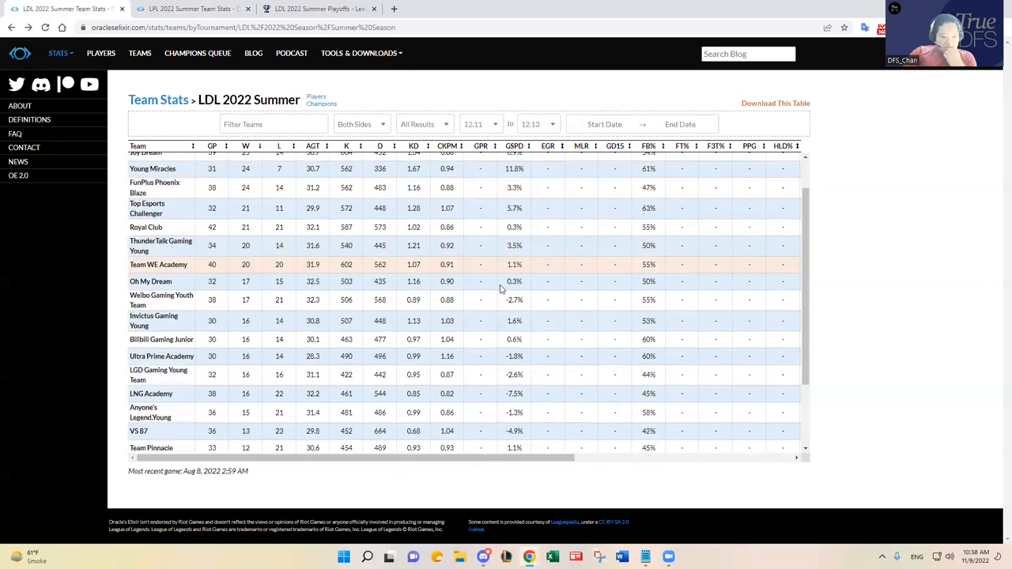
{"action": "scroll", "scroll_direction": "down", "scroll_amount": 3}
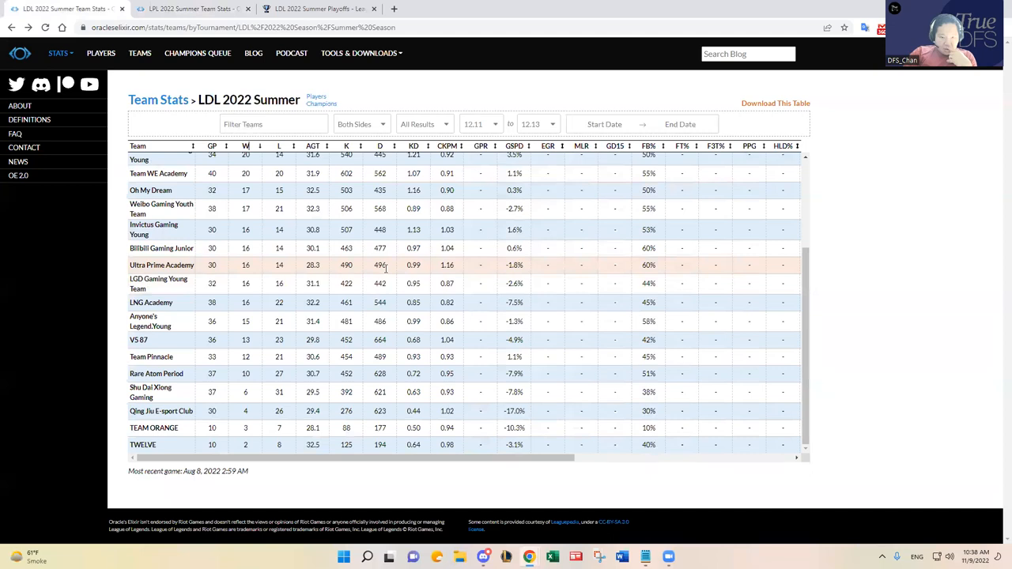
{"action": "mouse_move", "coordinate": [383, 267]}
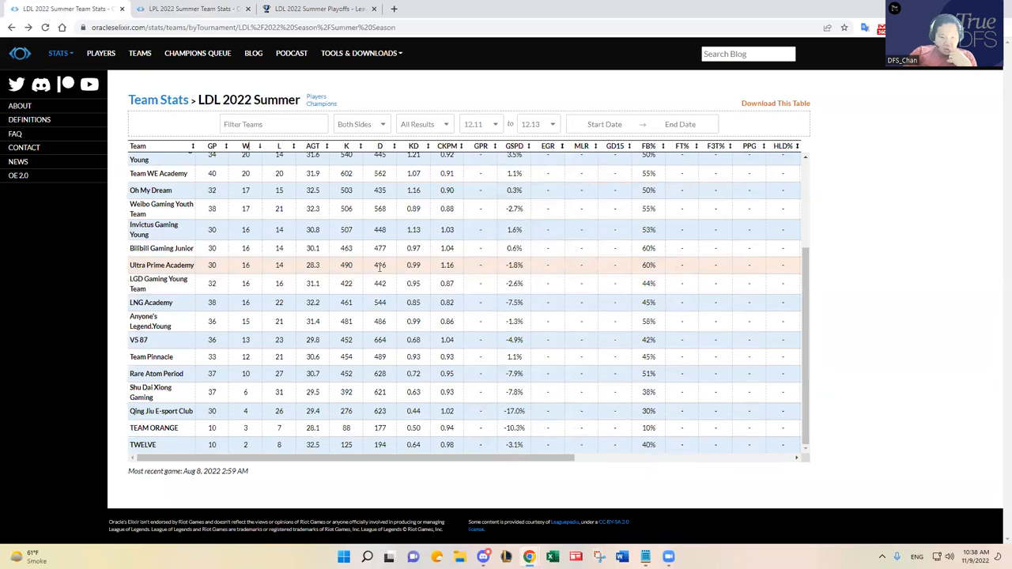
{"action": "mouse_move", "coordinate": [365, 275]}
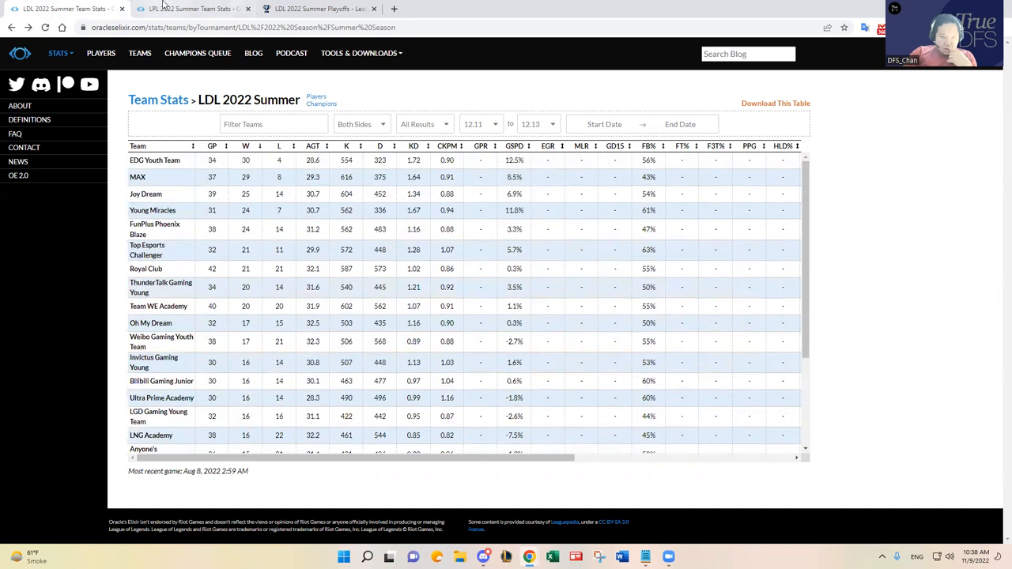
{"action": "left_click", "coordinate": [316, 10]}
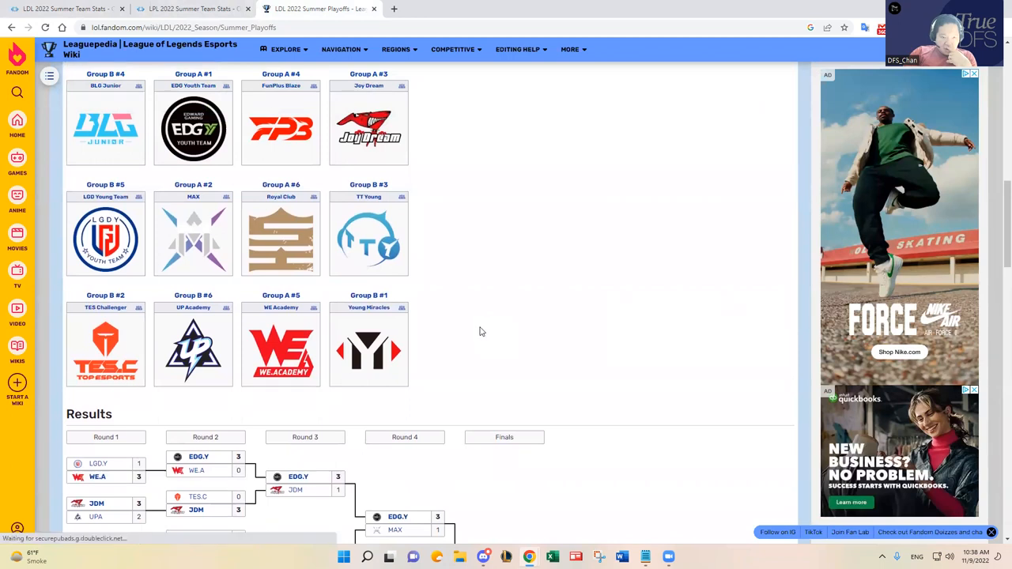
Look over the playoff participants and bracket on the Leaguepedia page
{"action": "scroll", "scroll_direction": "down", "scroll_amount": 3}
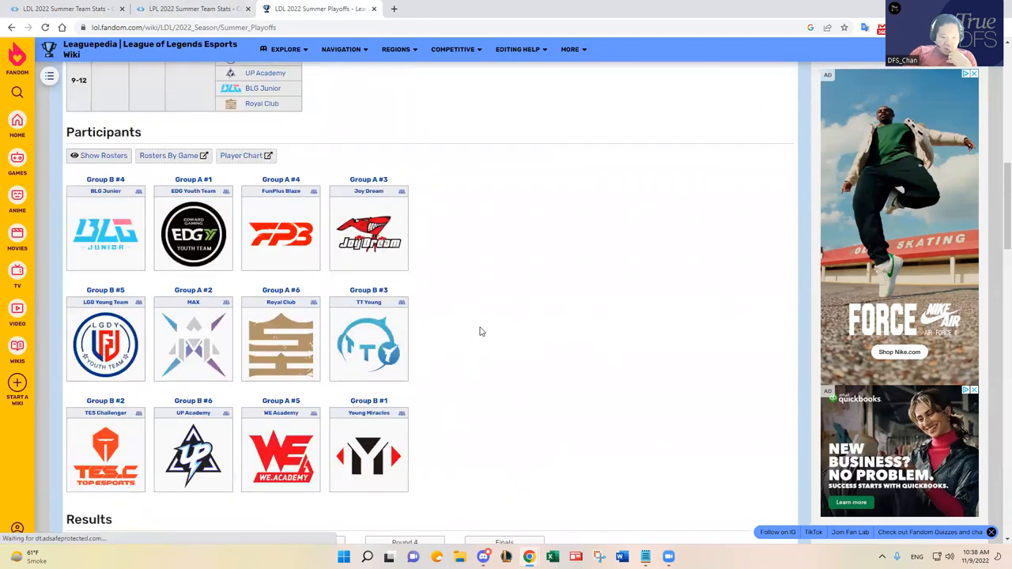
{"action": "scroll", "scroll_direction": "down", "scroll_amount": 3}
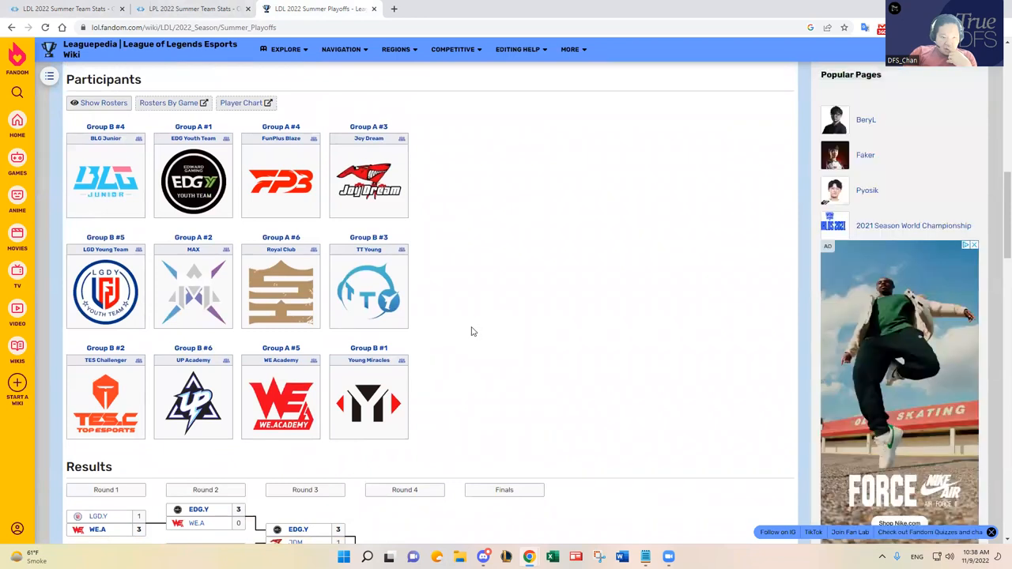
{"action": "scroll", "scroll_direction": "down", "scroll_amount": 3}
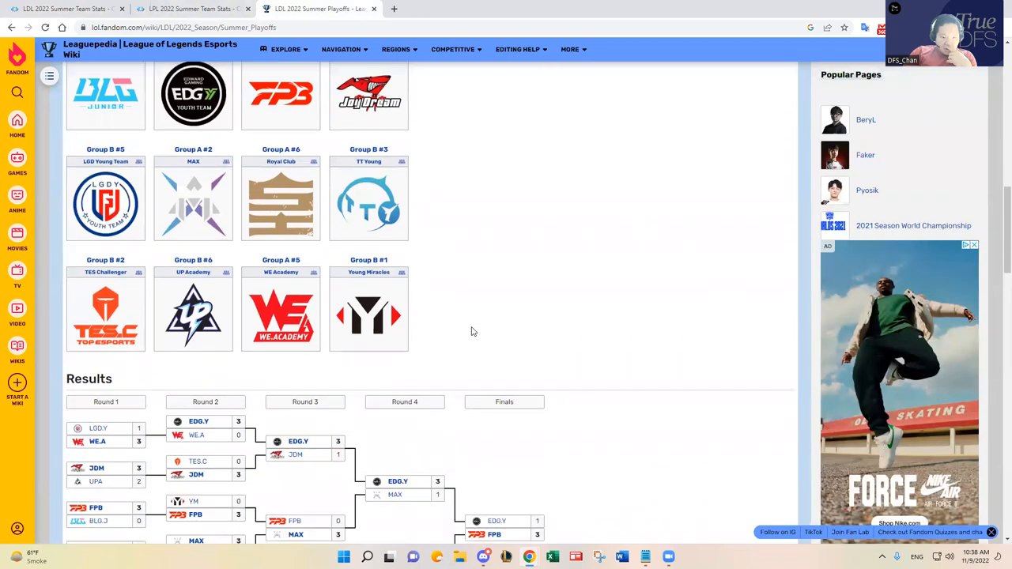
Return to the Oracle's Elixir LDL team stats and scroll to its lower teams
{"action": "left_click", "coordinate": [190, 9]}
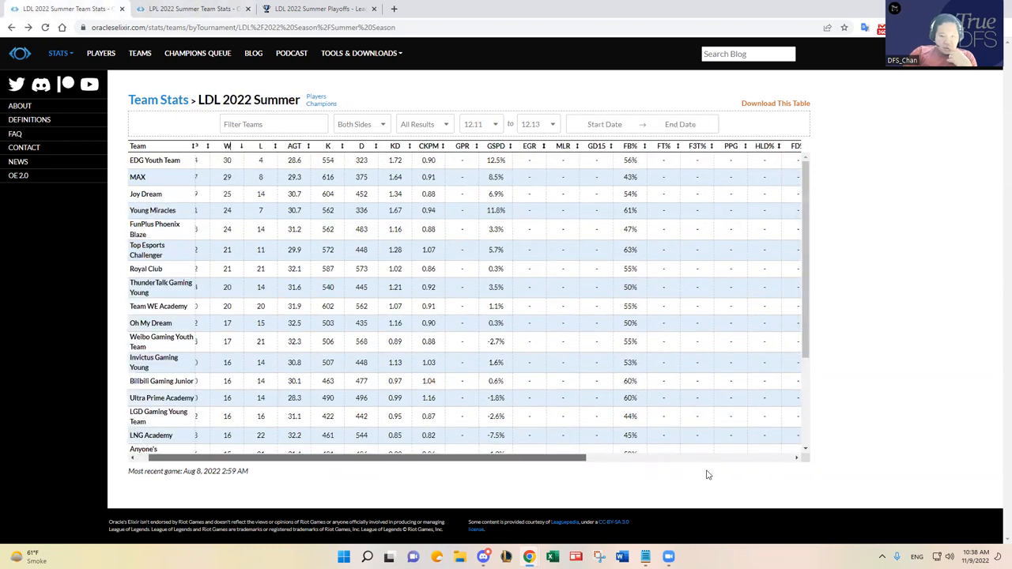
{"action": "scroll", "scroll_direction": "right", "scroll_amount": 3}
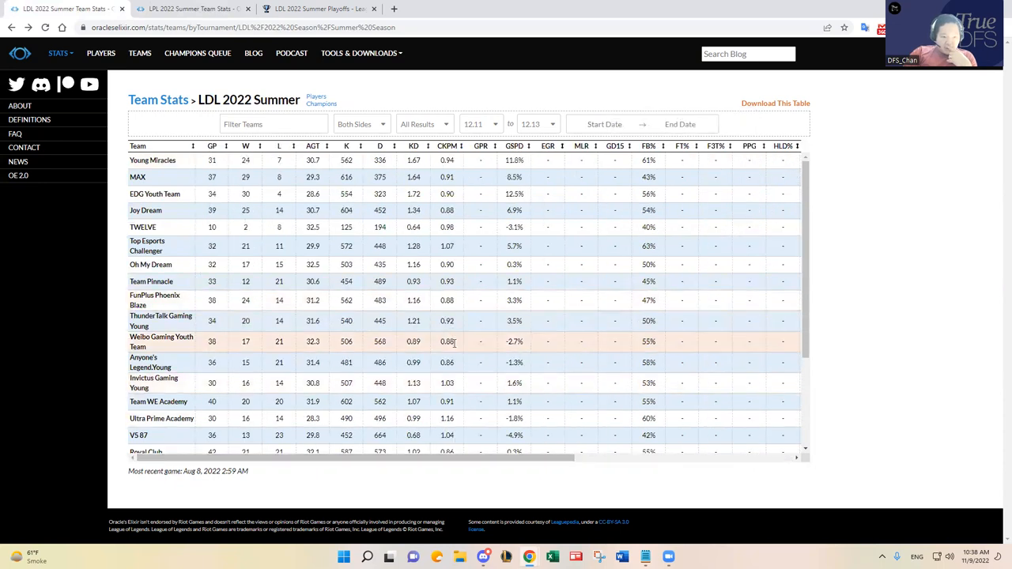
{"action": "scroll", "scroll_direction": "down", "scroll_amount": 3}
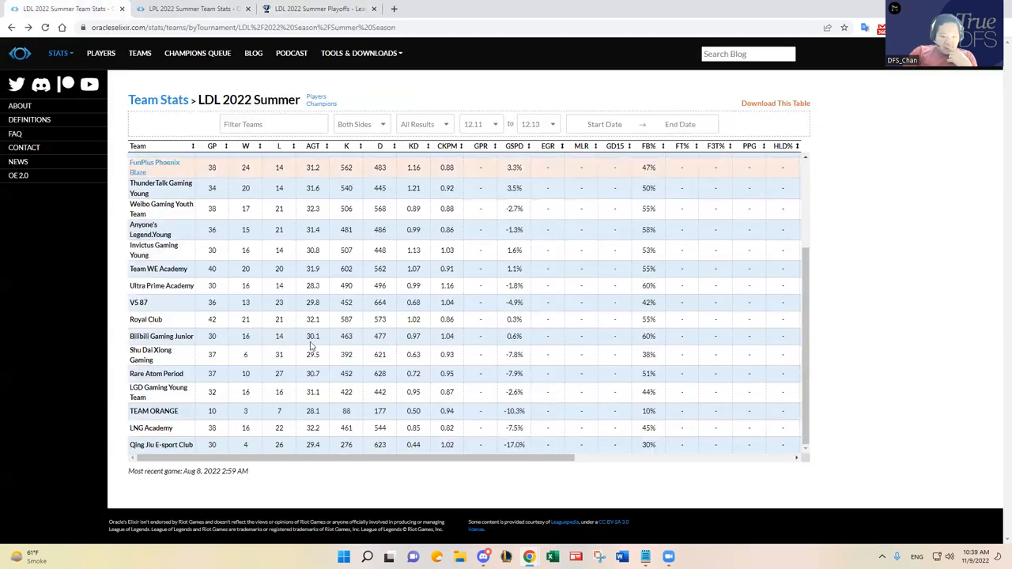
{"action": "mouse_move", "coordinate": [328, 427]}
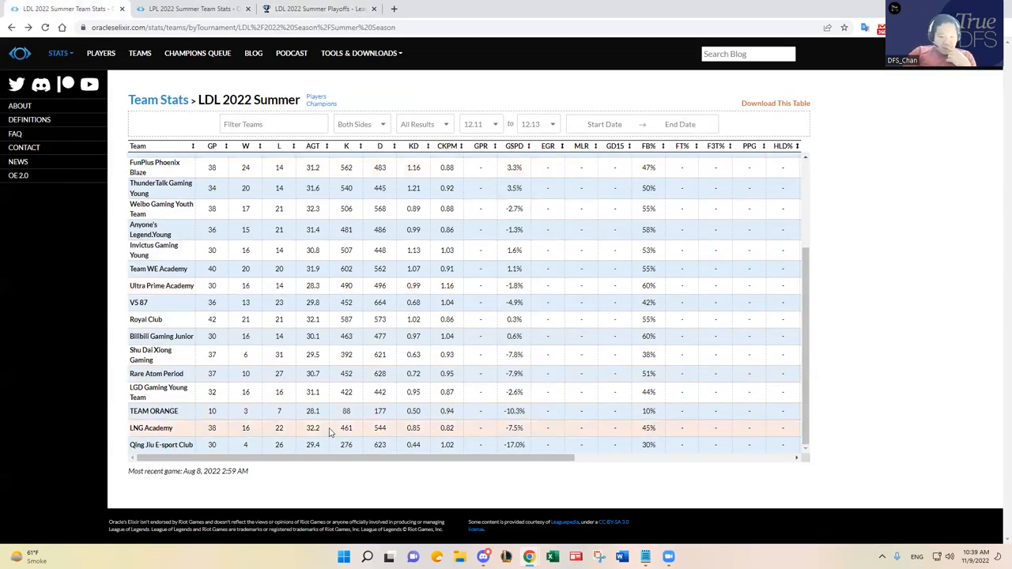
{"action": "mouse_move", "coordinate": [357, 302]}
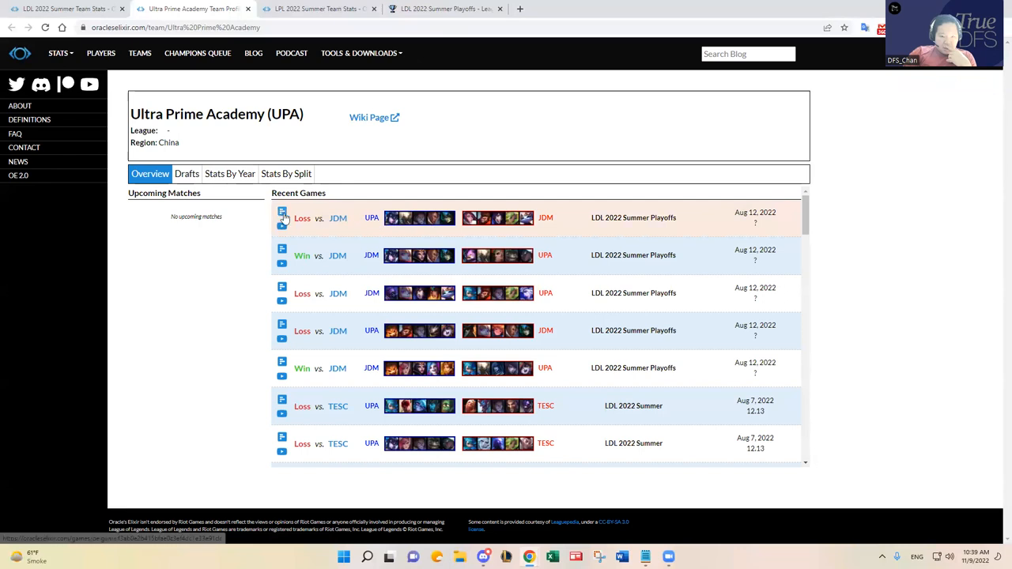
Open the summary of UPA's latest playoff loss to JDM from Recent Games
{"action": "left_click", "coordinate": [281, 215]}
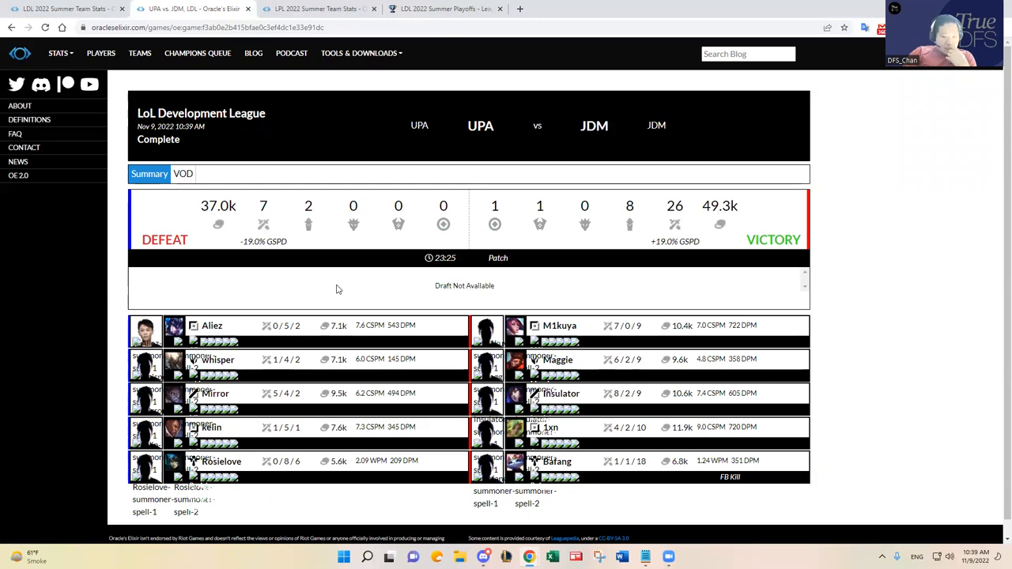
{"action": "mouse_move", "coordinate": [642, 476]}
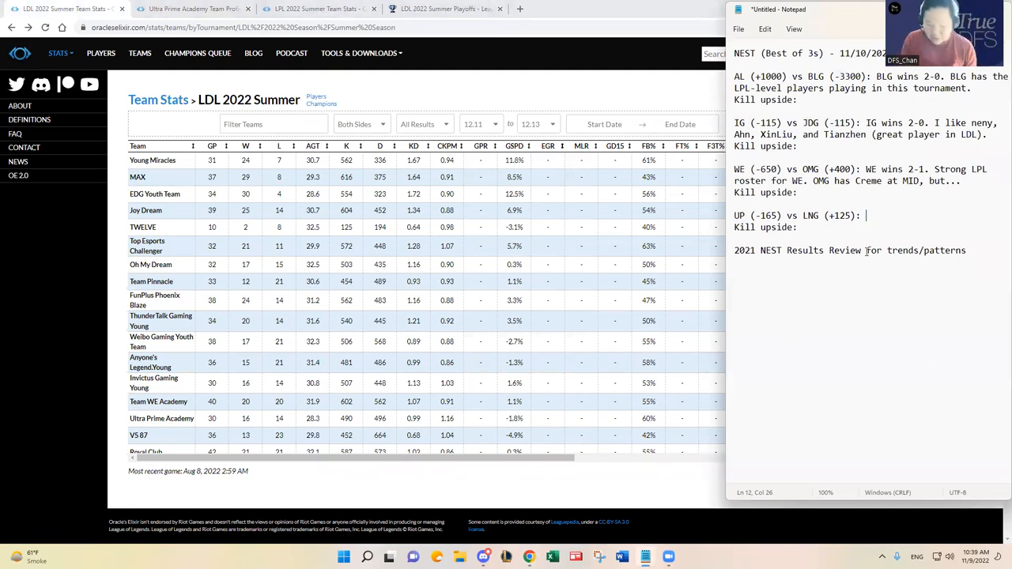
Note 'UP wins 2-1', citing UP's better LDL play last season
{"action": "type", "text": "UP wins 2-1. No strong lean either way, but UP"}
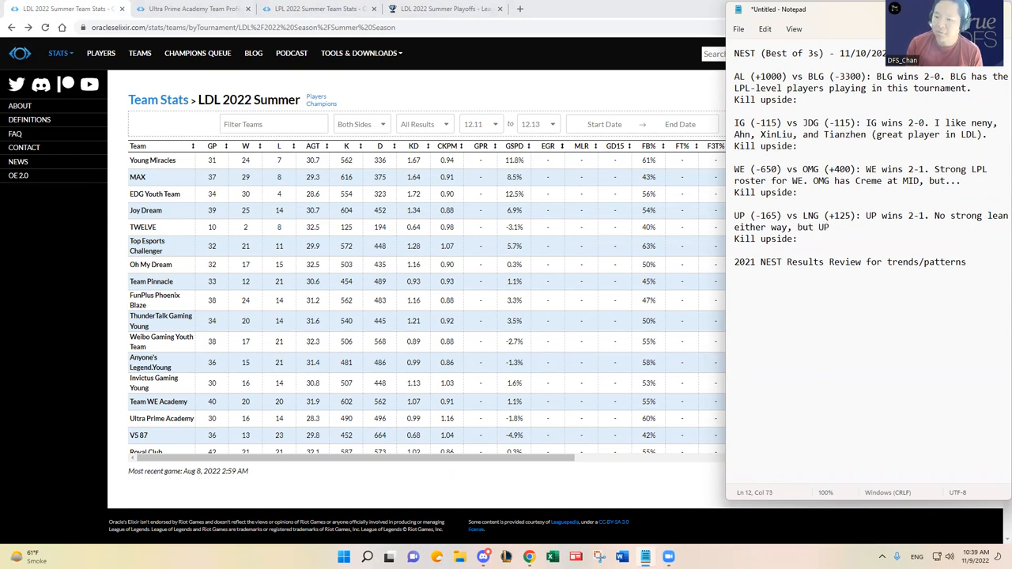
{"action": "type", "text": "played better with this roster in the L"}
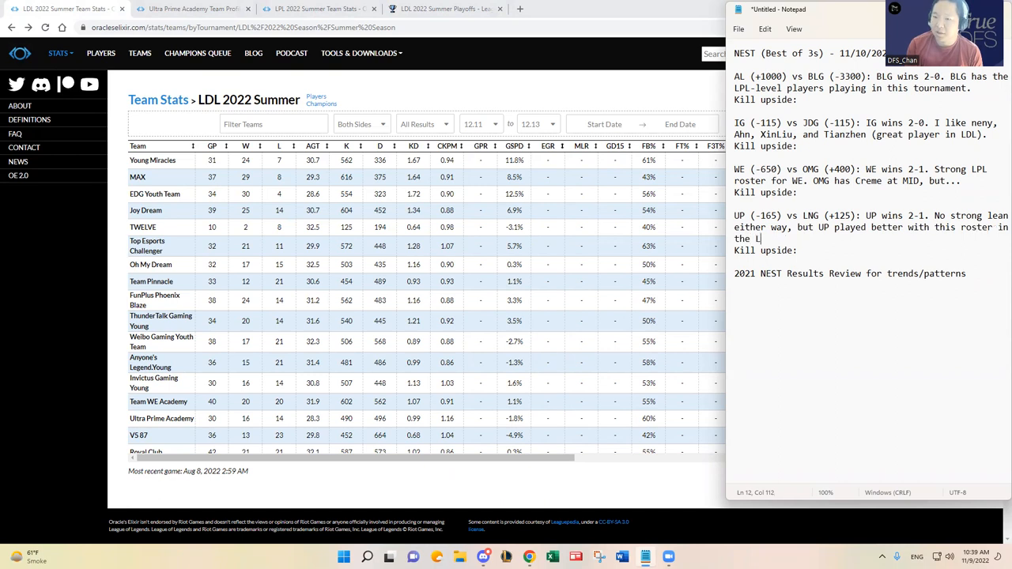
{"action": "type", "text": "DL last season, and better JNG control %"}
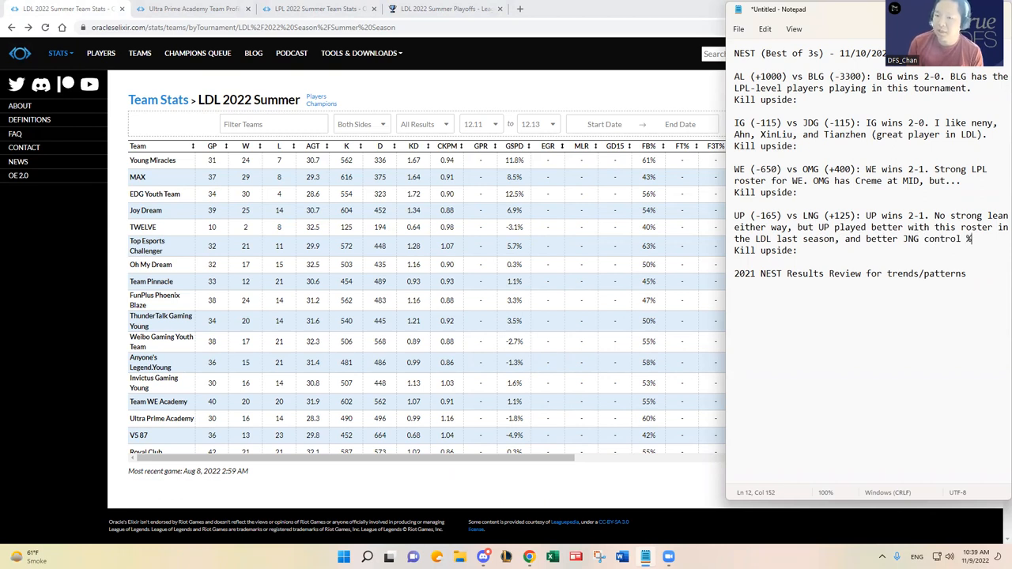
{"action": "type", "text": "."}
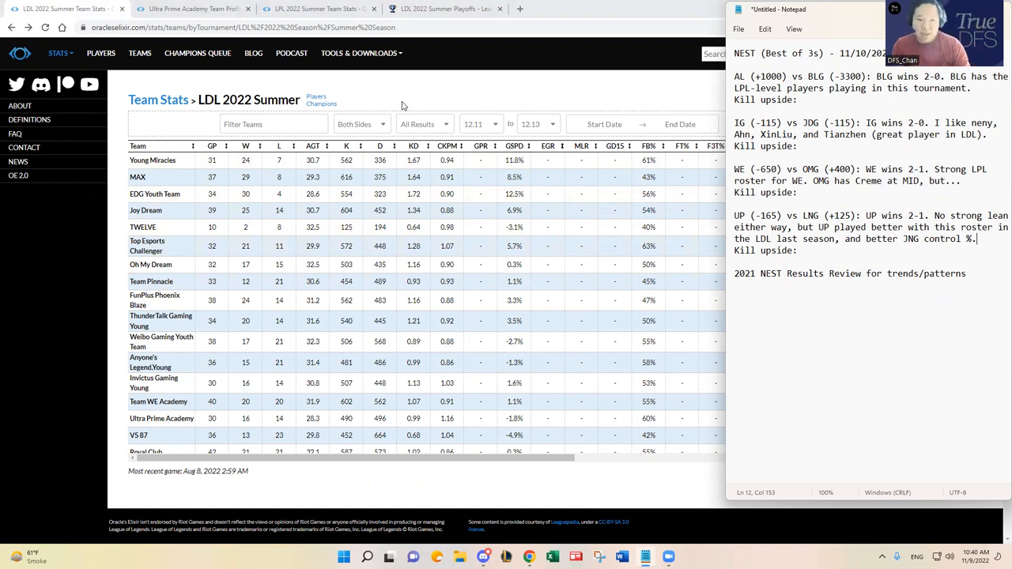
Check BLG's CKPM in LPL Summer stats and write 'BLG (0.77)' on the AL vs BLG kill upside line
{"action": "left_click", "coordinate": [316, 9]}
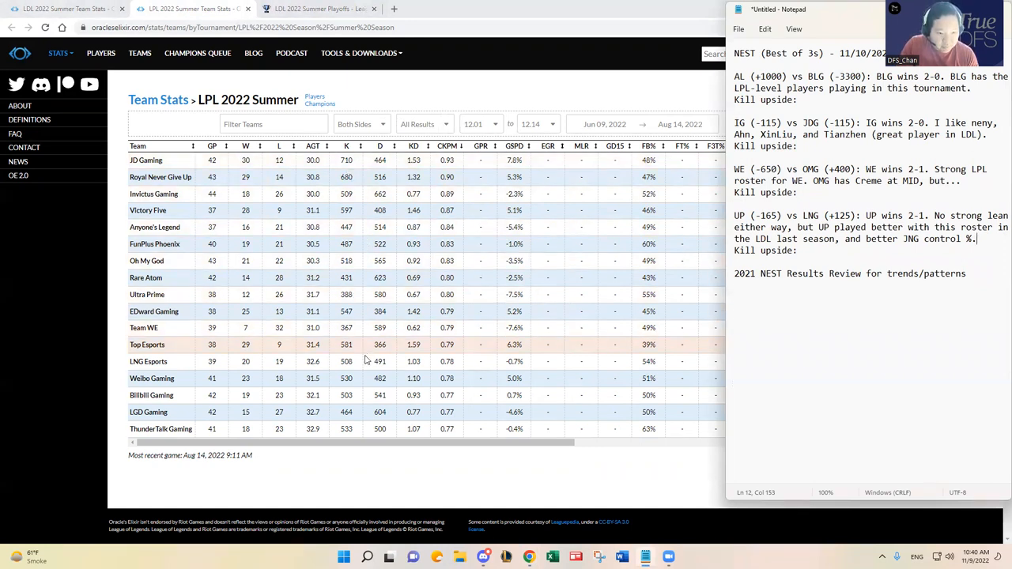
{"action": "mouse_move", "coordinate": [367, 395]}
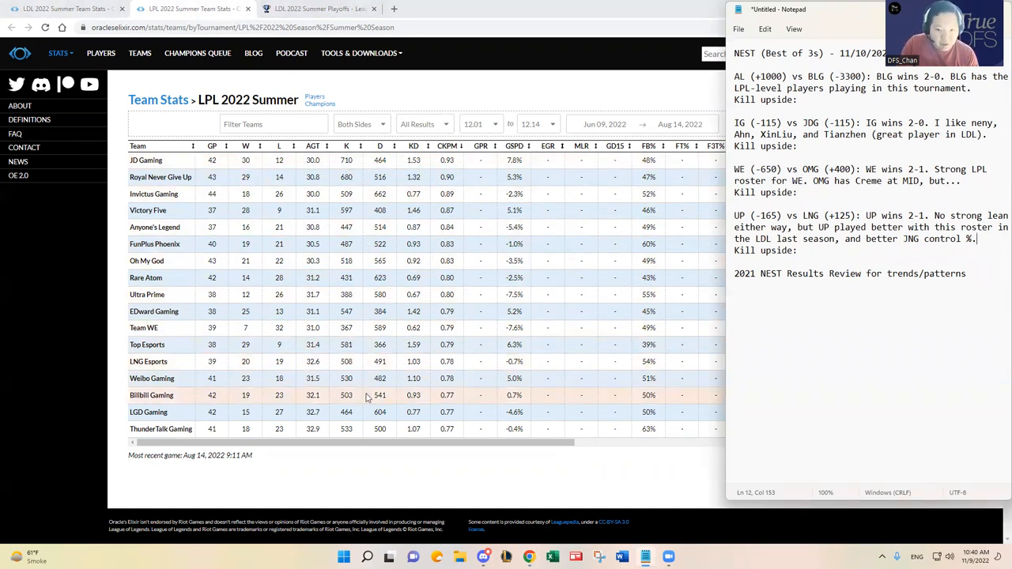
{"action": "mouse_move", "coordinate": [436, 402]}
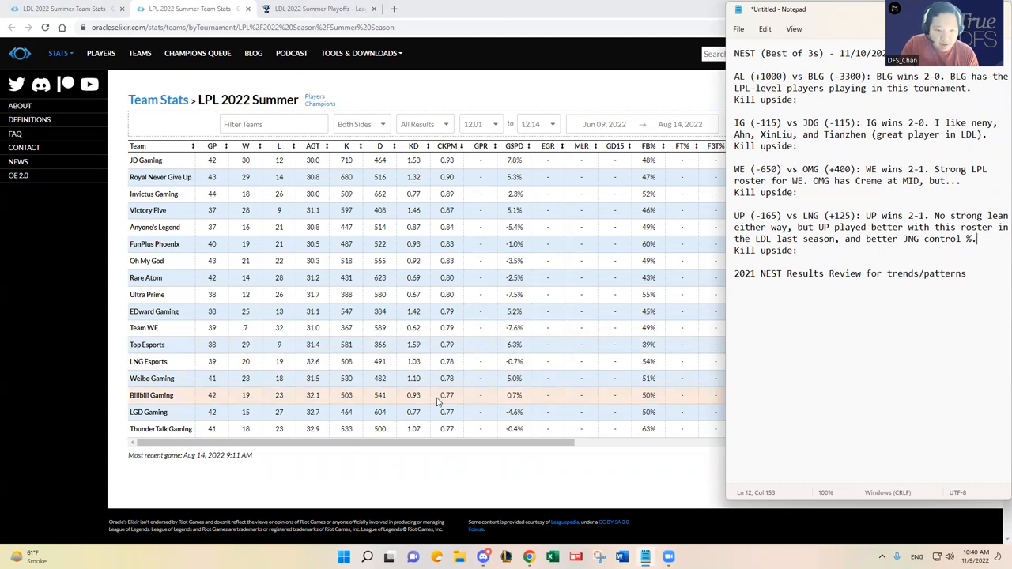
{"action": "left_click", "coordinate": [799, 99]}
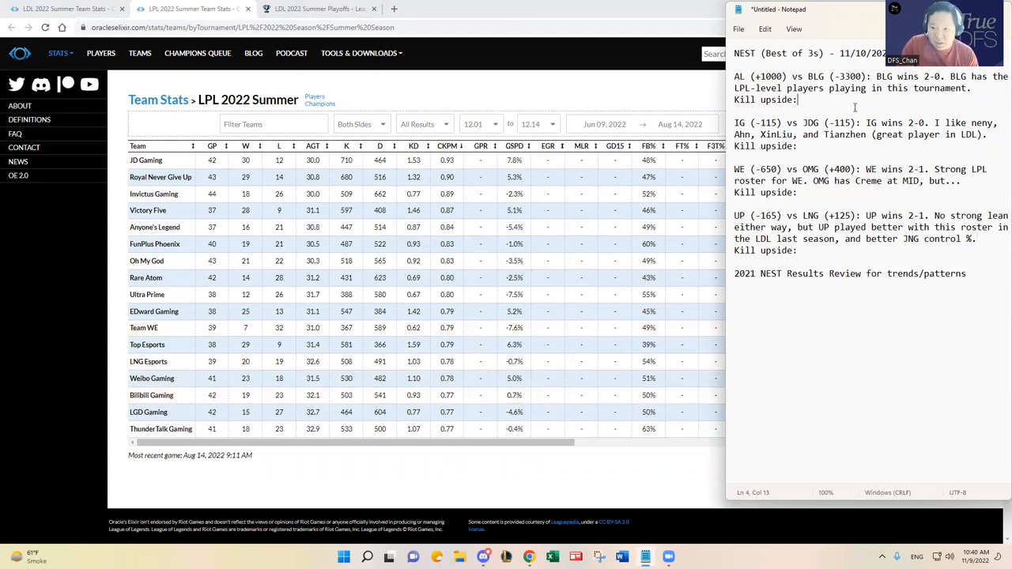
{"action": "type", "text": "BLG (0.77"}
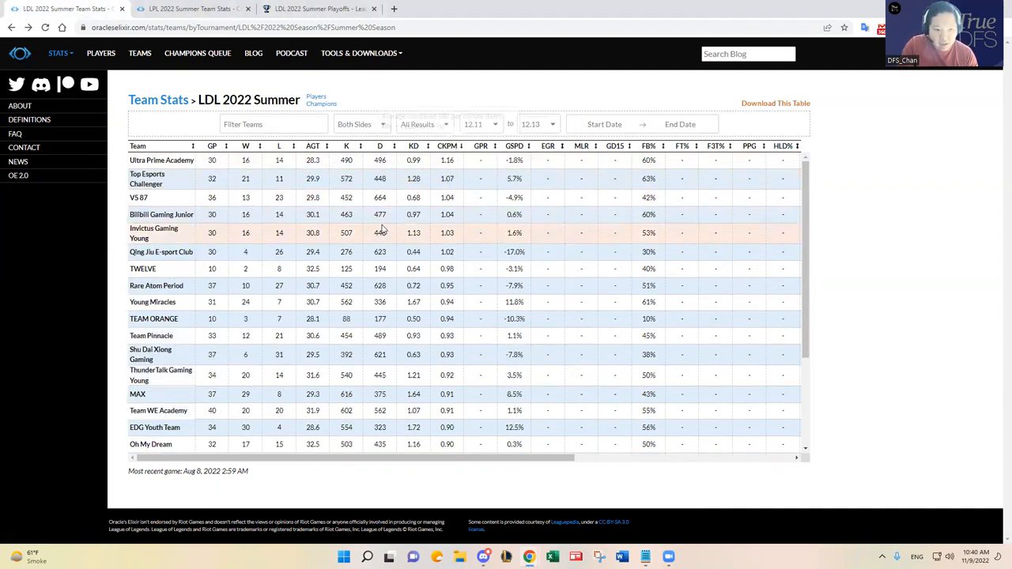
{"action": "mouse_move", "coordinate": [440, 335]}
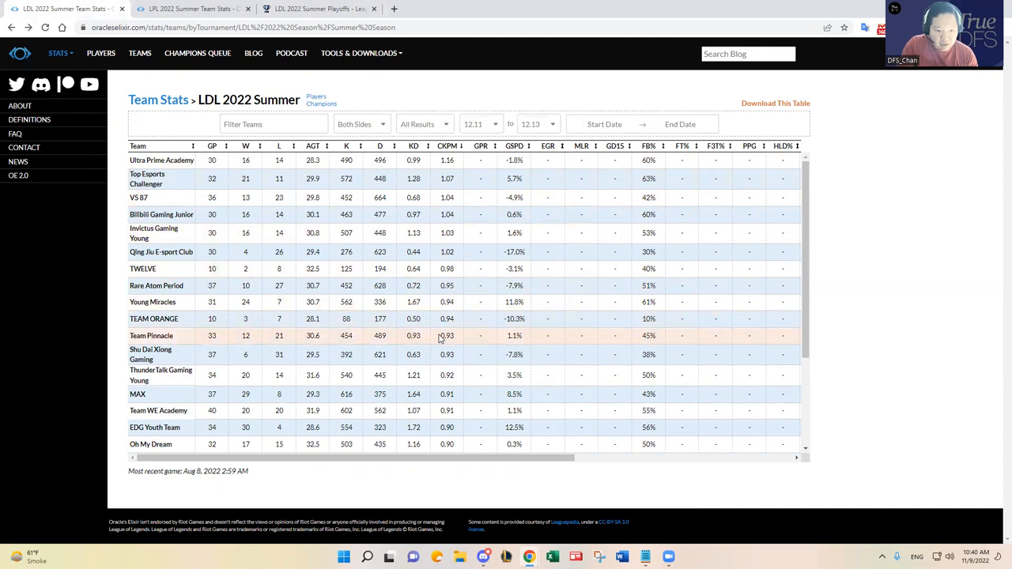
{"action": "scroll", "scroll_direction": "down", "scroll_amount": 3}
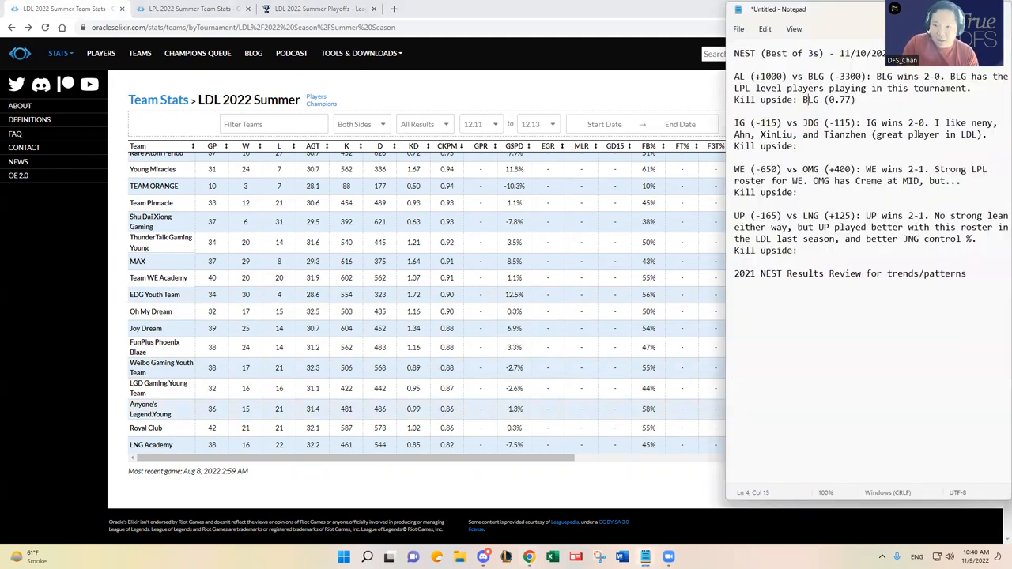
Extend the line to 'AL (0.86) + BLG (0.77) = Medium upside'
{"action": "key", "text": "Backspace"}
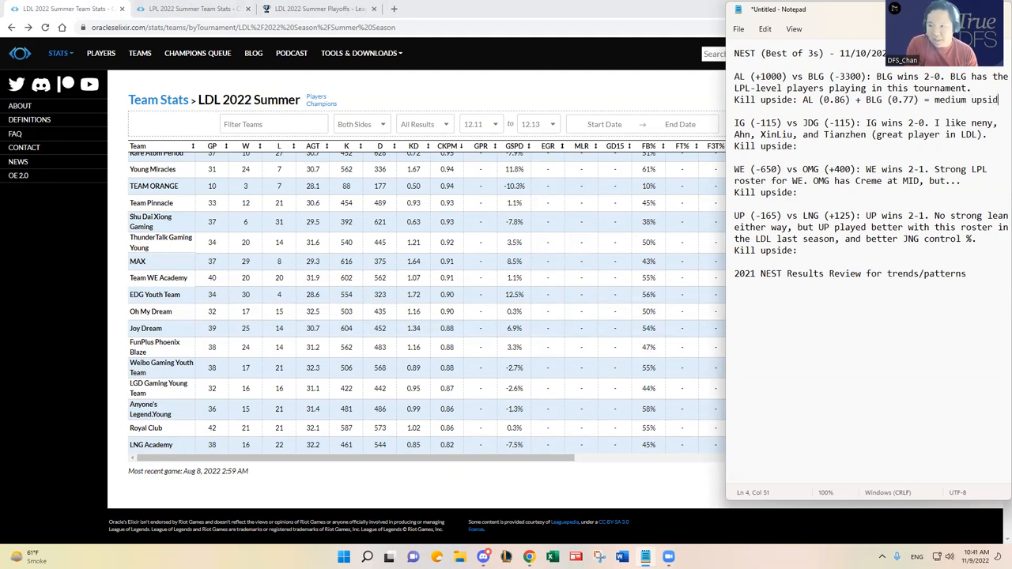
{"action": "key", "text": "space"}
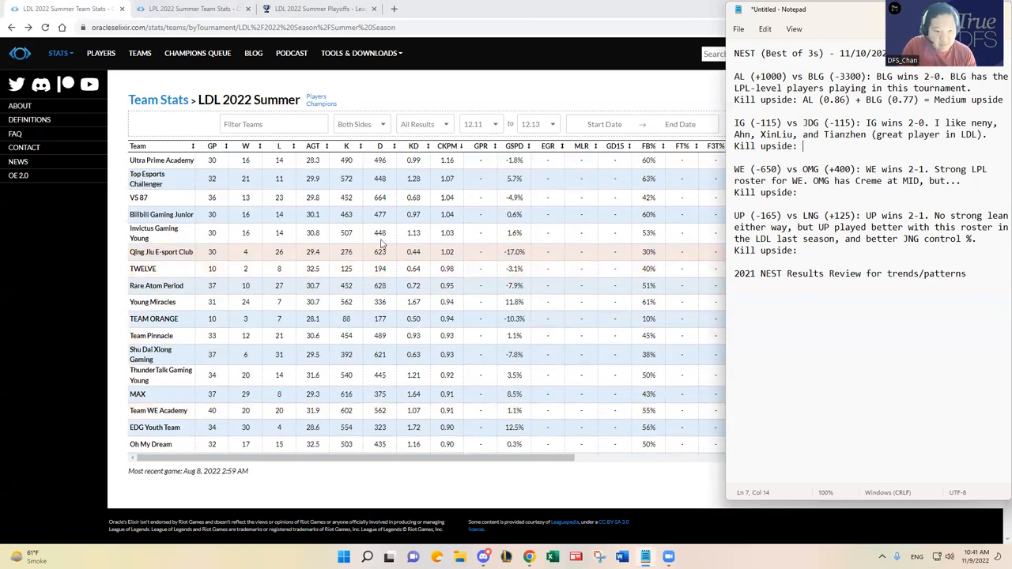
{"action": "mouse_move", "coordinate": [153, 232]}
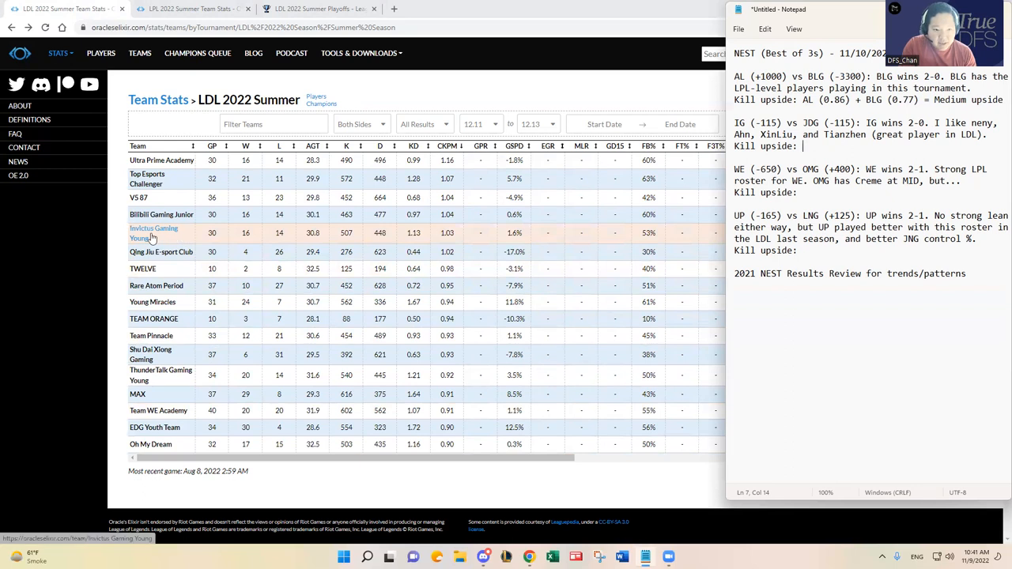
Check the LPL stats and start the IG vs JDG line with 'IG (fast)'
{"action": "left_click", "coordinate": [190, 9]}
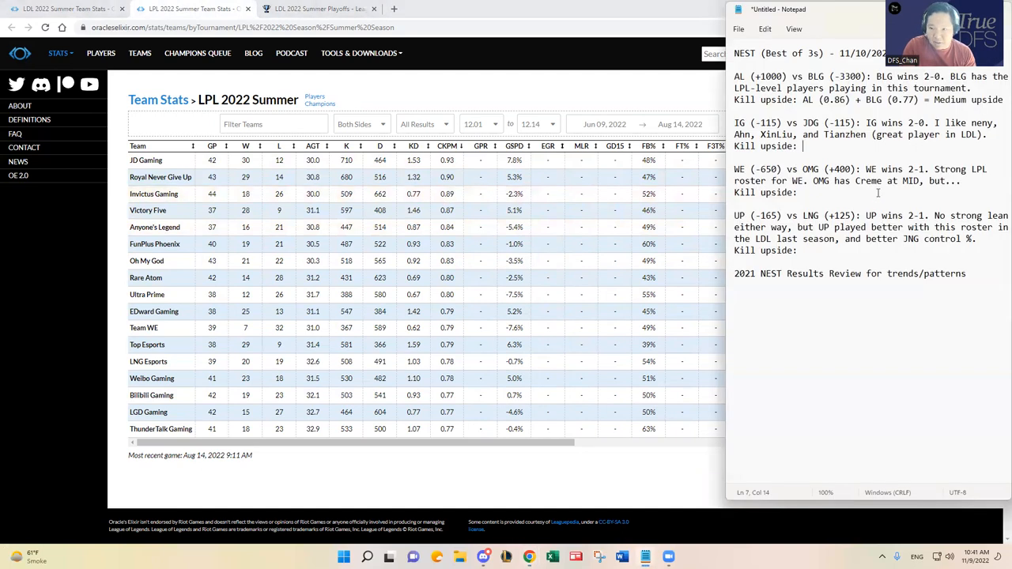
{"action": "type", "text": "IG ("}
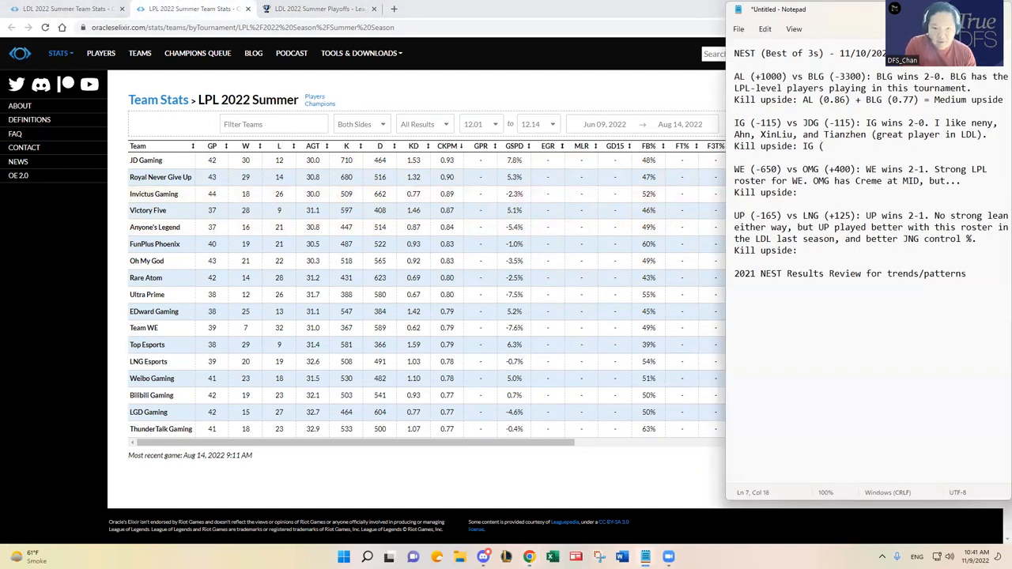
{"action": "type", "text": "fast)"}
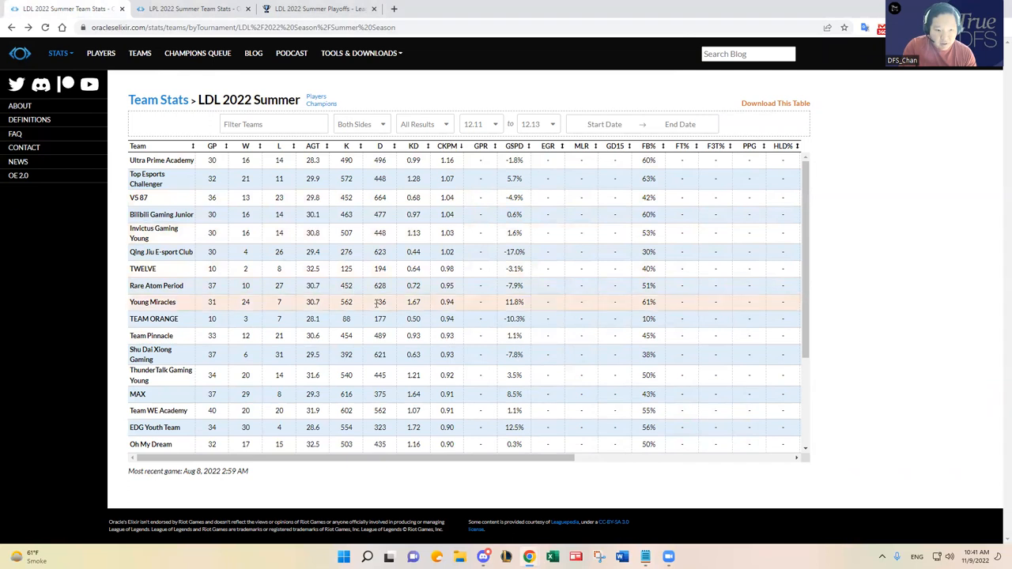
Scroll the LDL stats and review JD Gaming's player roster on Leaguepedia
{"action": "scroll", "scroll_direction": "down", "scroll_amount": 3}
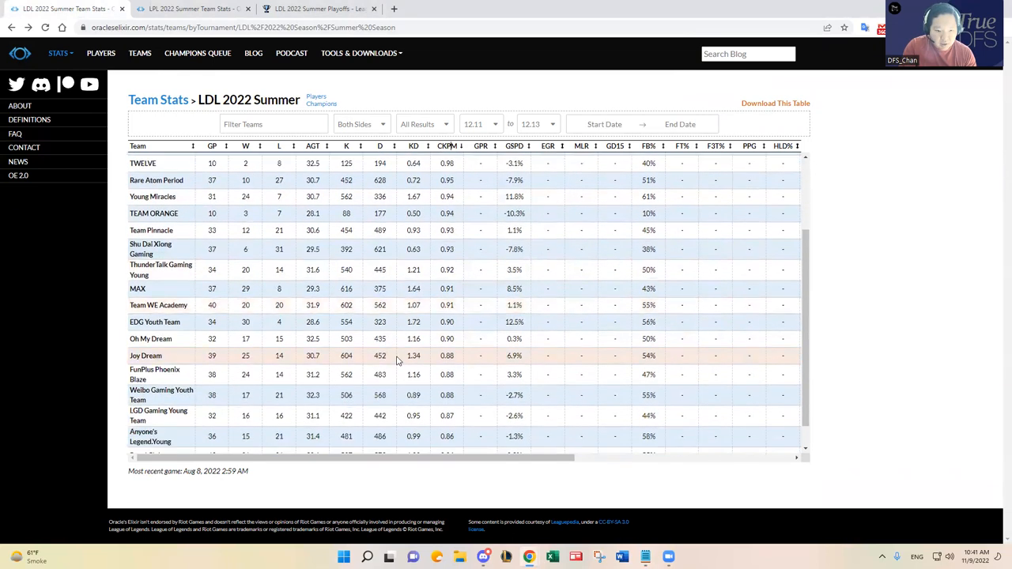
{"action": "scroll", "scroll_direction": "down", "scroll_amount": 3}
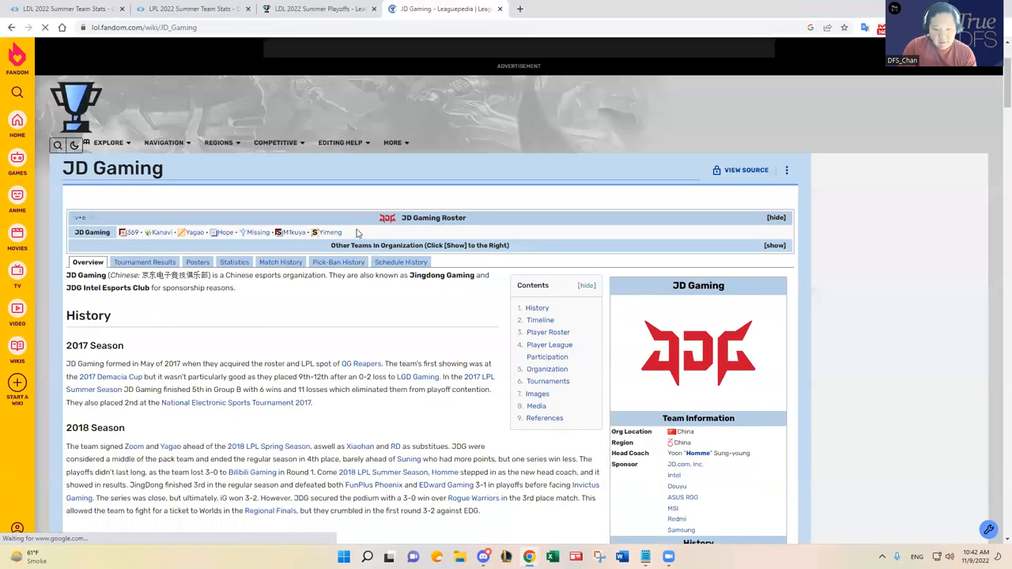
{"action": "scroll", "scroll_direction": "down", "scroll_amount": 3}
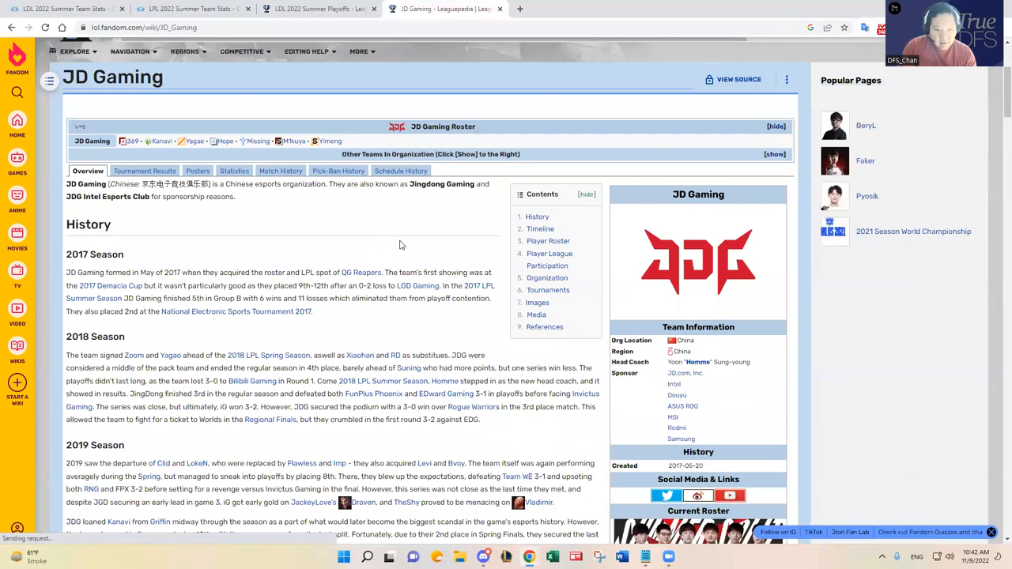
{"action": "scroll", "scroll_direction": "down", "scroll_amount": 3}
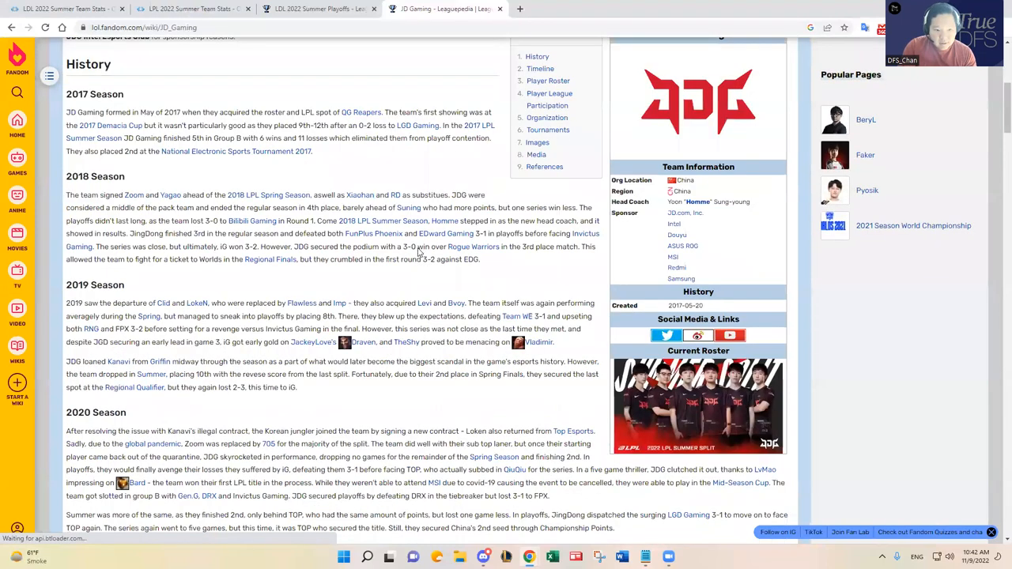
{"action": "left_click", "coordinate": [547, 80]}
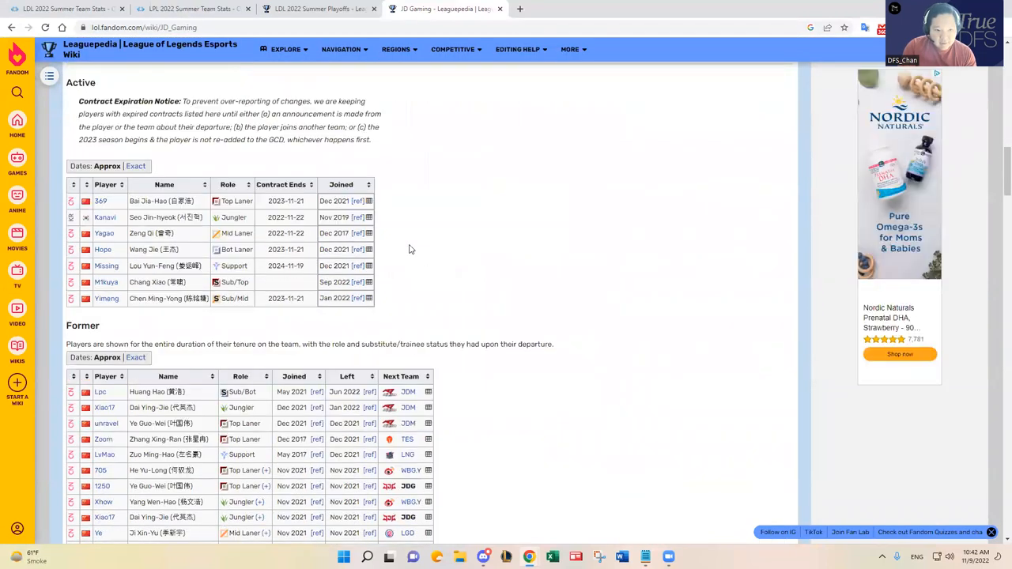
{"action": "scroll", "scroll_direction": "down", "scroll_amount": 3}
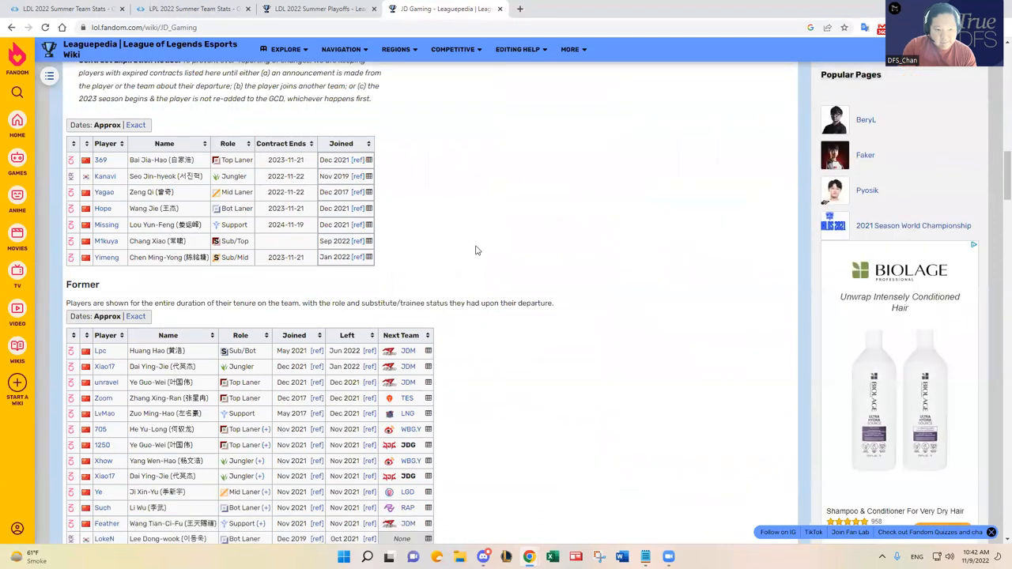
{"action": "scroll", "scroll_direction": "down", "scroll_amount": 3}
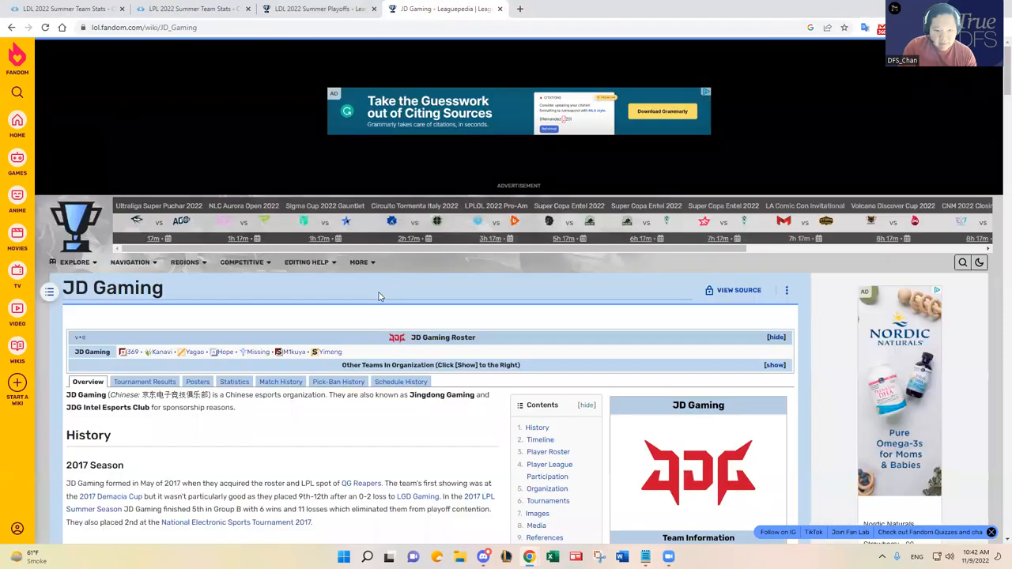
{"action": "scroll", "scroll_direction": "down", "scroll_amount": 3}
{"action": "type", "text": "unravel"}
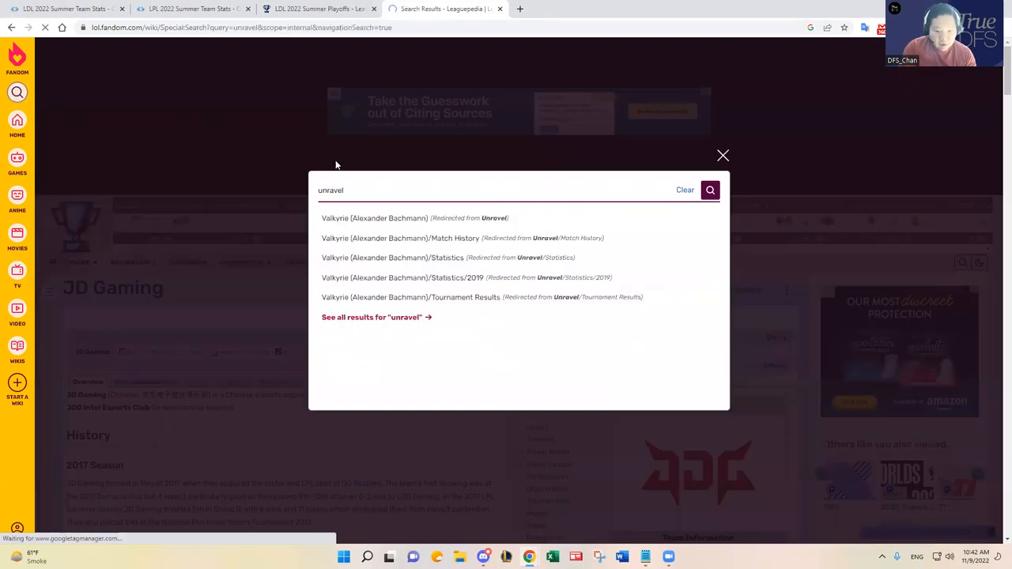
Search 'unravel' and read the Unravel (Ye Guo-Wei) player page
{"action": "left_click", "coordinate": [708, 190]}
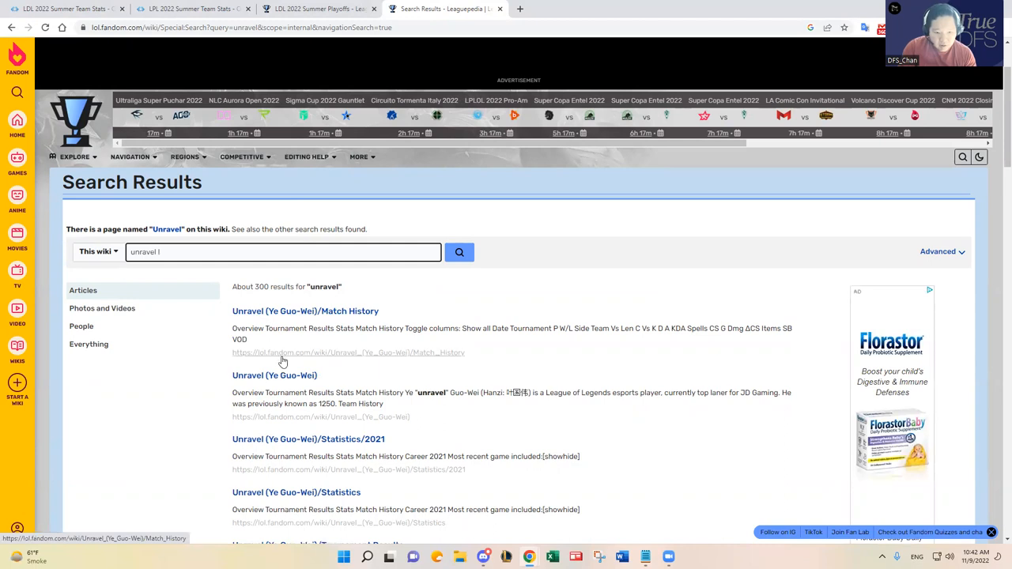
{"action": "left_click", "coordinate": [275, 375]}
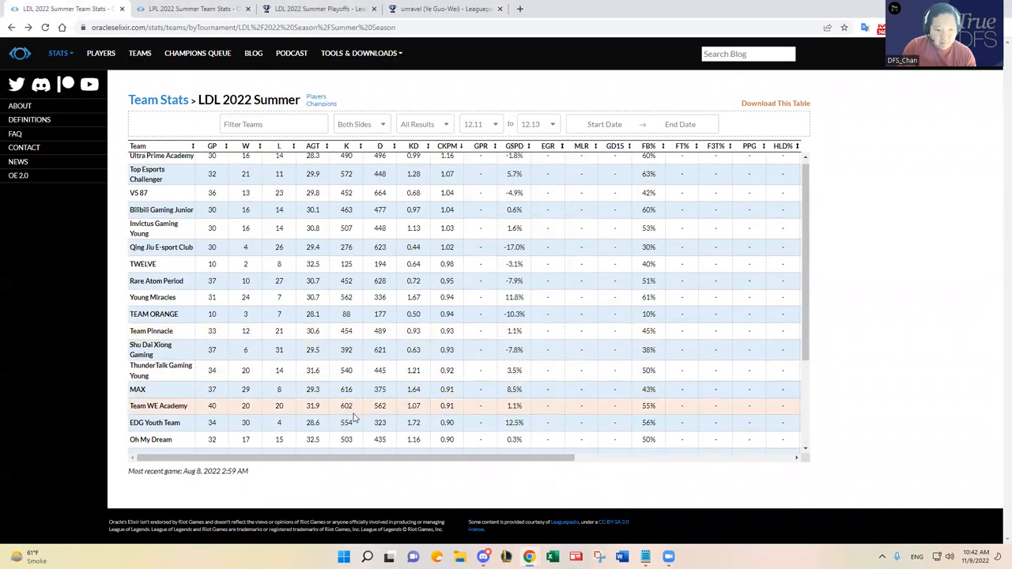
{"action": "scroll", "scroll_direction": "down", "scroll_amount": 3}
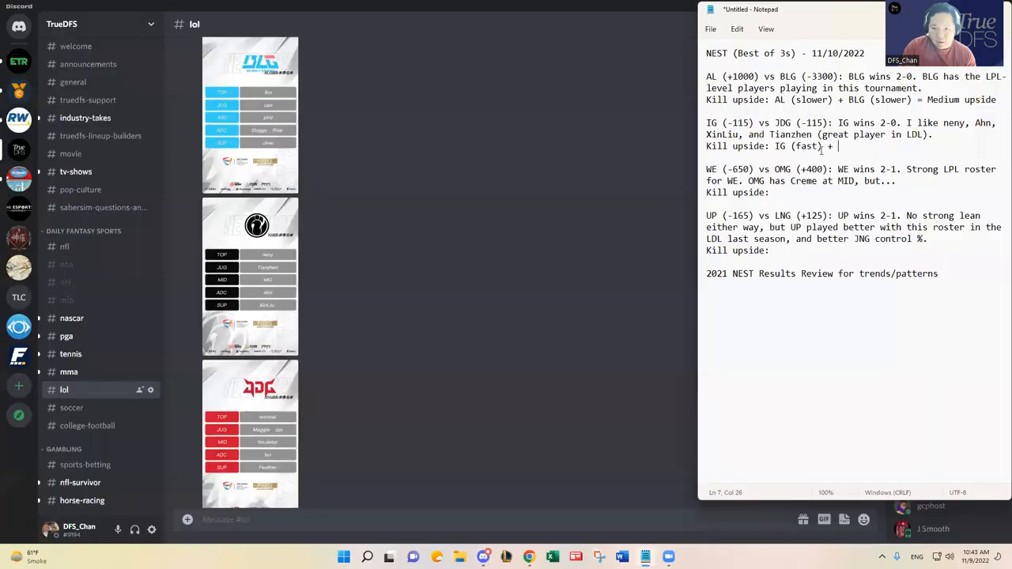
Finish the IG vs JDG line as 'IG (fast) + JDG (medium) = High upside'
{"action": "type", "text": "JDG ("}
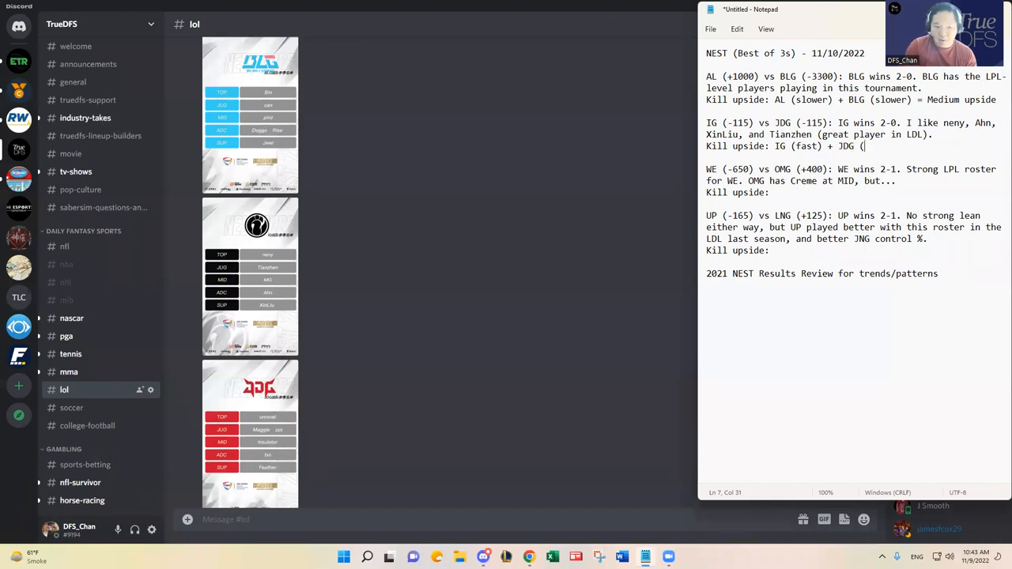
{"action": "left_click", "coordinate": [250, 434]}
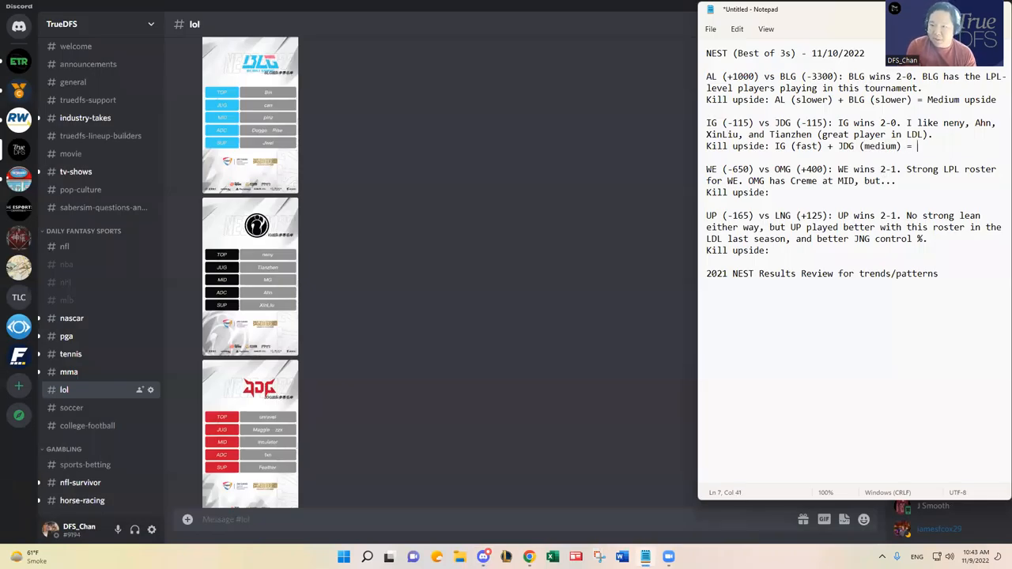
{"action": "type", "text": "High upside"}
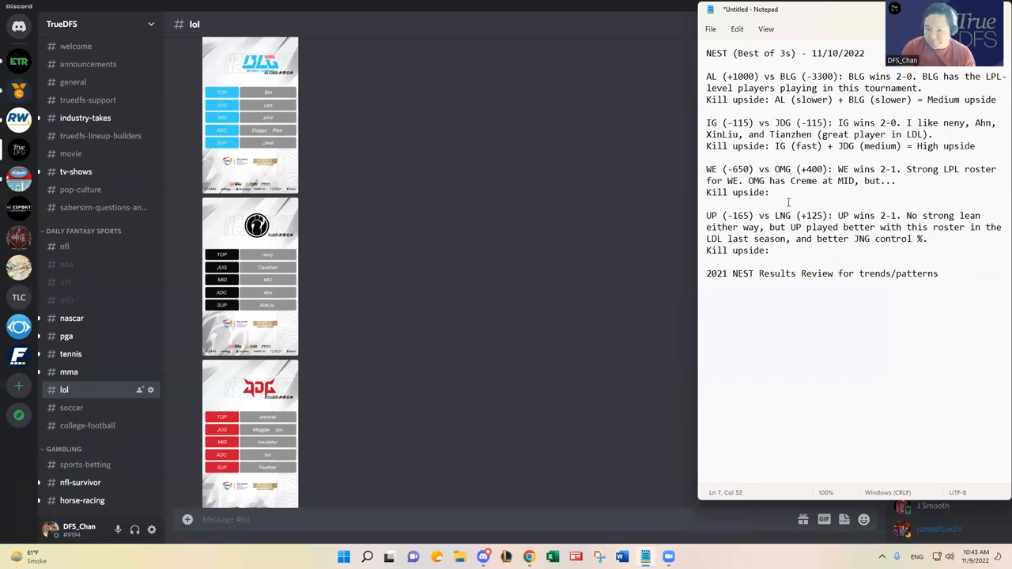
Check WE in the LPL team stats and begin 'WE (medium' on the third kill upside line
{"action": "left_click", "coordinate": [776, 193]}
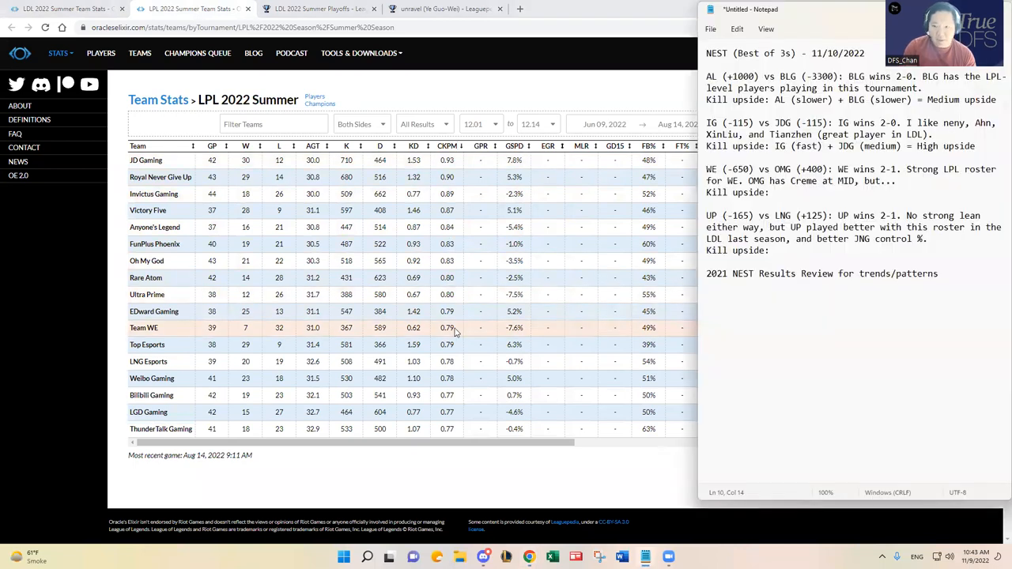
{"action": "type", "text": "WE (mediu"}
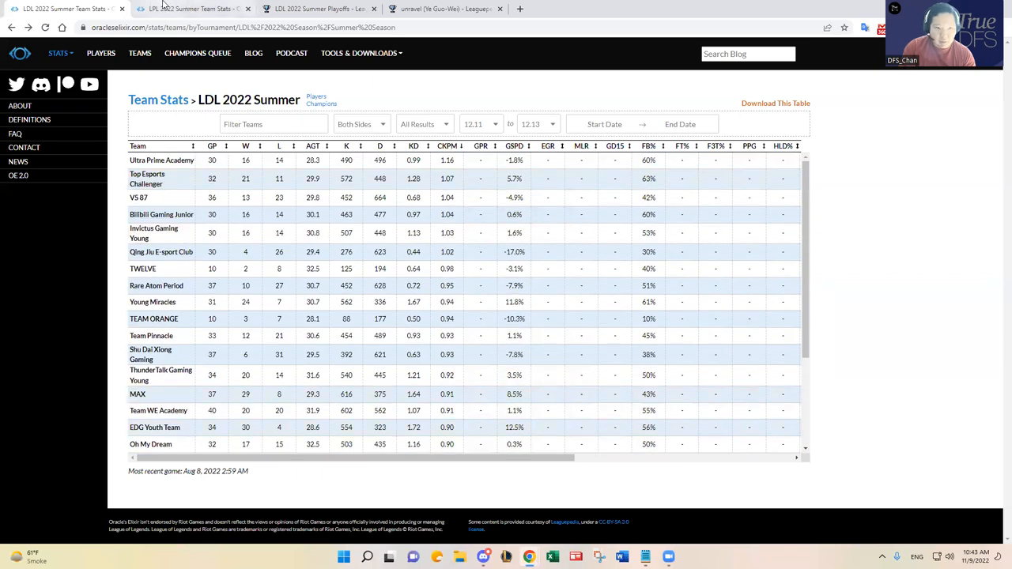
Complete the WE vs OMG line with 'OMG (medium/high) = High/medium upside'
{"action": "left_click", "coordinate": [190, 9]}
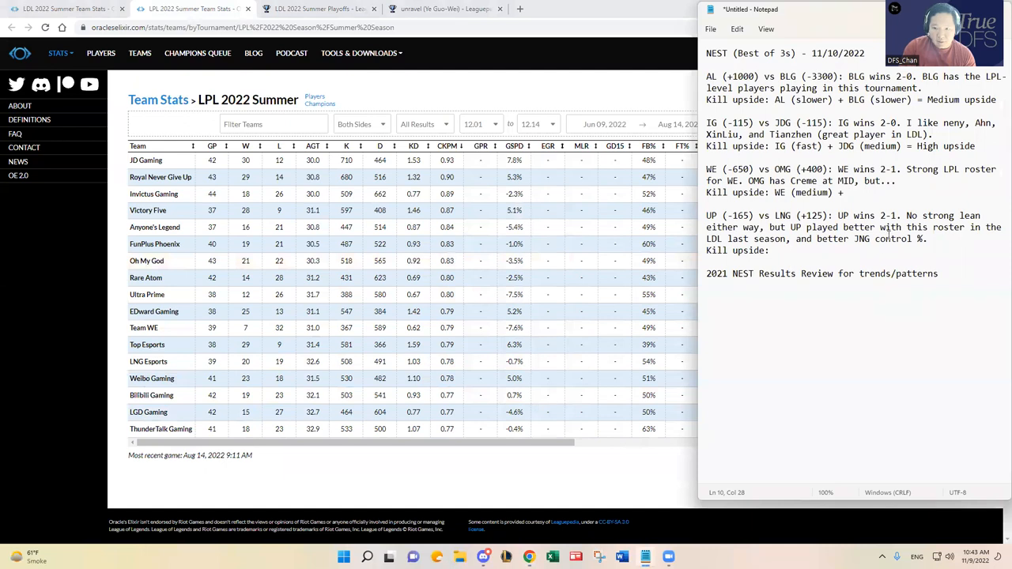
{"action": "type", "text": "OMG ("}
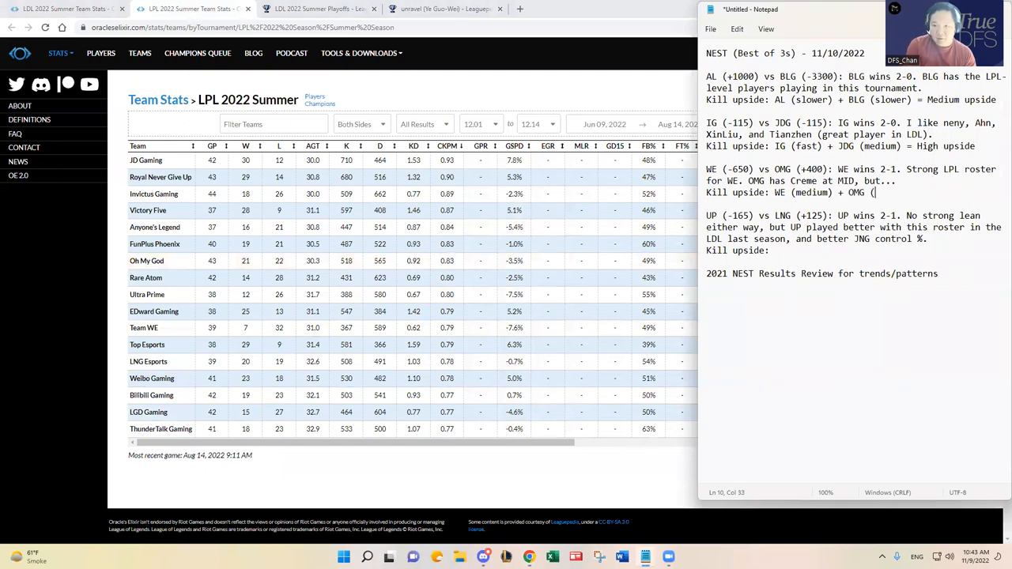
{"action": "type", "text": "medium/high)"}
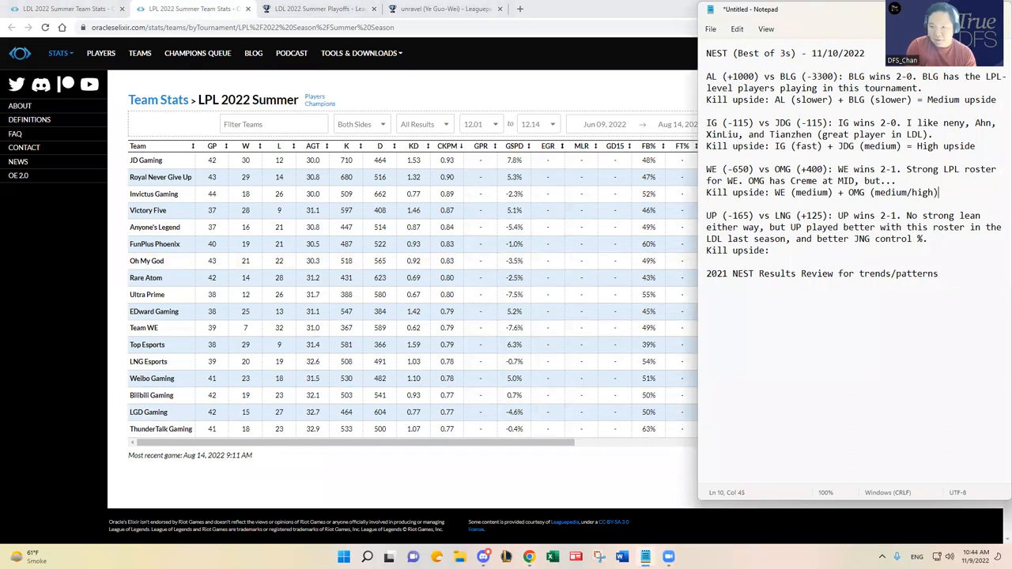
{"action": "mouse_move", "coordinate": [869, 182]}
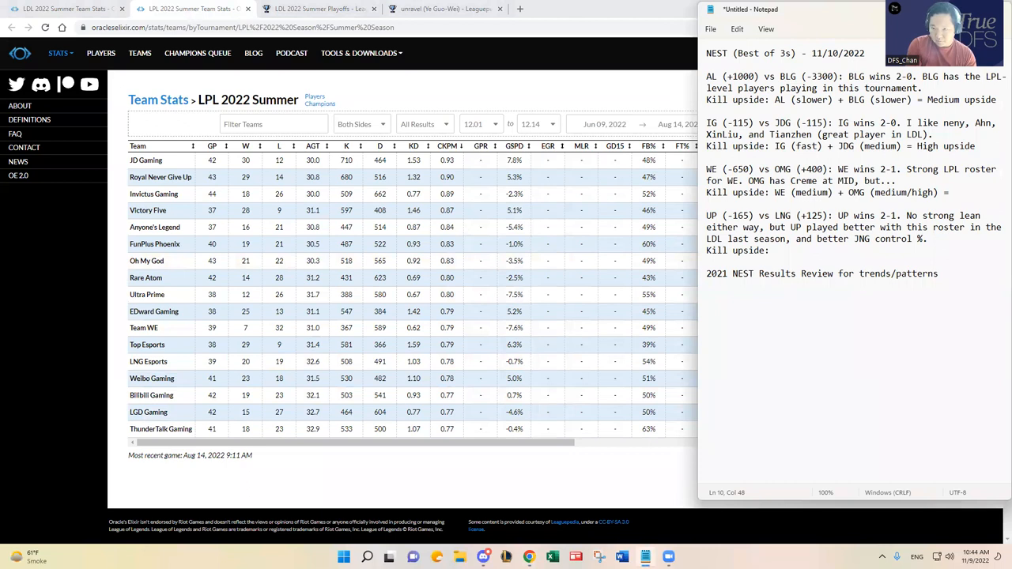
{"action": "type", "text": "H"}
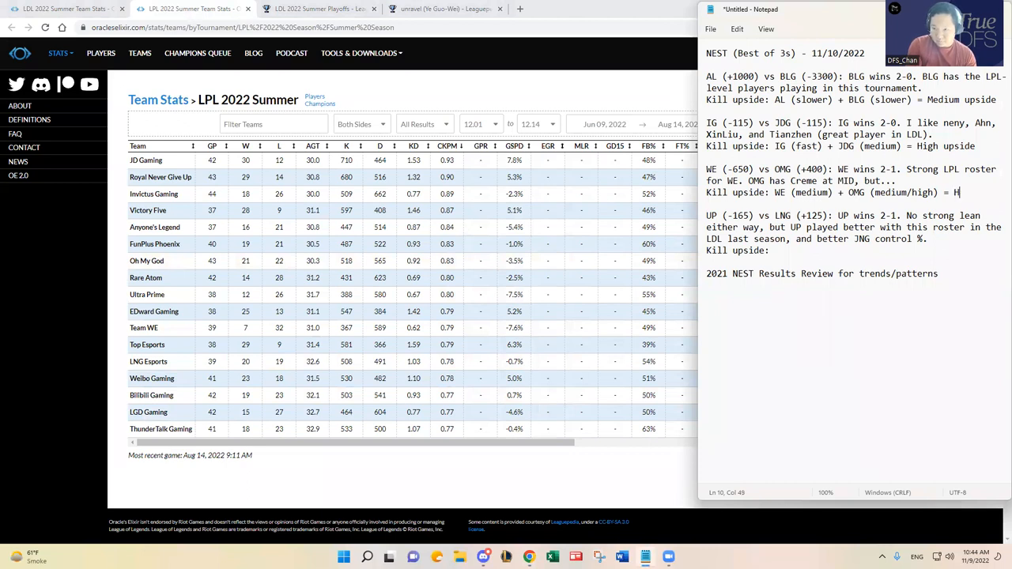
{"action": "type", "text": "igh/medium upside"}
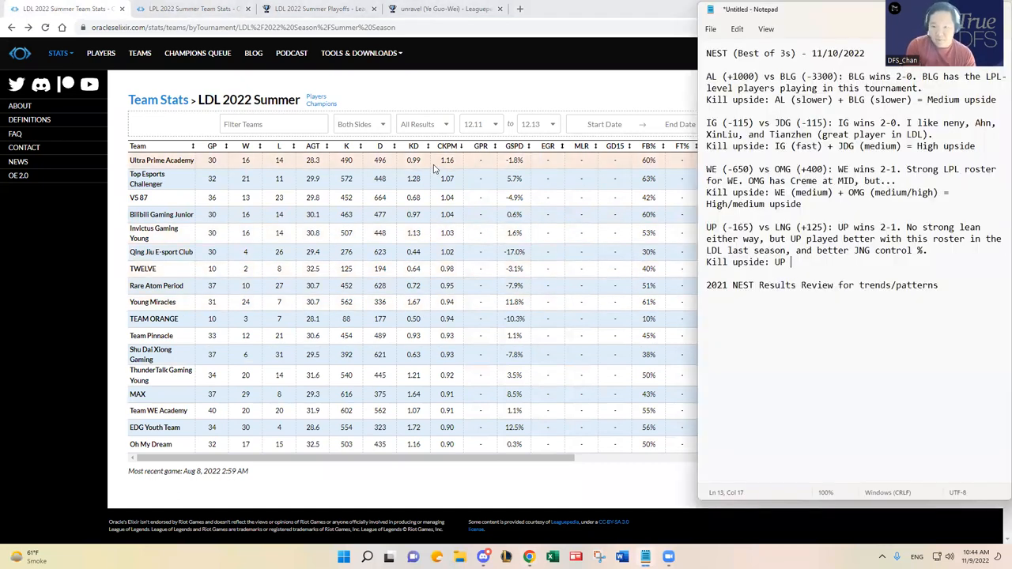
Write the UP vs LNG line 'UP (fast) + LNG (slowest) = Medium/high upside', then return to Leaguepedia's Unravel page
{"action": "type", "text": "(fast) +"}
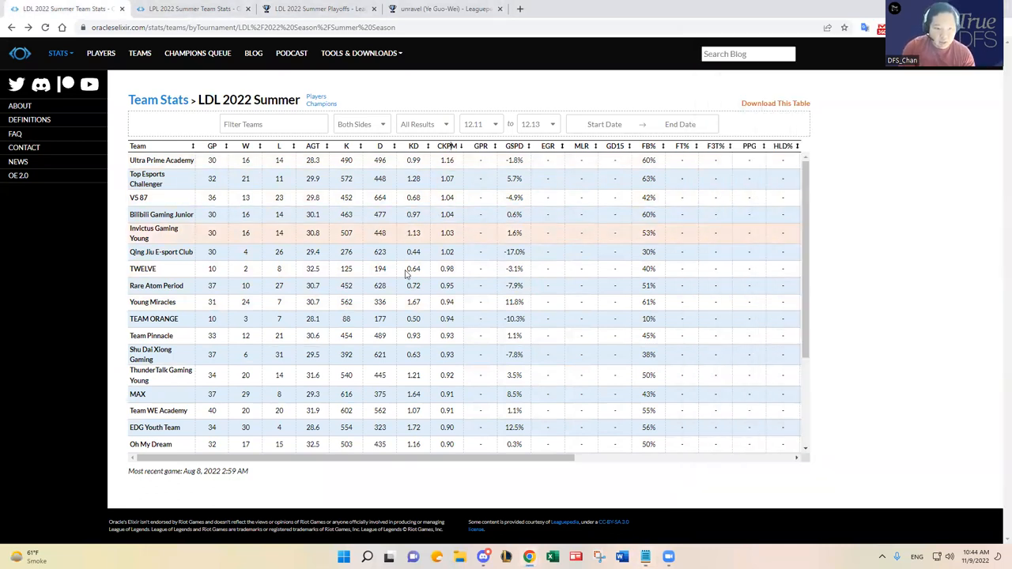
{"action": "scroll", "scroll_direction": "down", "scroll_amount": 3}
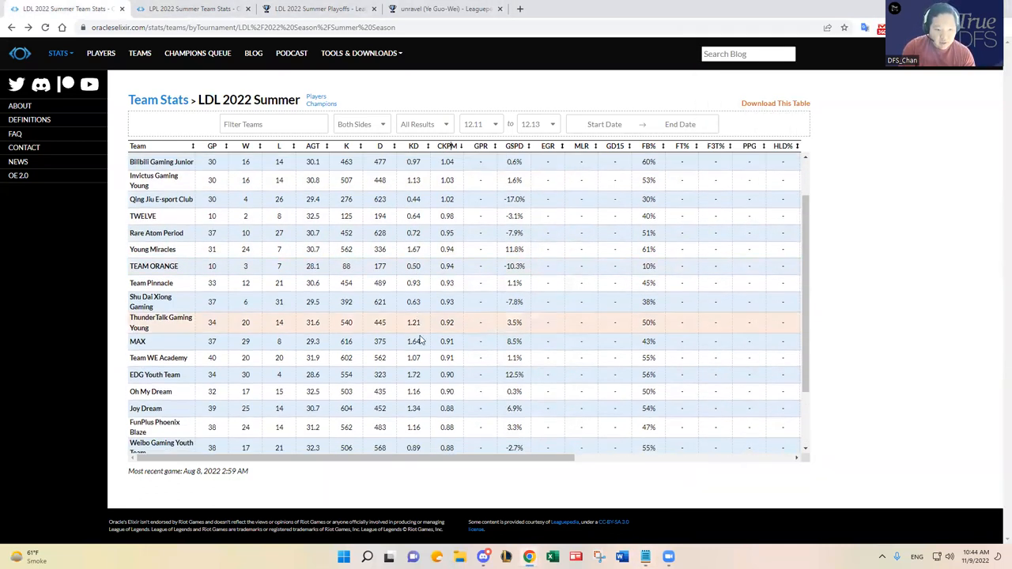
{"action": "scroll", "scroll_direction": "down", "scroll_amount": 3}
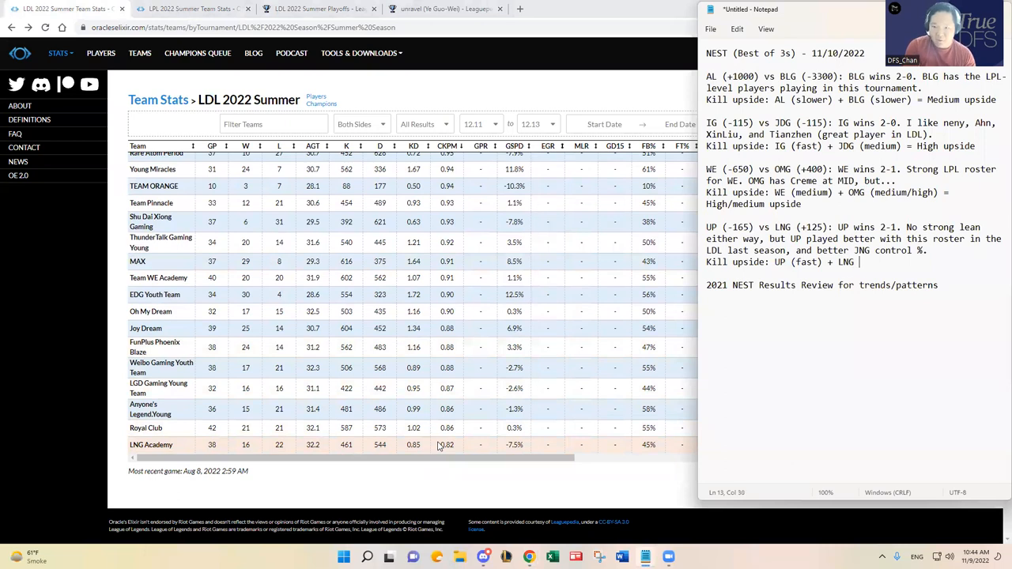
{"action": "type", "text": "(slowest) = Medium/high upside"}
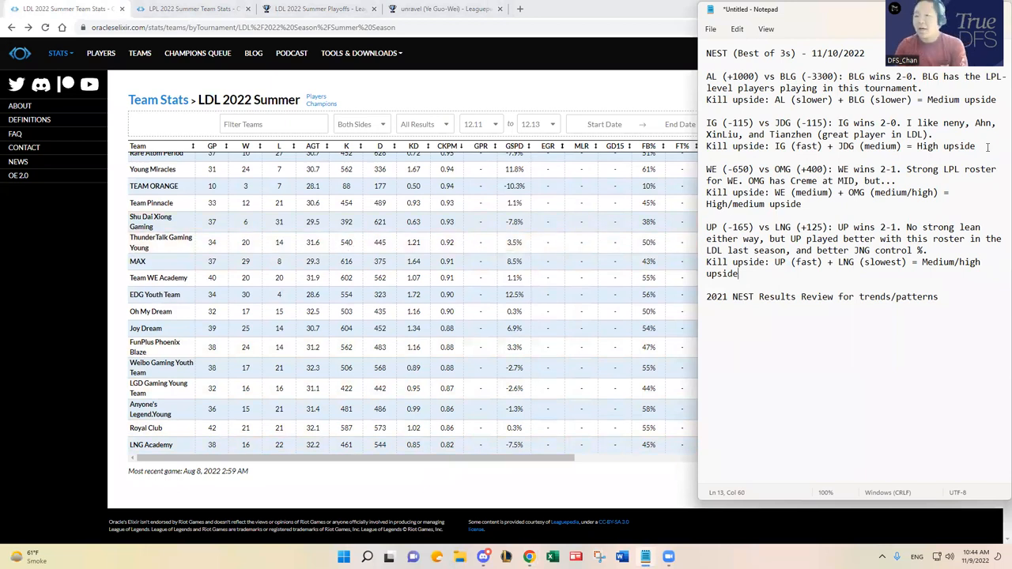
{"action": "left_click_drag", "start_coordinate": [705, 123], "coordinate": [975, 145]}
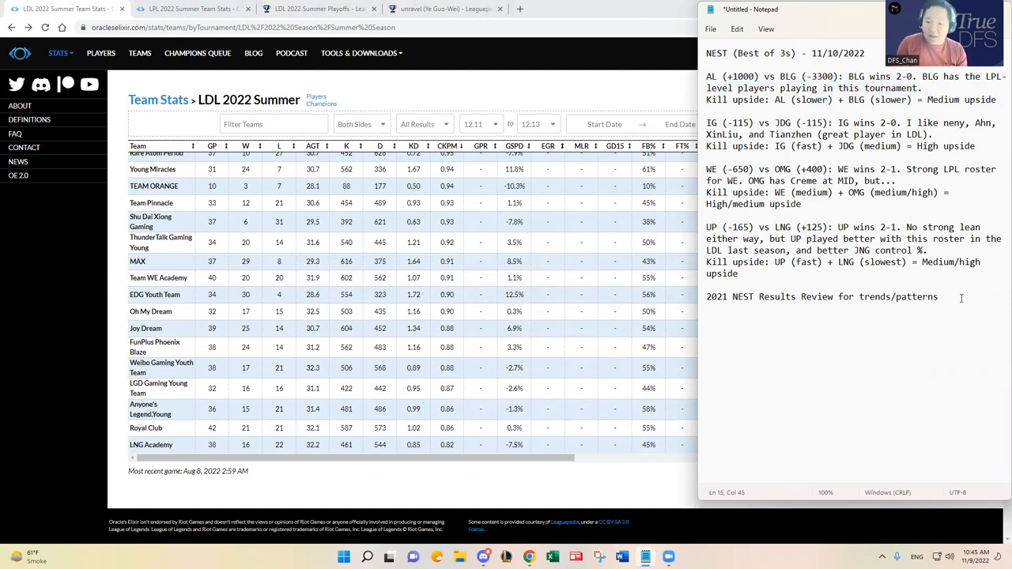
{"action": "left_click", "coordinate": [939, 297]}
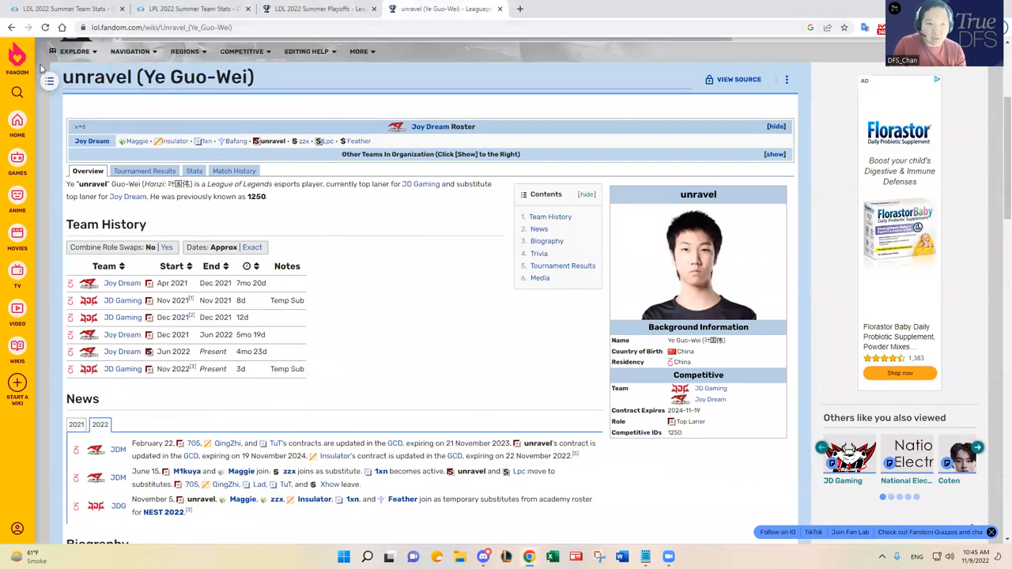
Open the NEST 2021 Leaguepedia tournament page and review its results and participants
{"action": "left_click", "coordinate": [158, 27]}
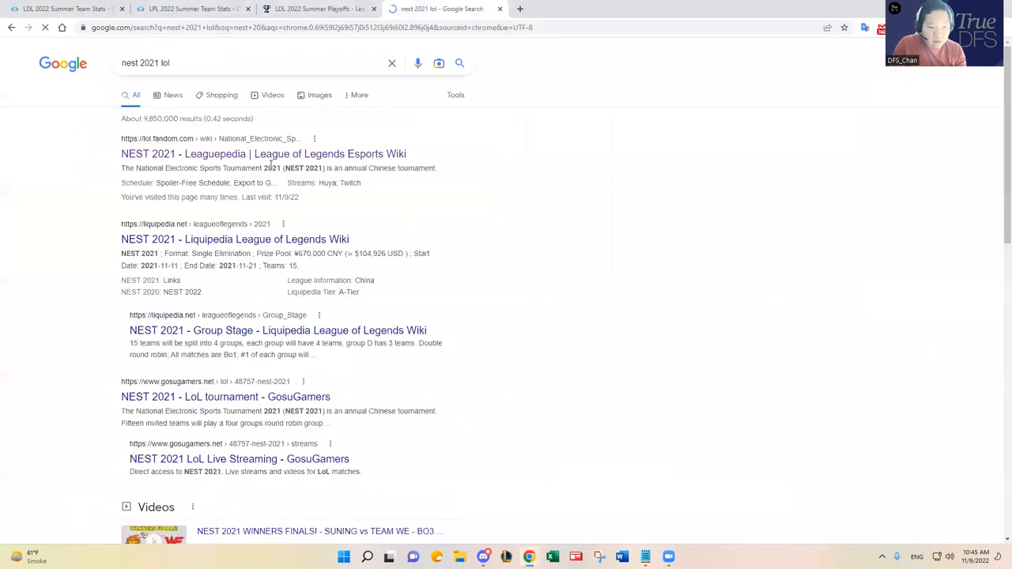
{"action": "left_click", "coordinate": [262, 153]}
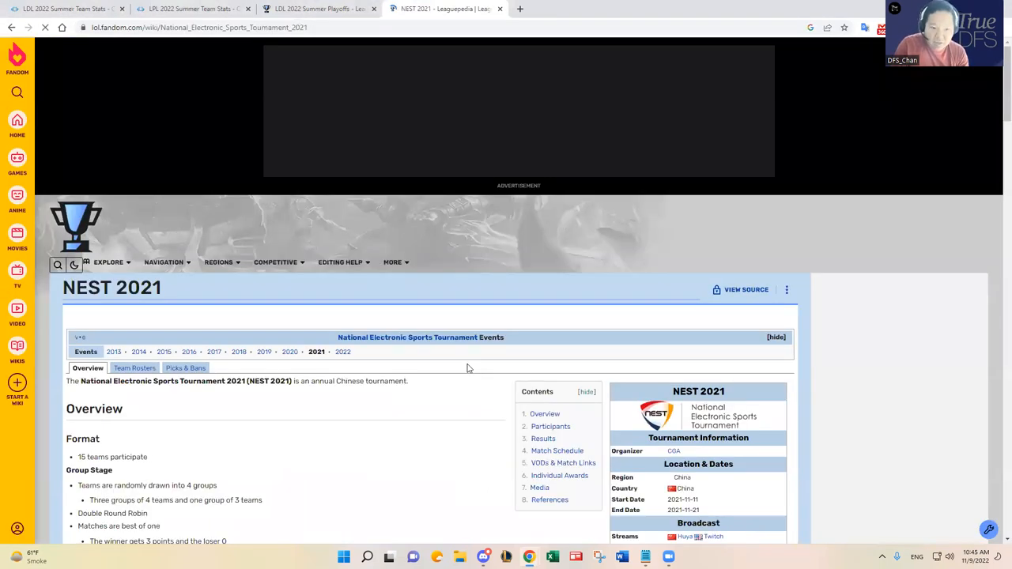
{"action": "scroll", "scroll_direction": "down", "scroll_amount": 3}
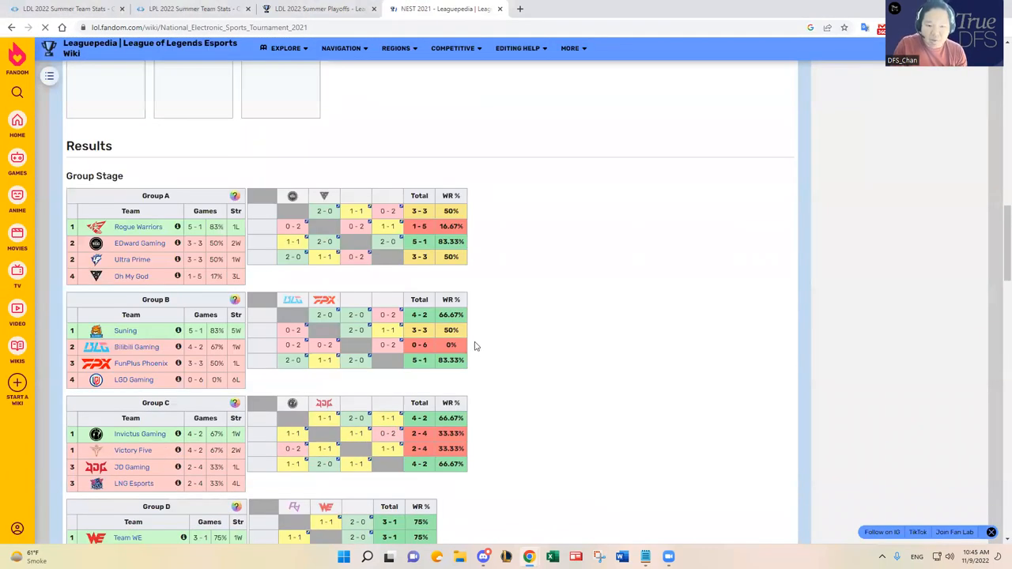
{"action": "scroll", "scroll_direction": "down", "scroll_amount": 3}
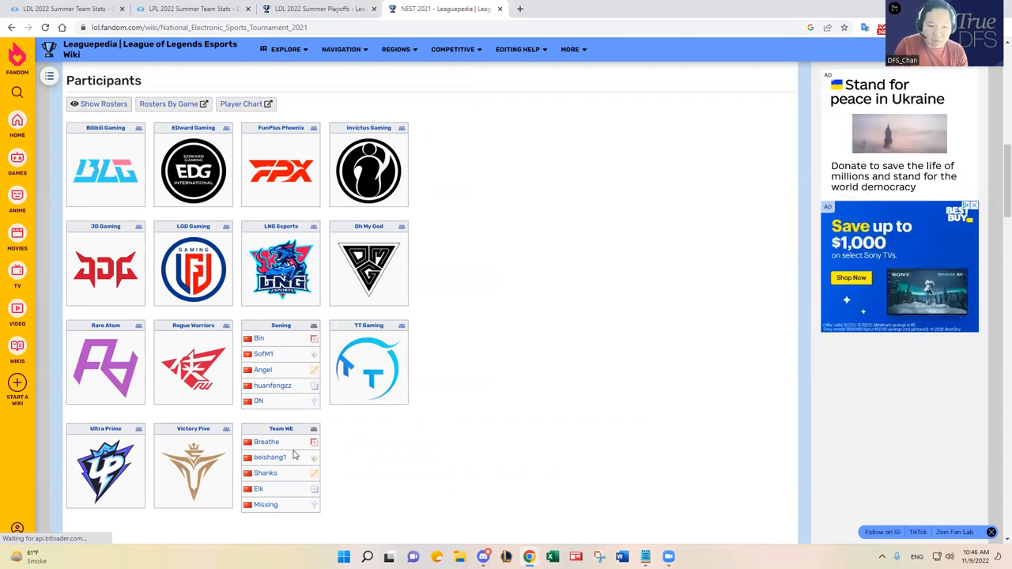
{"action": "scroll", "scroll_direction": "down", "scroll_amount": 3}
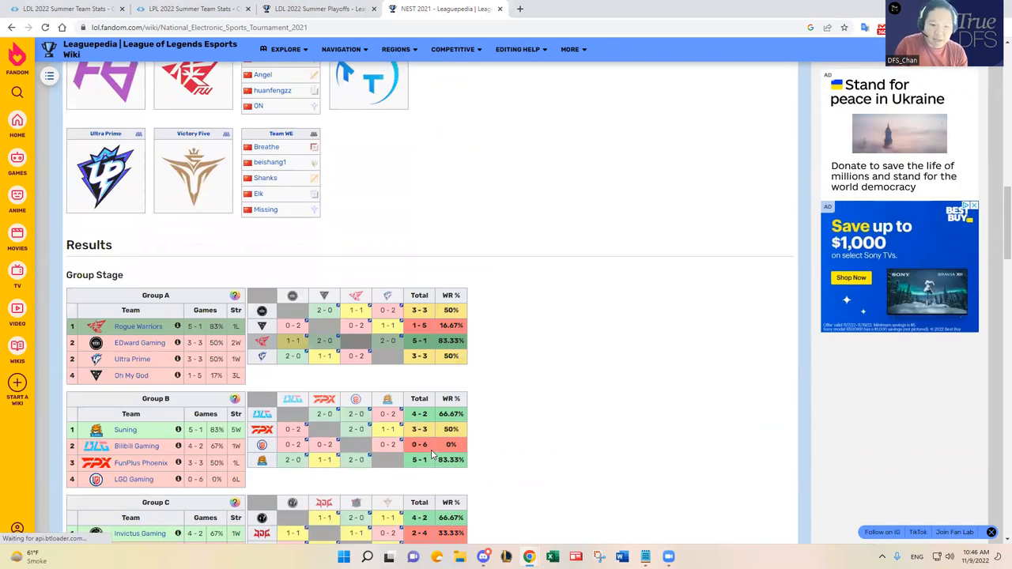
{"action": "scroll", "scroll_direction": "down", "scroll_amount": 3}
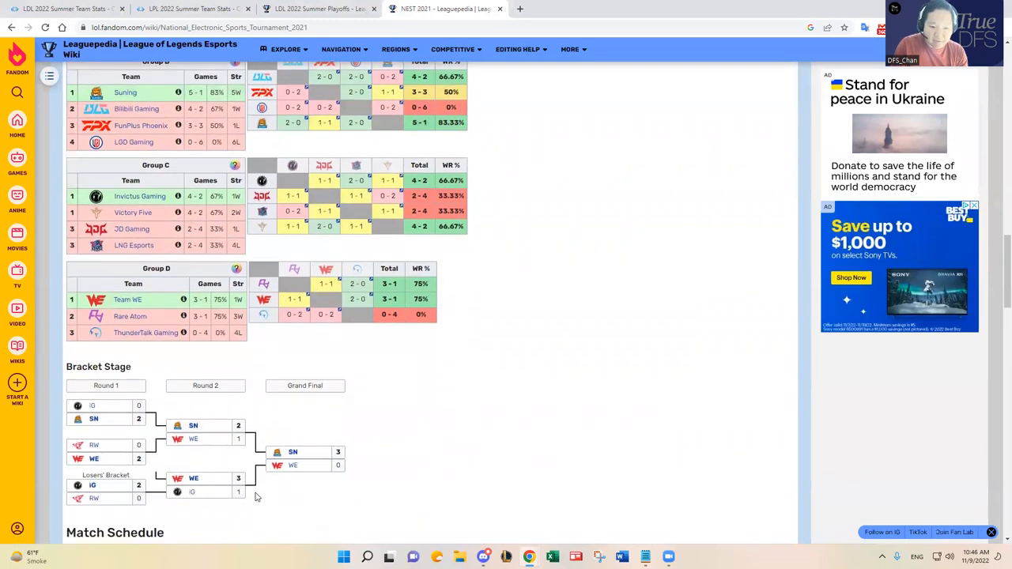
{"action": "mouse_move", "coordinate": [523, 437]}
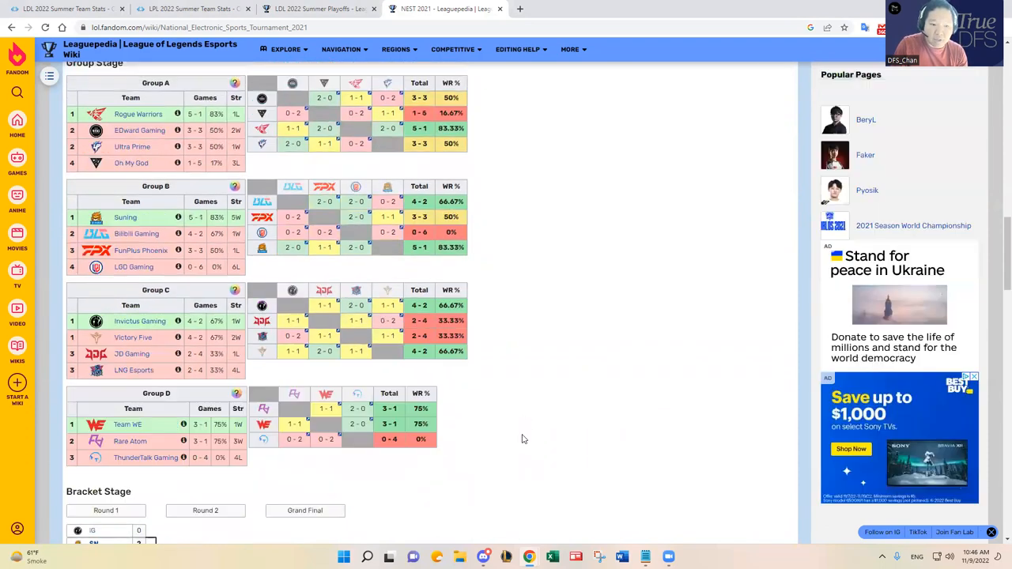
{"action": "scroll", "scroll_direction": "down", "scroll_amount": 3}
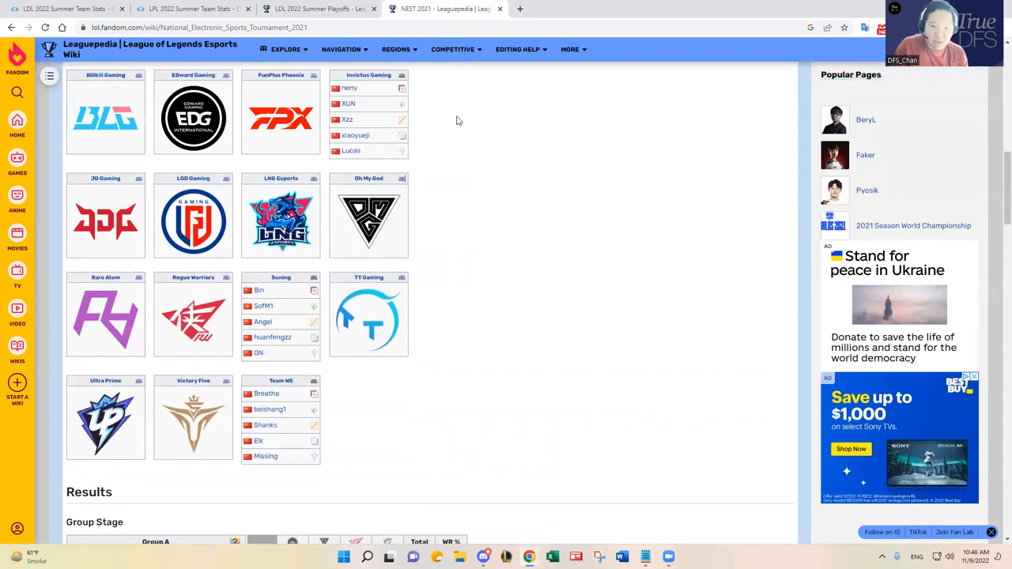
{"action": "mouse_move", "coordinate": [522, 221]}
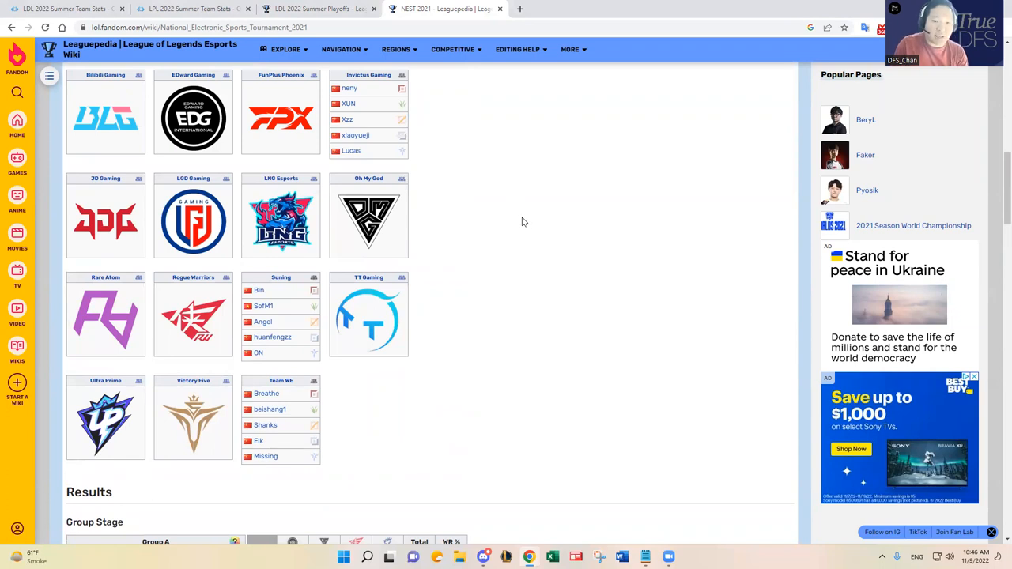
{"action": "mouse_move", "coordinate": [347, 104]}
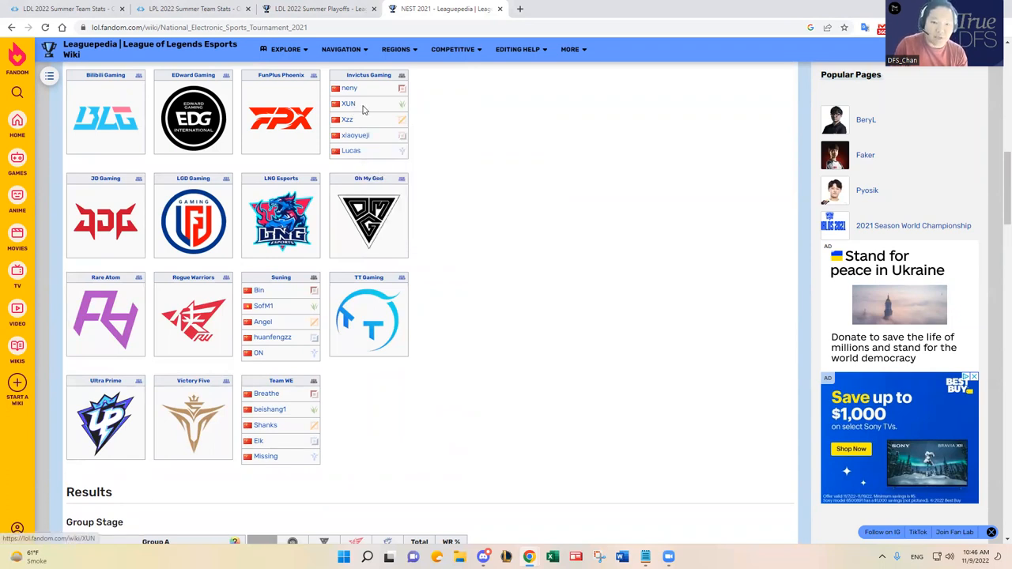
{"action": "scroll", "scroll_direction": "down", "scroll_amount": 3}
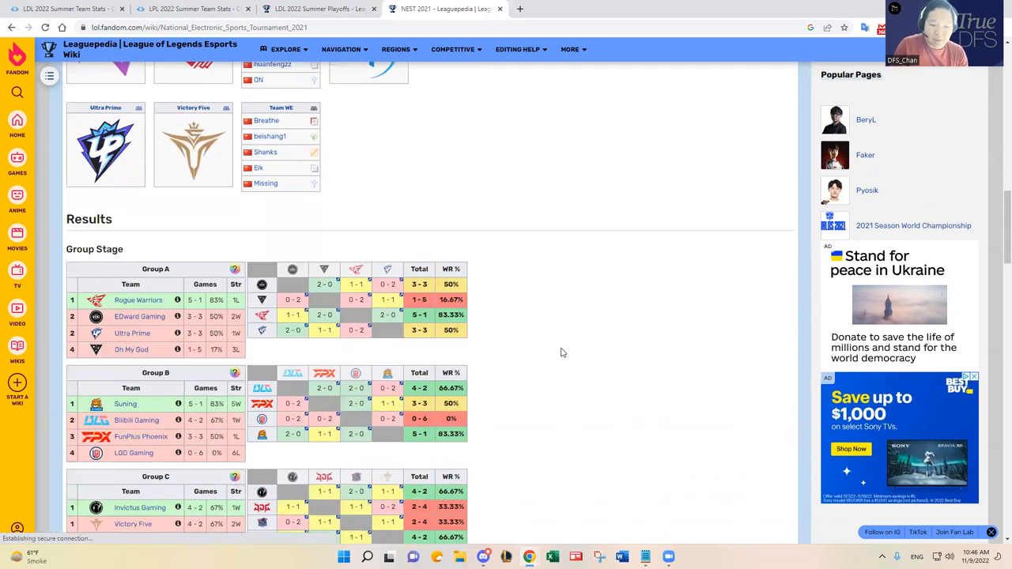
{"action": "scroll", "scroll_direction": "down", "scroll_amount": 3}
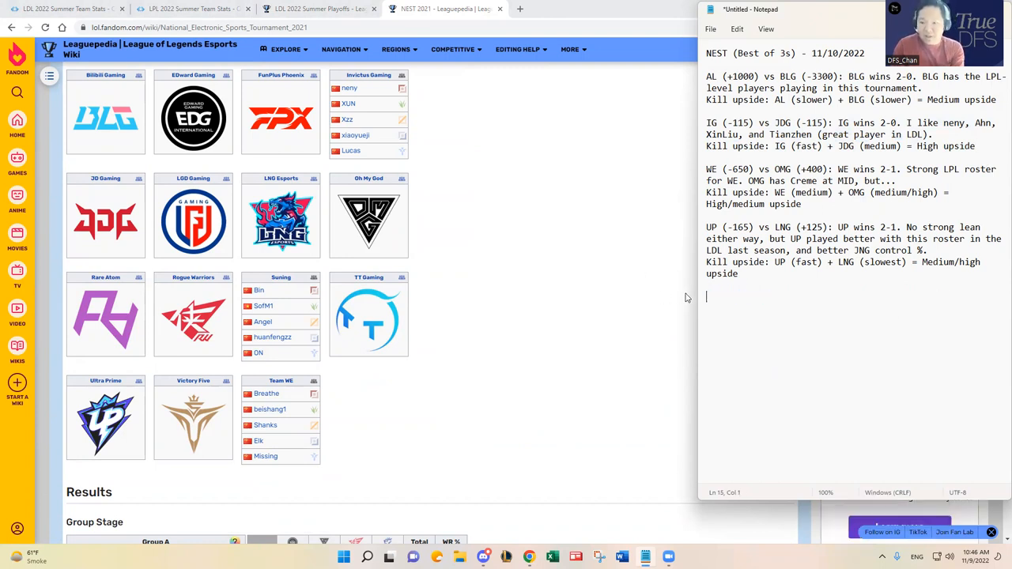
Add the line 'My favorite play today: IG' below the four matchups in Notepad
{"action": "type", "text": "My favorite"}
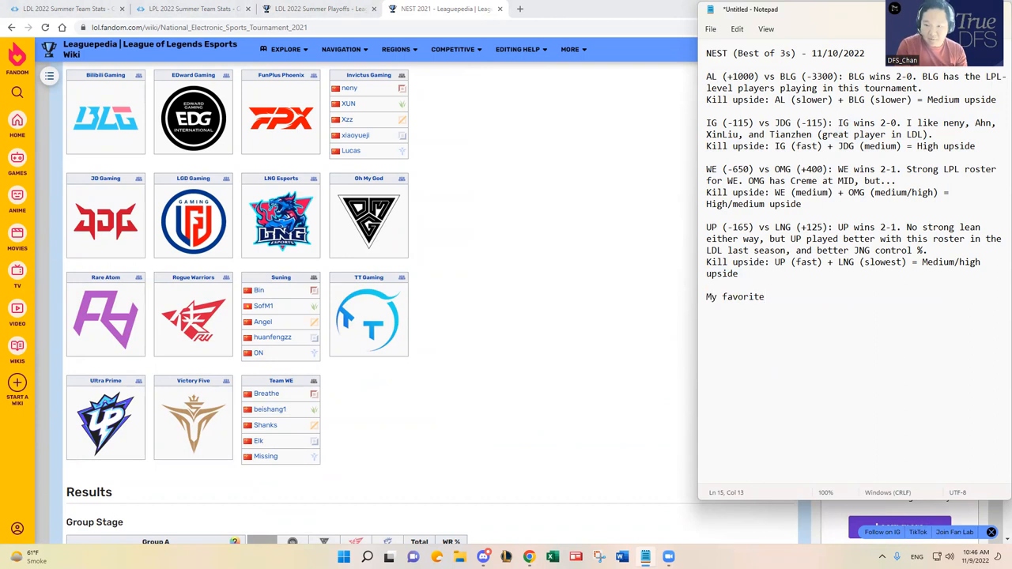
{"action": "type", "text": "play today: IG"}
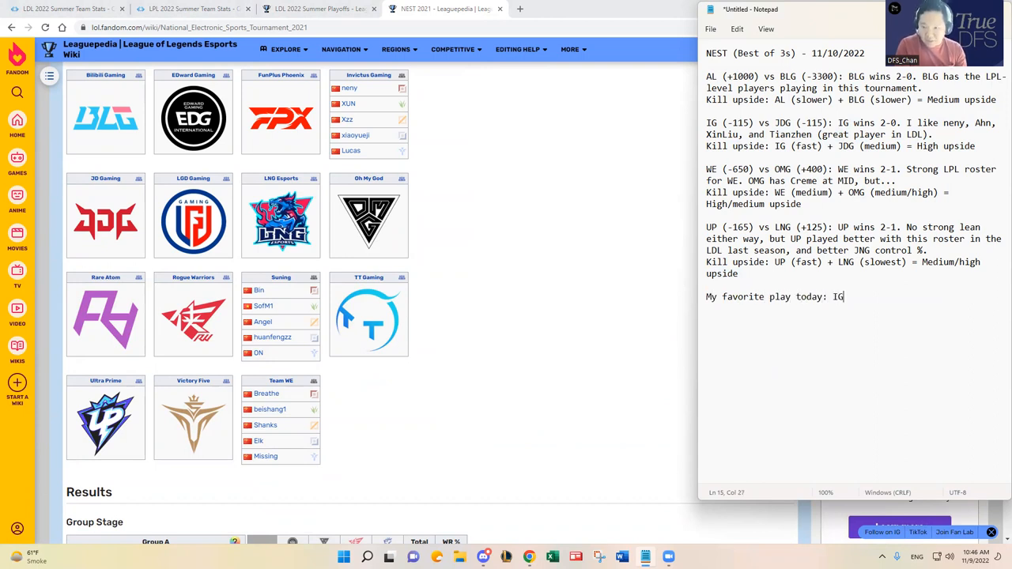